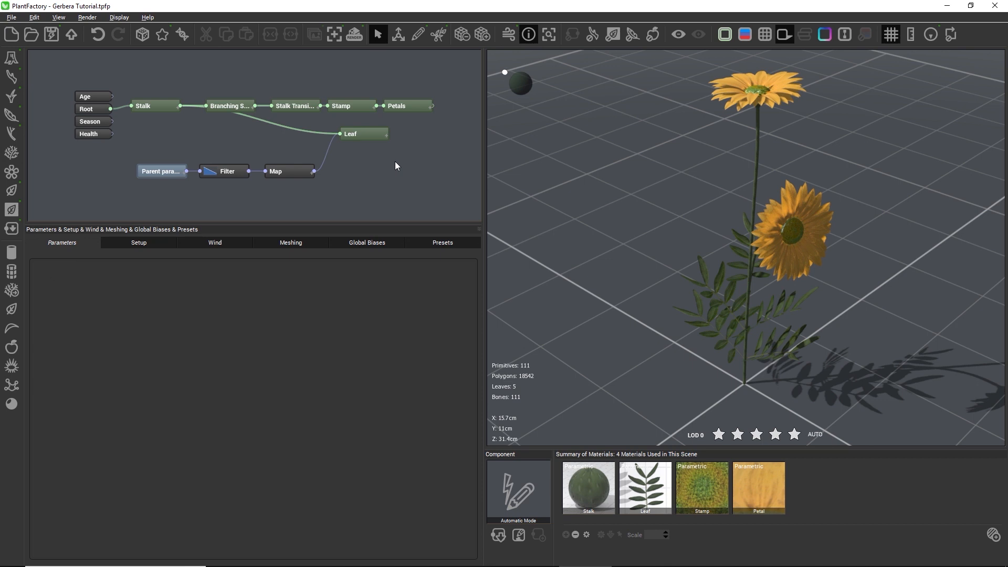
{"action": "mouse_move", "coordinate": [673, 220]}
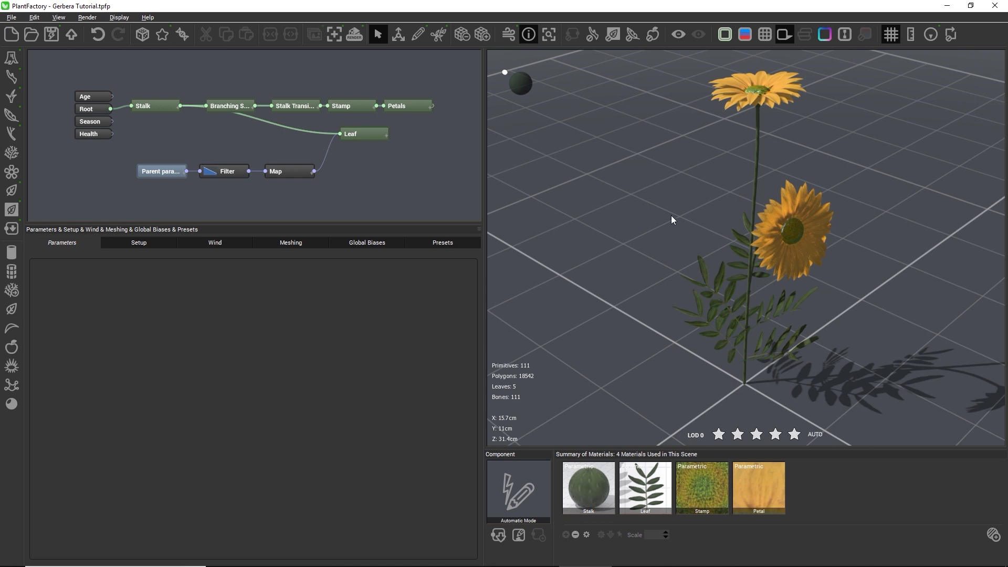
{"action": "mouse_move", "coordinate": [718, 421]}
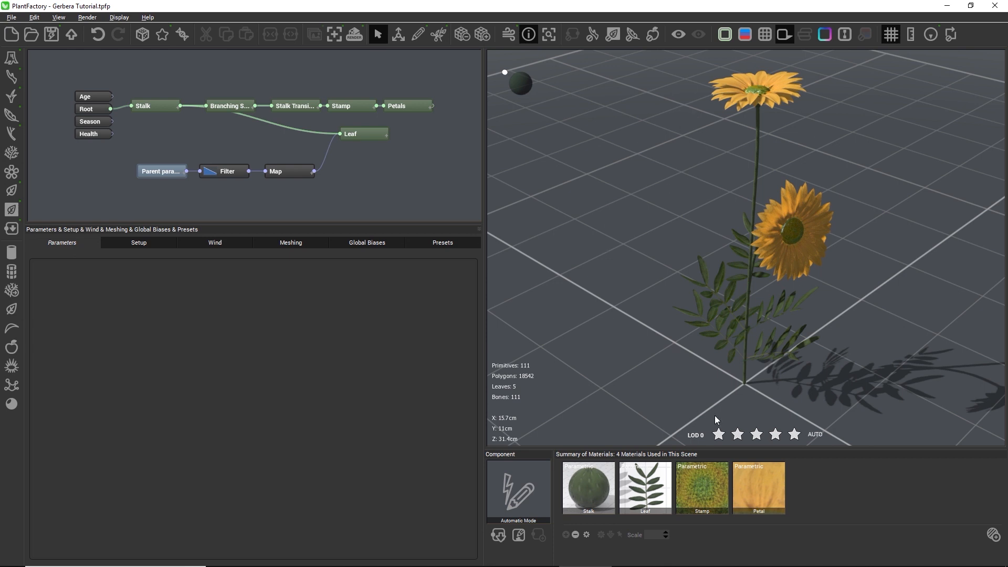
{"action": "mouse_move", "coordinate": [840, 403]}
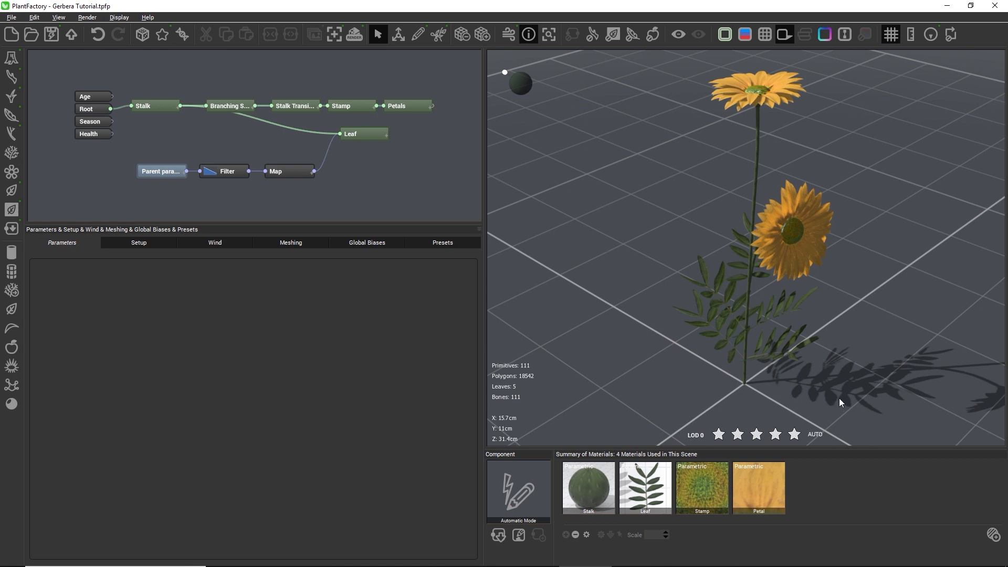
{"action": "mouse_move", "coordinate": [820, 400]}
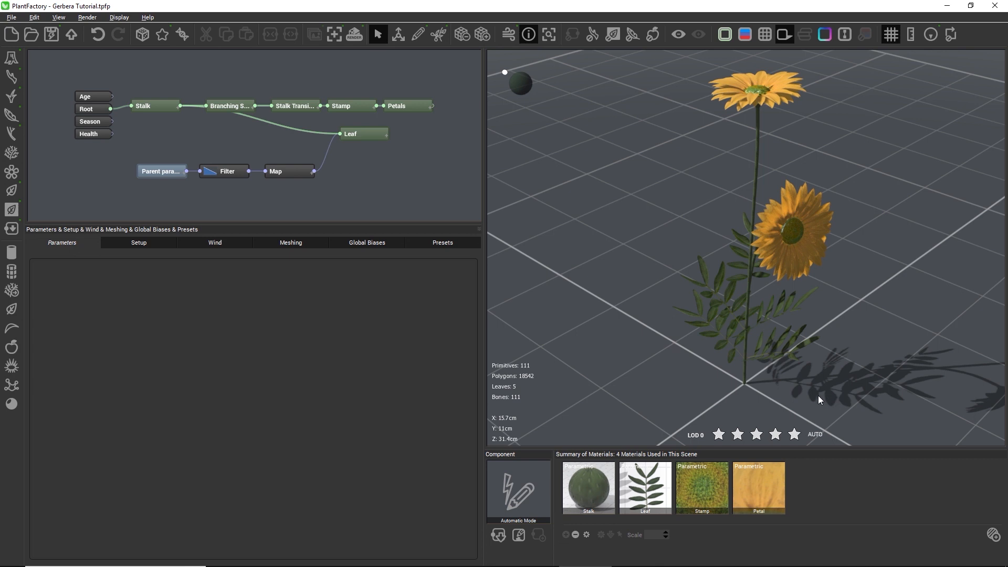
{"action": "mouse_move", "coordinate": [118, 222]}
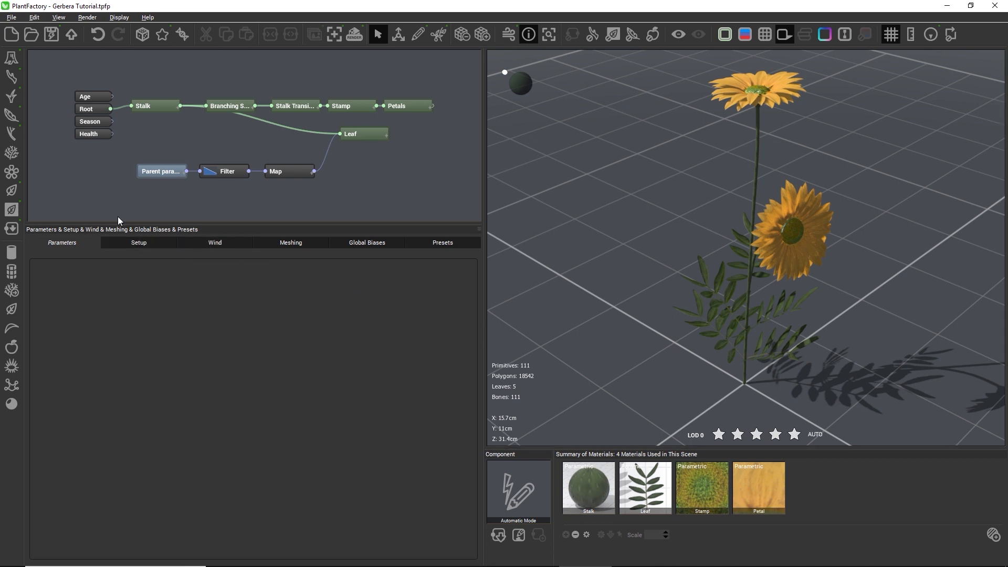
{"action": "mouse_move", "coordinate": [52, 287]}
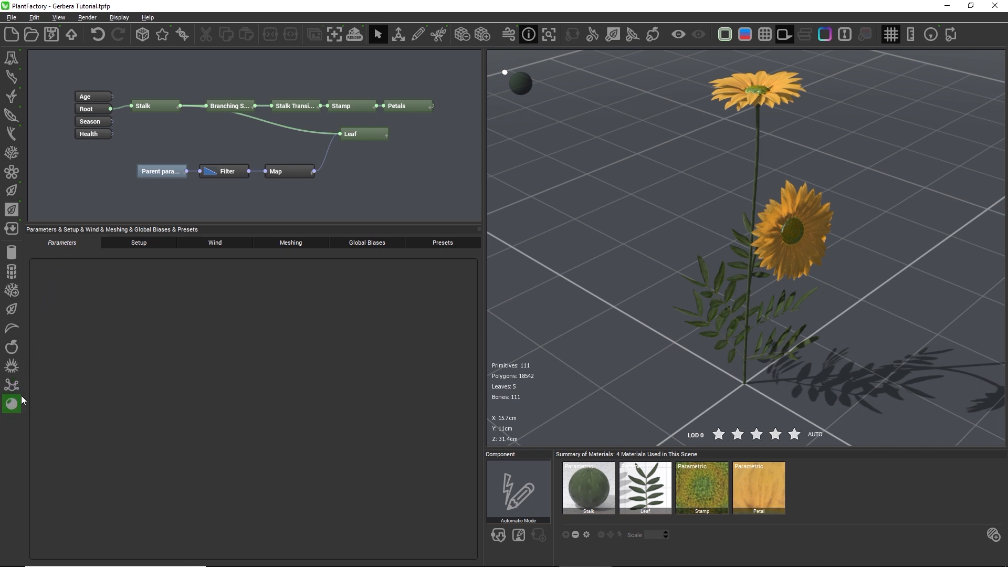
{"action": "mouse_move", "coordinate": [11, 384]}
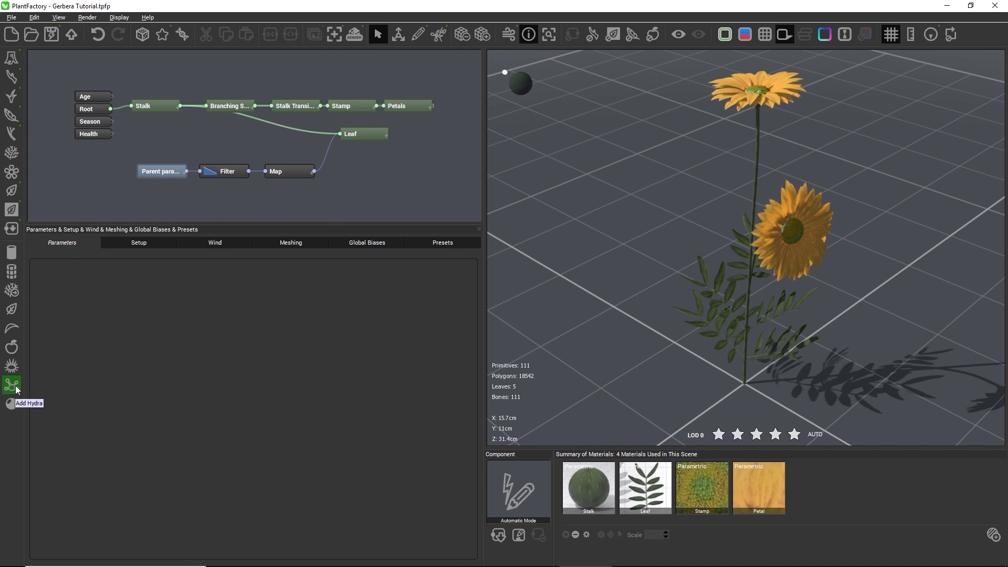
{"action": "mouse_move", "coordinate": [127, 205]}
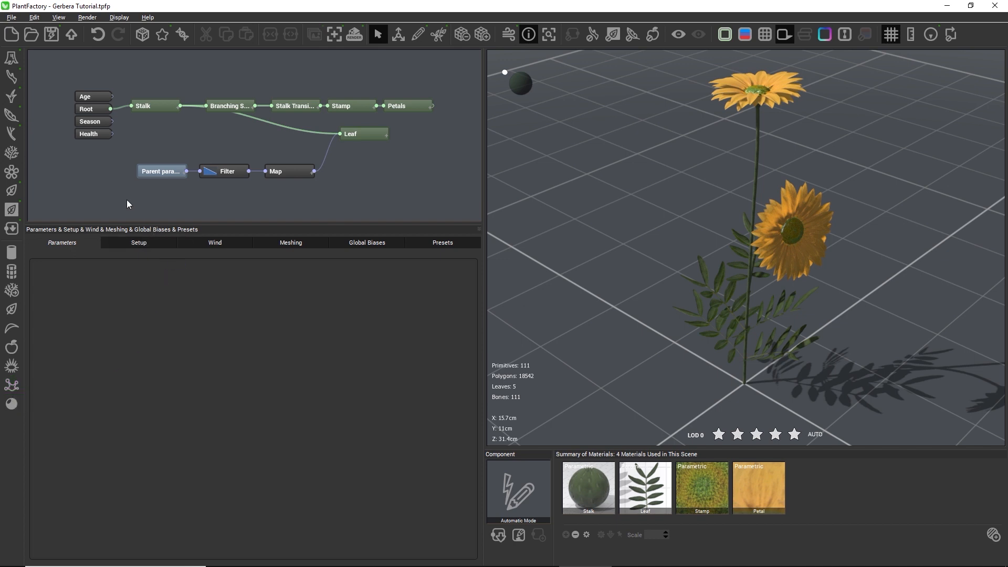
Add a Hydra node after Root and wire its output into the Stalk node.
{"action": "left_click", "coordinate": [90, 108]}
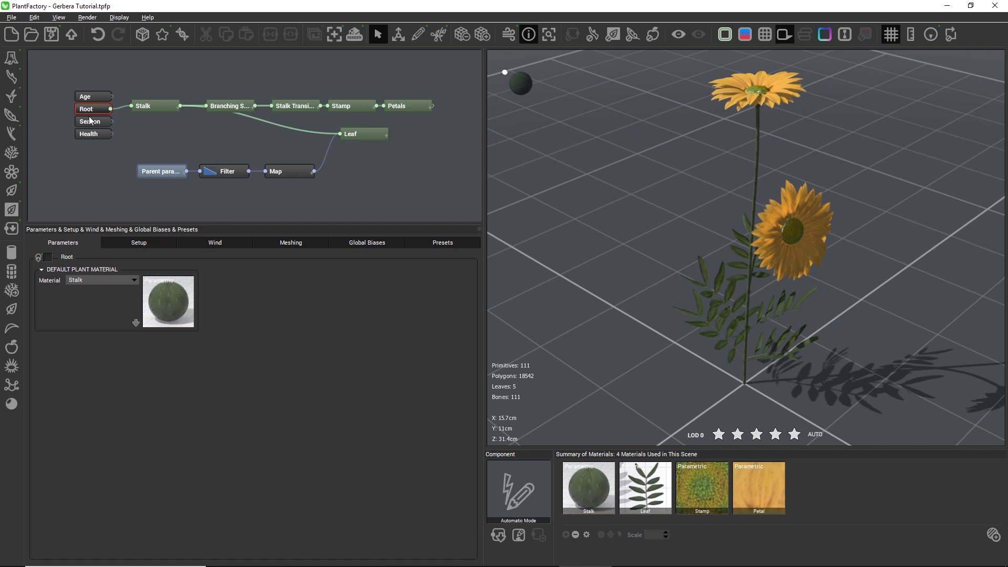
{"action": "mouse_move", "coordinate": [44, 389]}
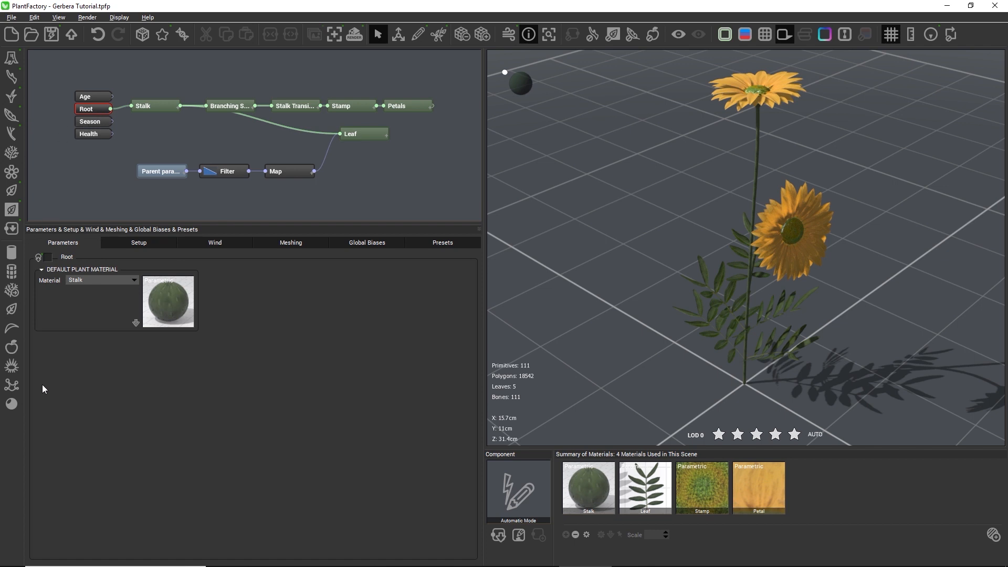
{"action": "left_click", "coordinate": [11, 384]}
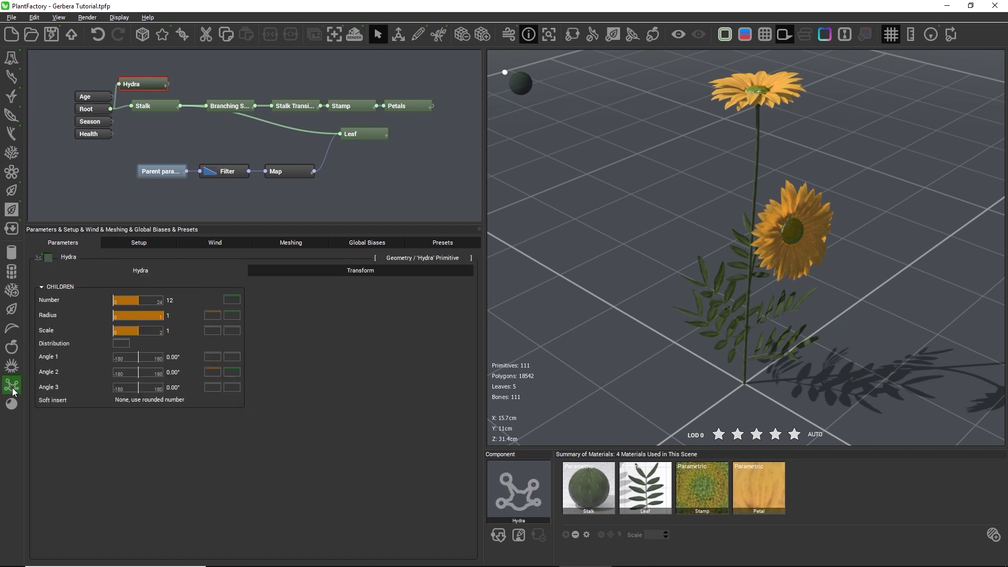
{"action": "left_click_drag", "start_coordinate": [187, 70], "coordinate": [415, 161]}
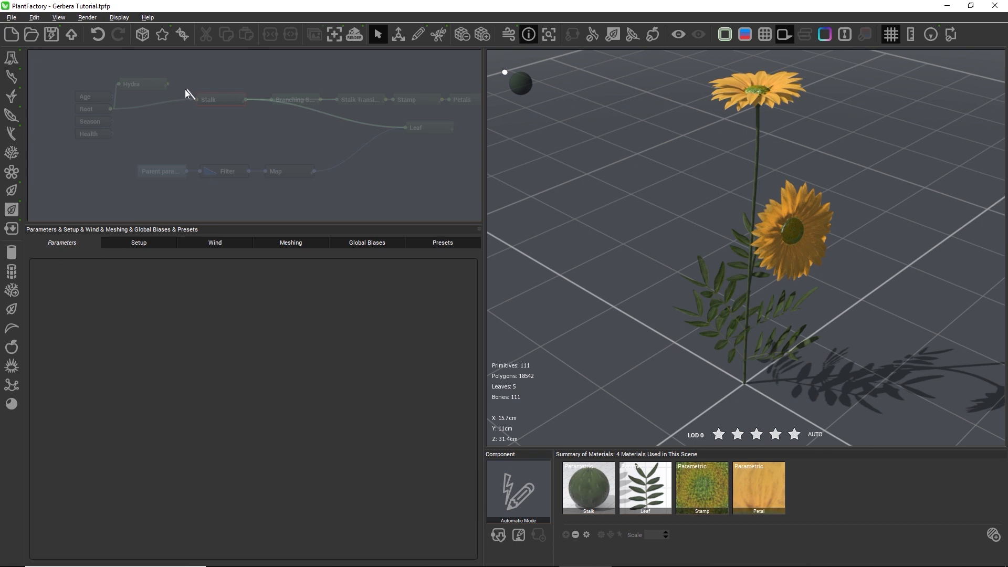
{"action": "left_click", "coordinate": [220, 99]}
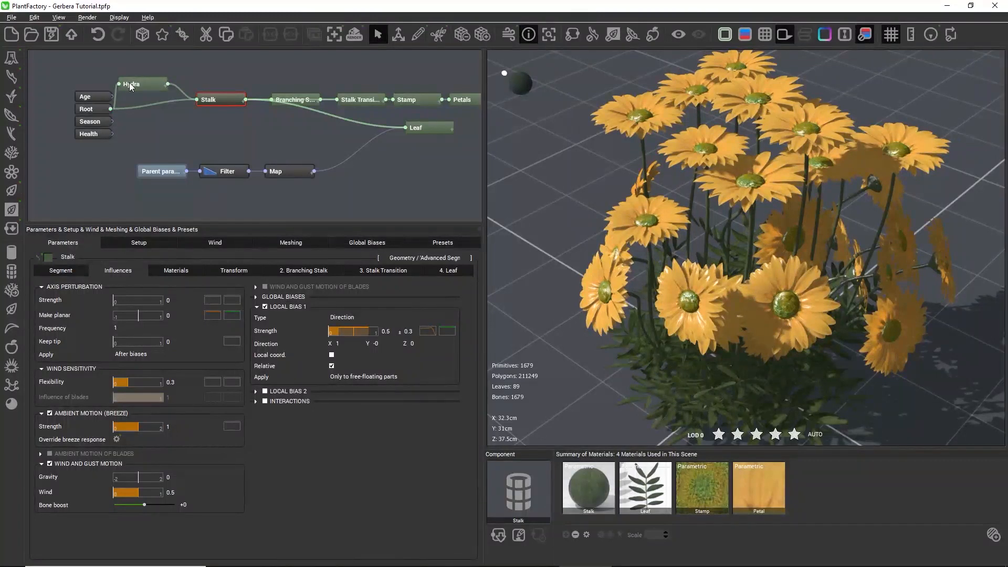
Set the Hydra children to Number 5 ± 1 with Radius 11.
{"action": "left_click", "coordinate": [142, 84]}
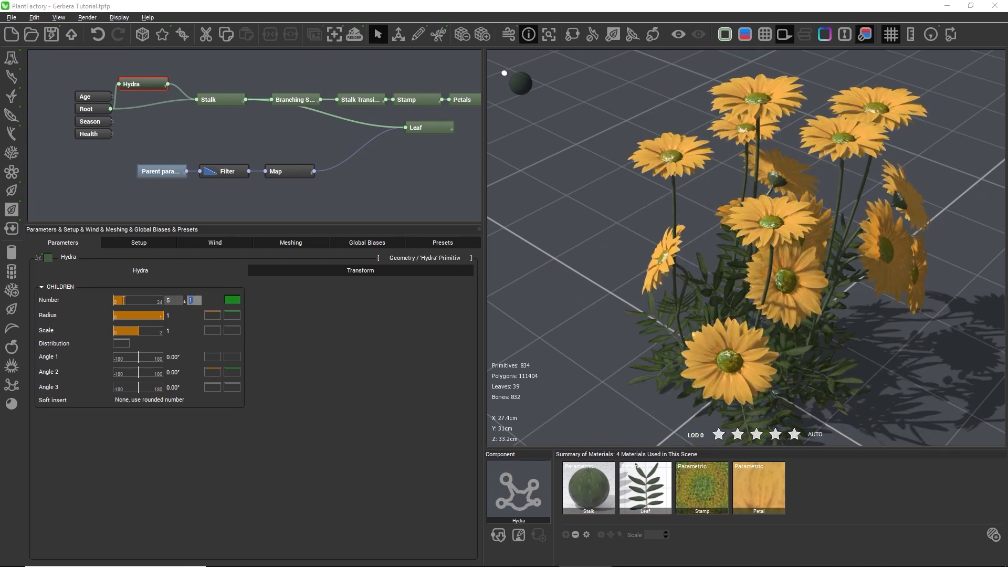
{"action": "mouse_move", "coordinate": [643, 383]}
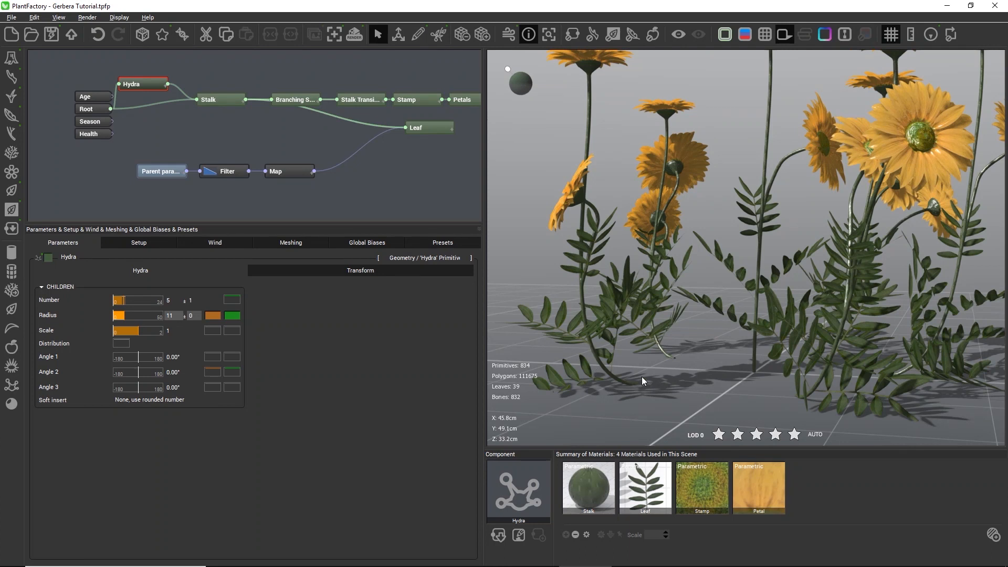
{"action": "mouse_move", "coordinate": [687, 362]}
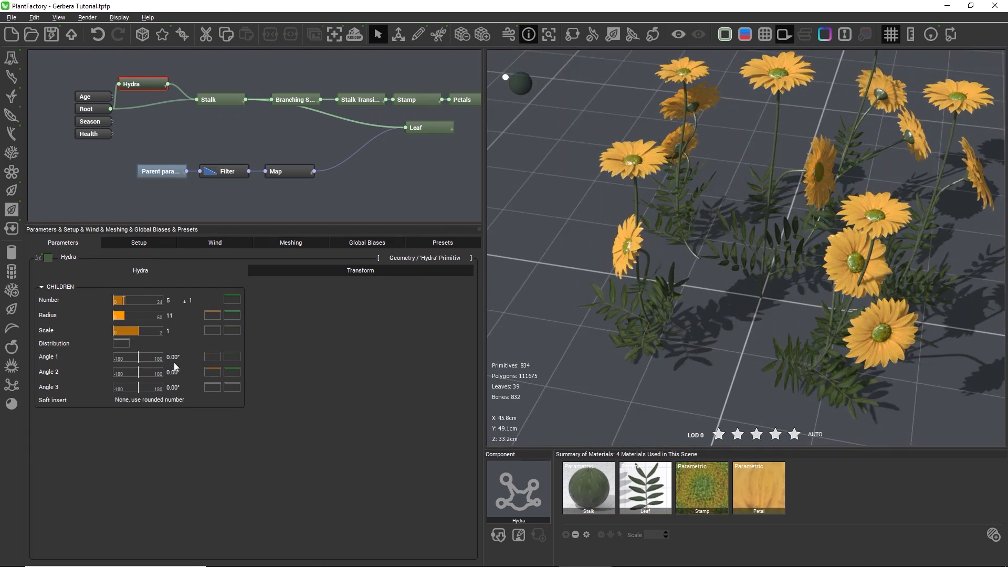
{"action": "mouse_move", "coordinate": [581, 340]}
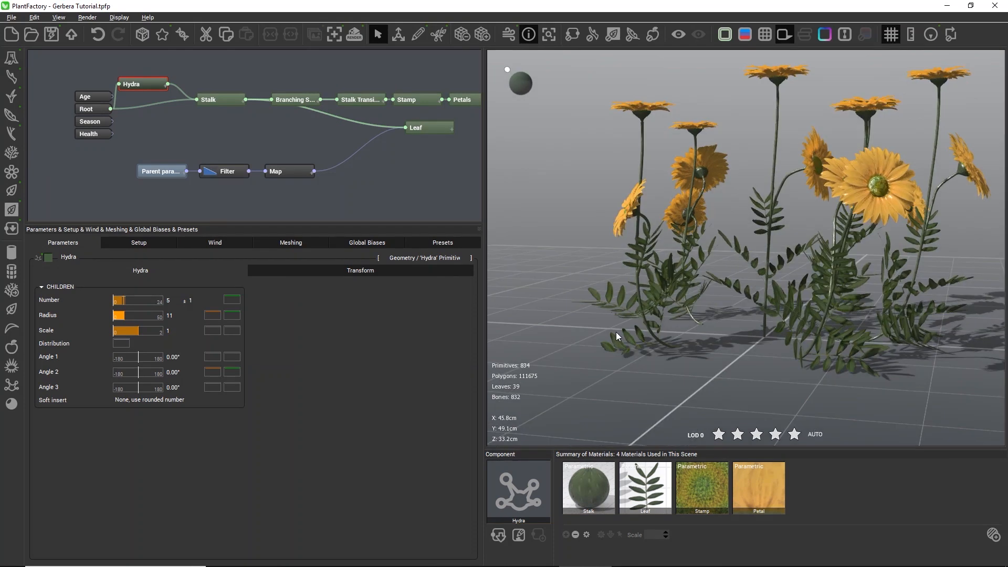
Review the Stalk's Segment settings, then set Hydra Angle 1 to 80° ± 10.
{"action": "left_click", "coordinate": [208, 100]}
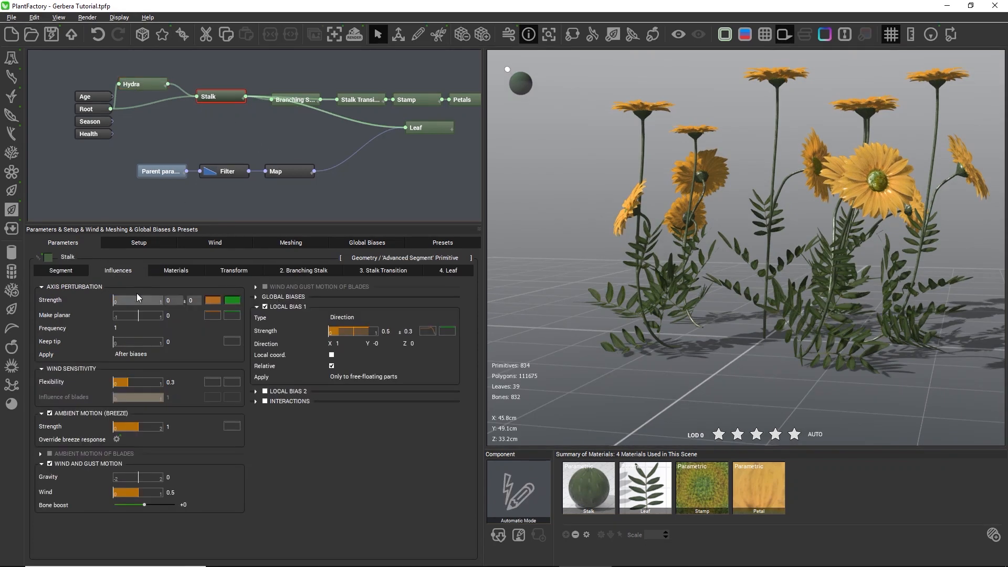
{"action": "left_click", "coordinate": [61, 270]}
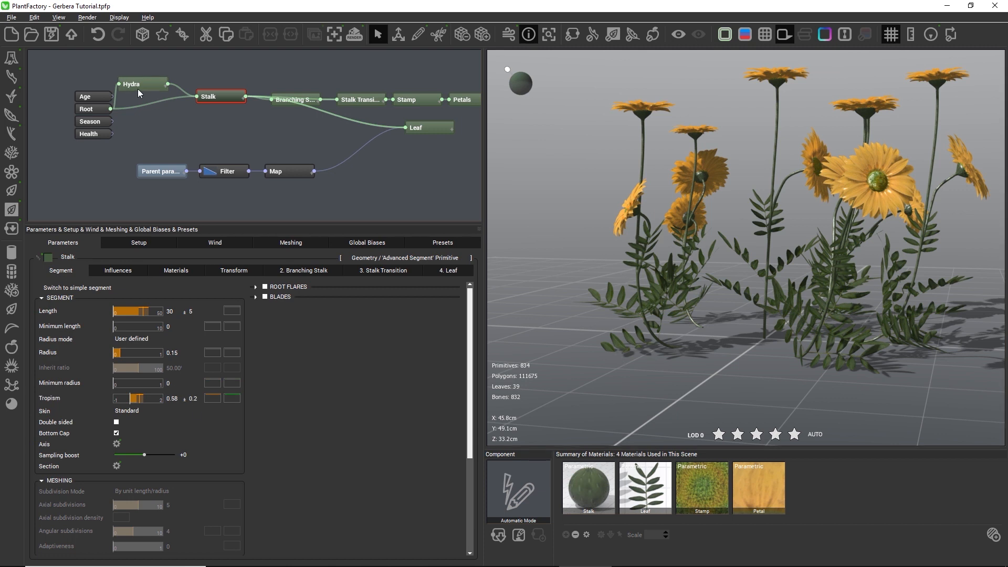
{"action": "left_click", "coordinate": [133, 84]}
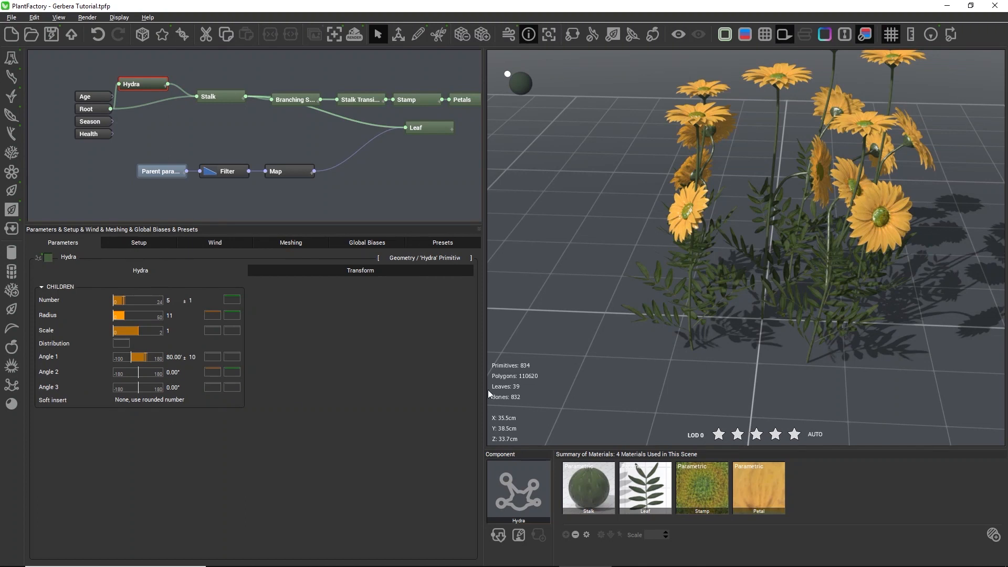
Set the Hydra Angle 3 variation to 360 for an all-around spread.
{"action": "left_click", "coordinate": [172, 387]}
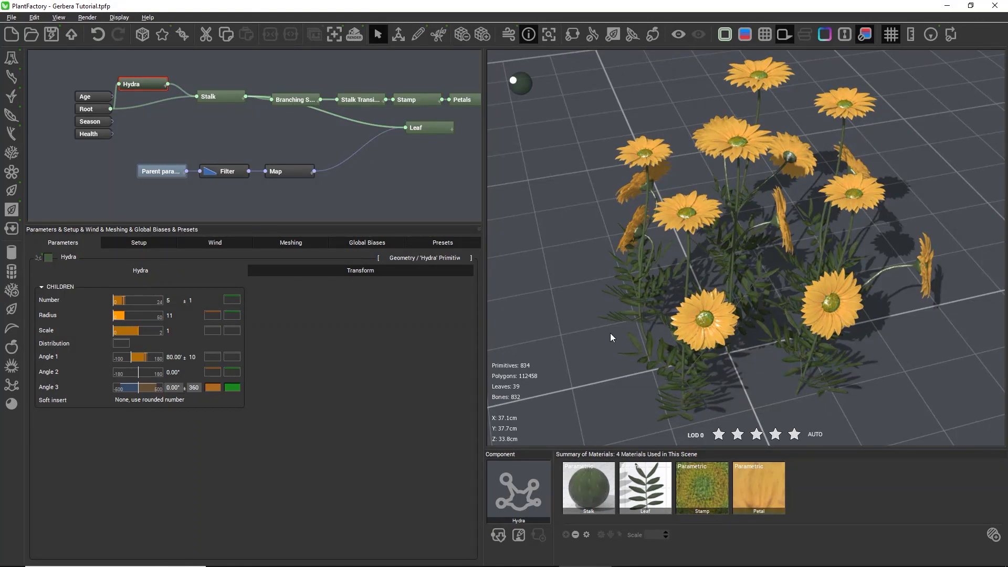
{"action": "mouse_move", "coordinate": [386, 333]}
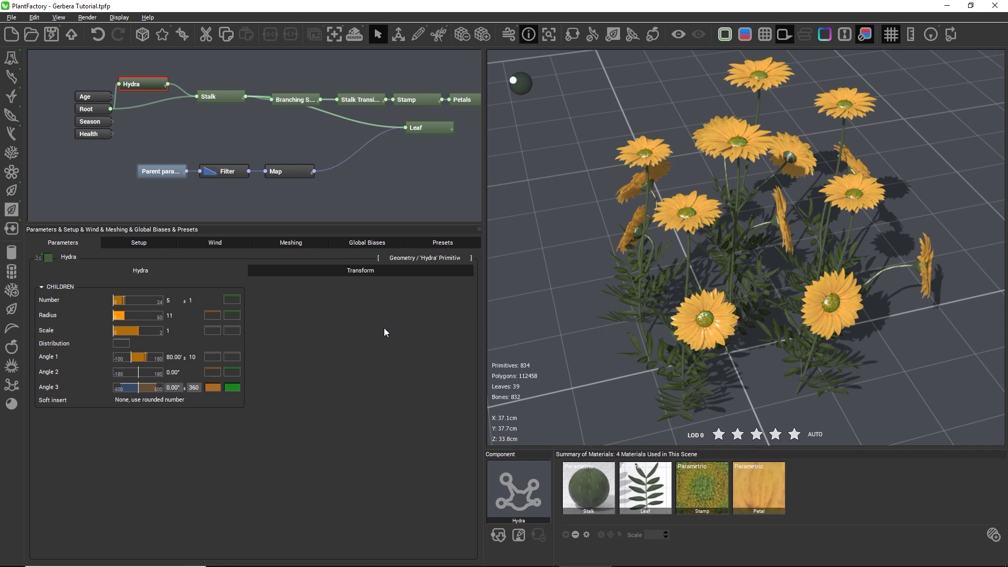
{"action": "mouse_move", "coordinate": [372, 330]}
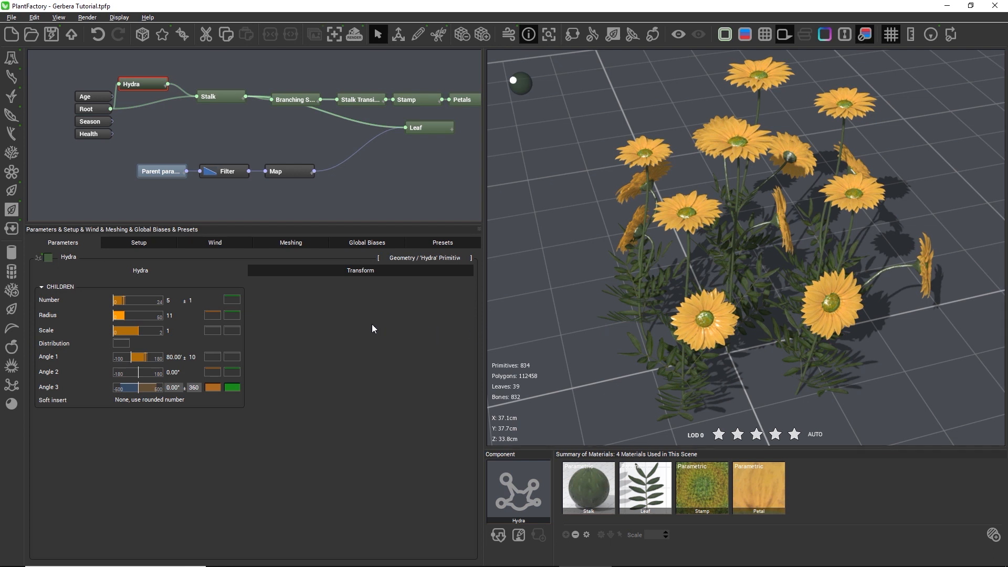
{"action": "mouse_move", "coordinate": [198, 277]}
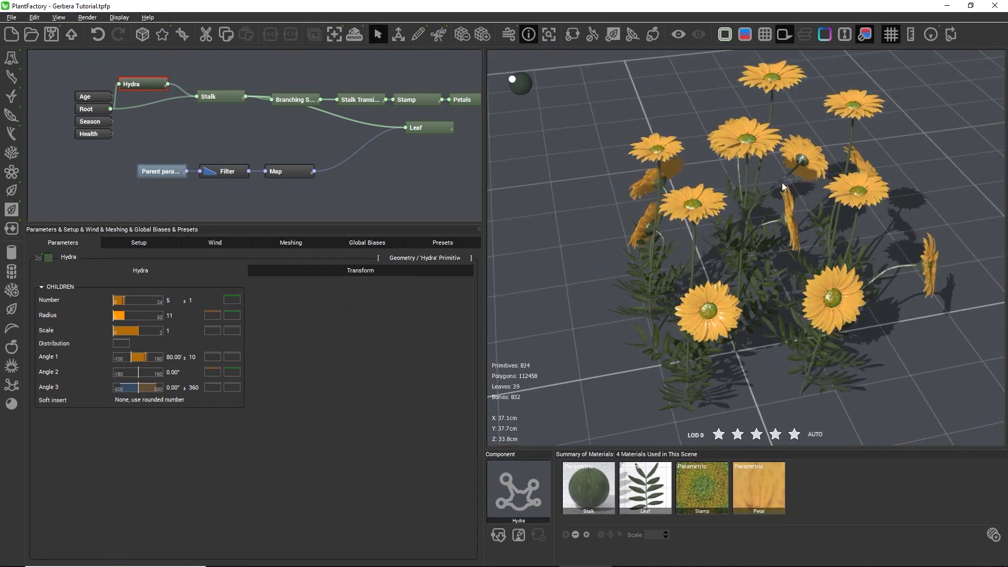
{"action": "mouse_move", "coordinate": [612, 339]}
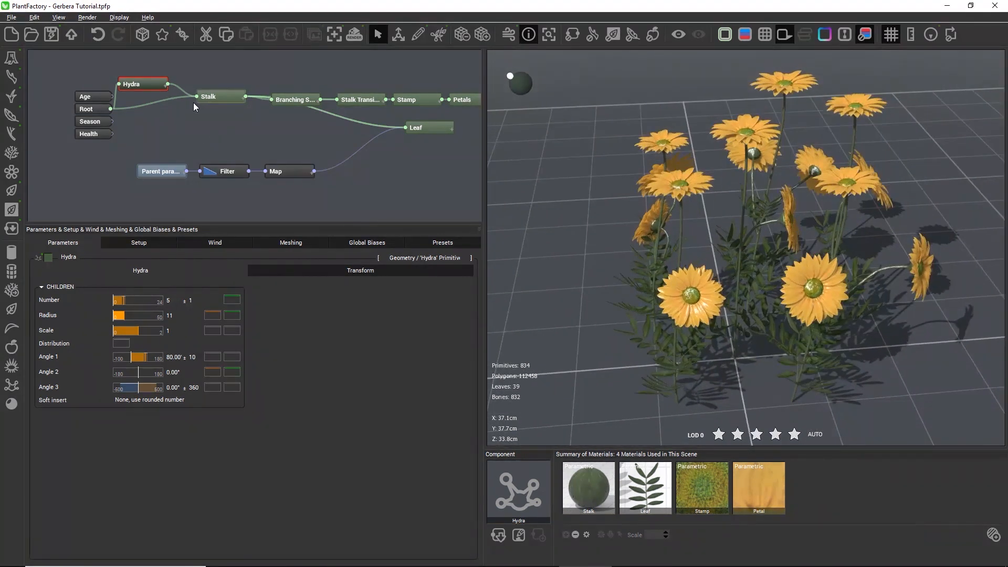
Move Stalk down and Hydra up in the graph, leaving Stalk selected.
{"action": "left_click_drag", "start_coordinate": [207, 97], "coordinate": [207, 116]}
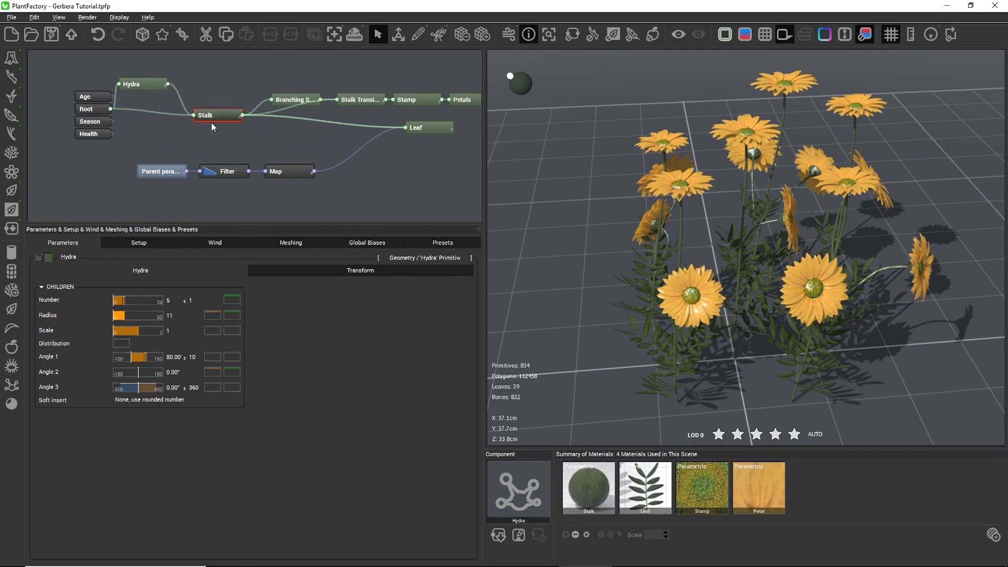
{"action": "left_click", "coordinate": [211, 112]}
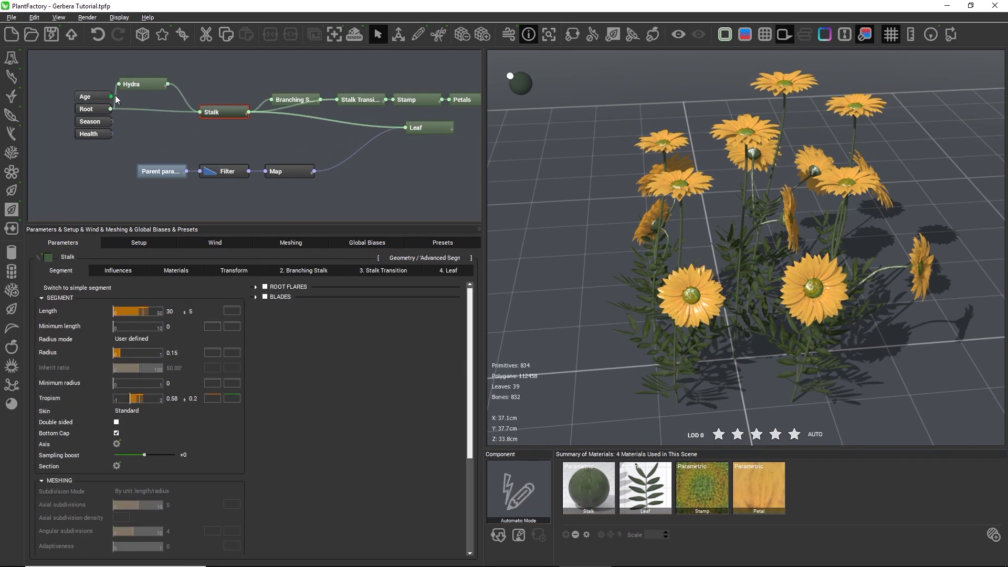
{"action": "left_click", "coordinate": [147, 74]}
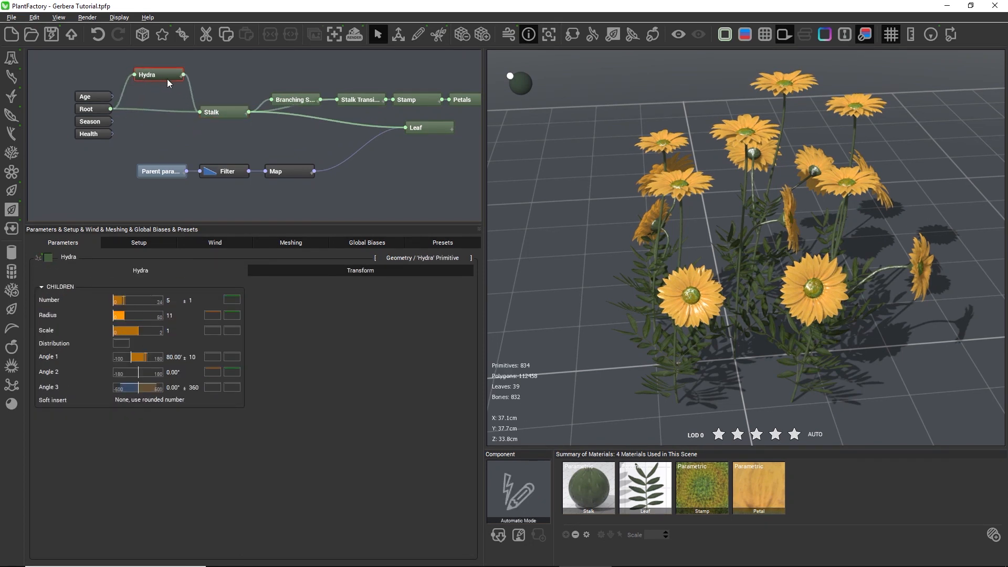
{"action": "left_click", "coordinate": [211, 108]}
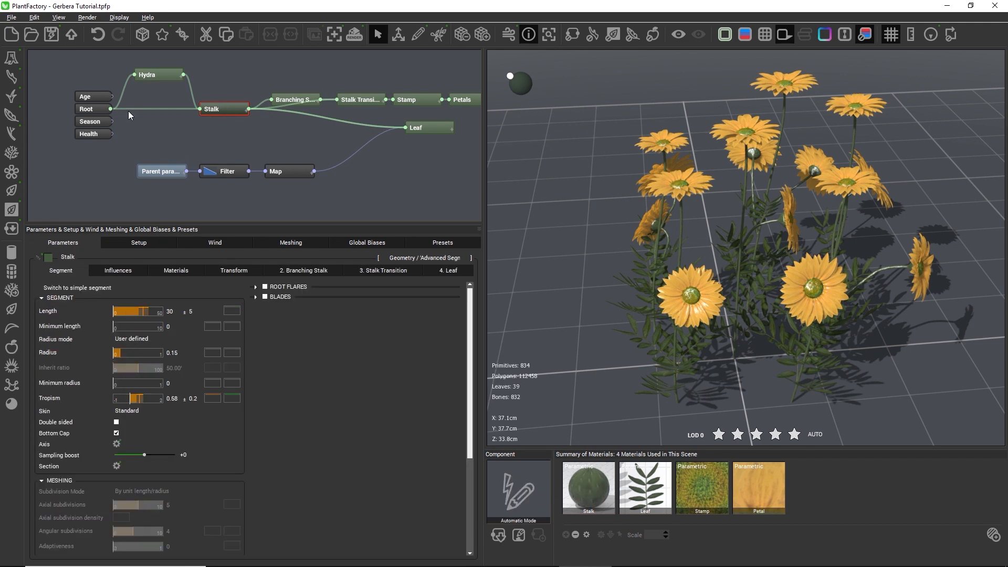
{"action": "mouse_move", "coordinate": [166, 111]}
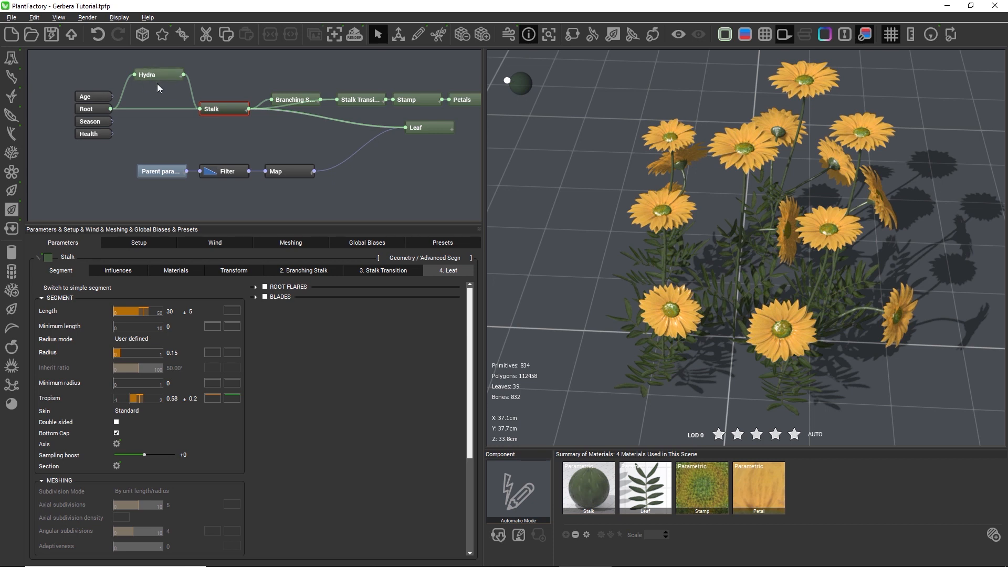
Select the Hydra node to show its children parameters again.
{"action": "left_click", "coordinate": [147, 75]}
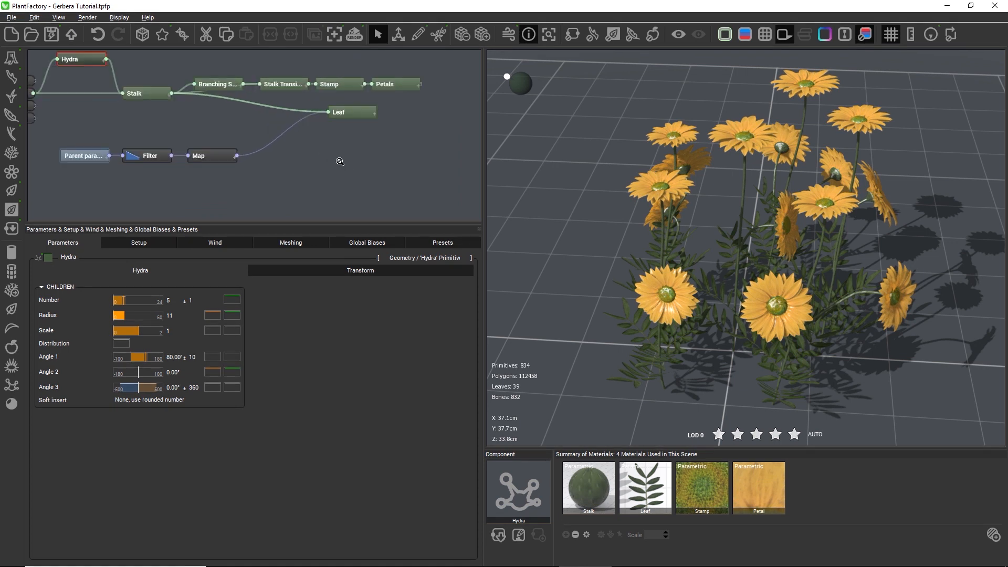
{"action": "mouse_move", "coordinate": [337, 161]}
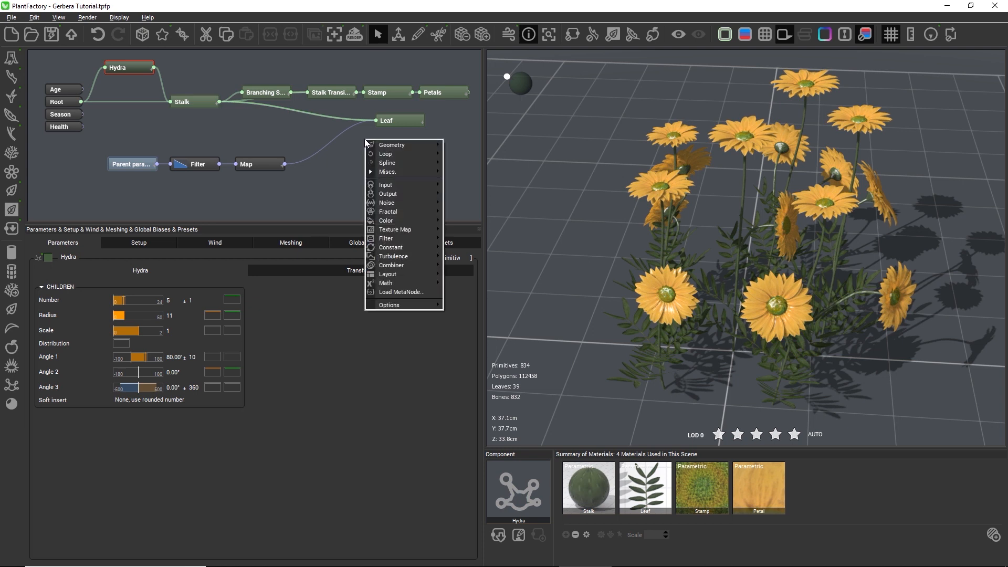
{"action": "mouse_move", "coordinate": [391, 247]}
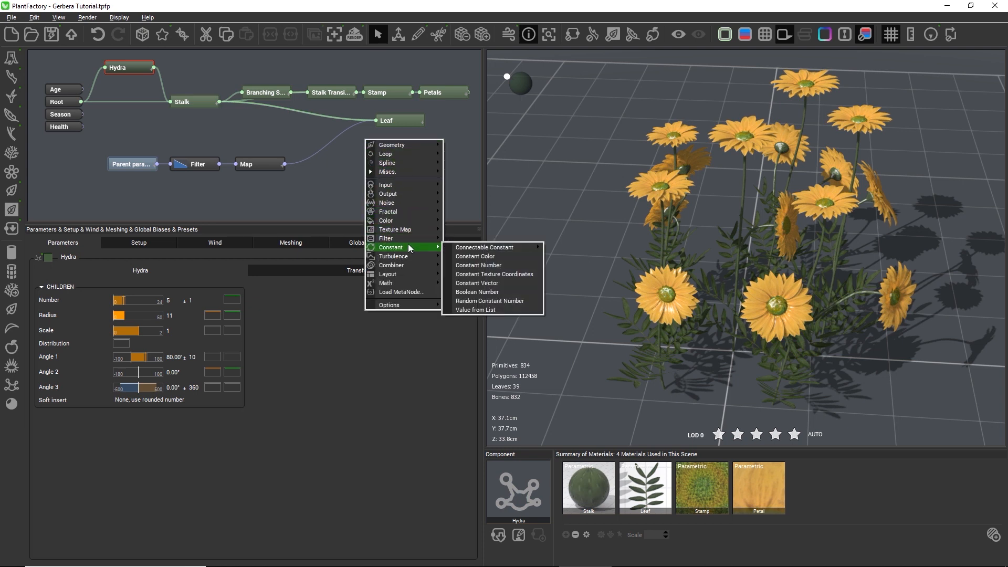
{"action": "mouse_move", "coordinate": [479, 295]}
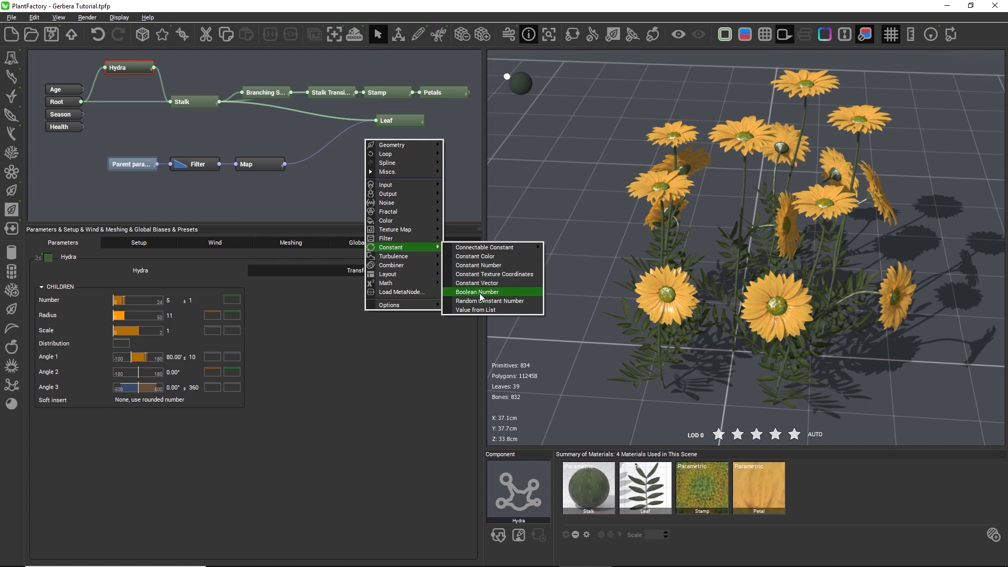
Add a Boolean Number node below Parent parameters and toggle its Value on then off.
{"action": "left_click", "coordinate": [477, 292]}
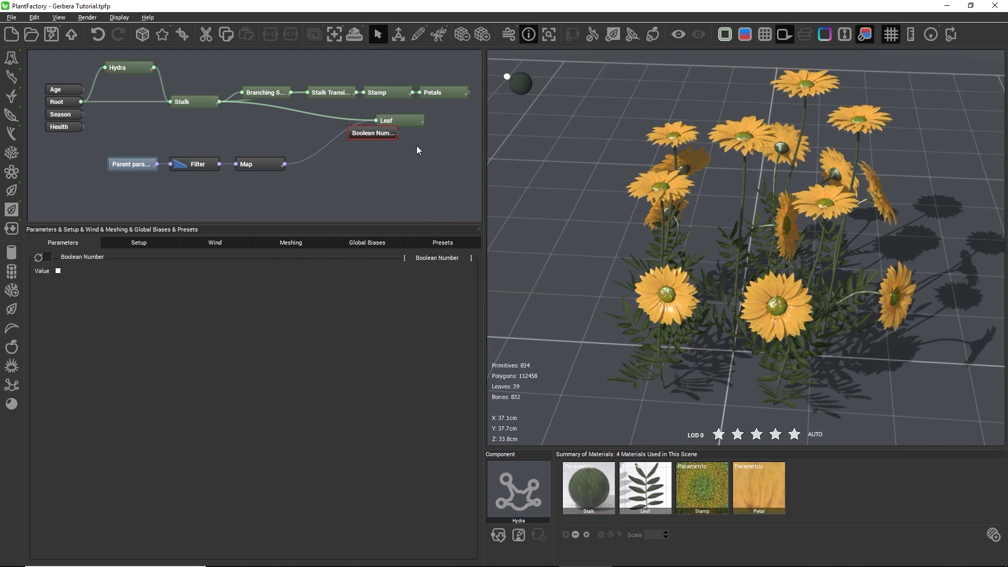
{"action": "left_click_drag", "start_coordinate": [373, 133], "coordinate": [151, 199]}
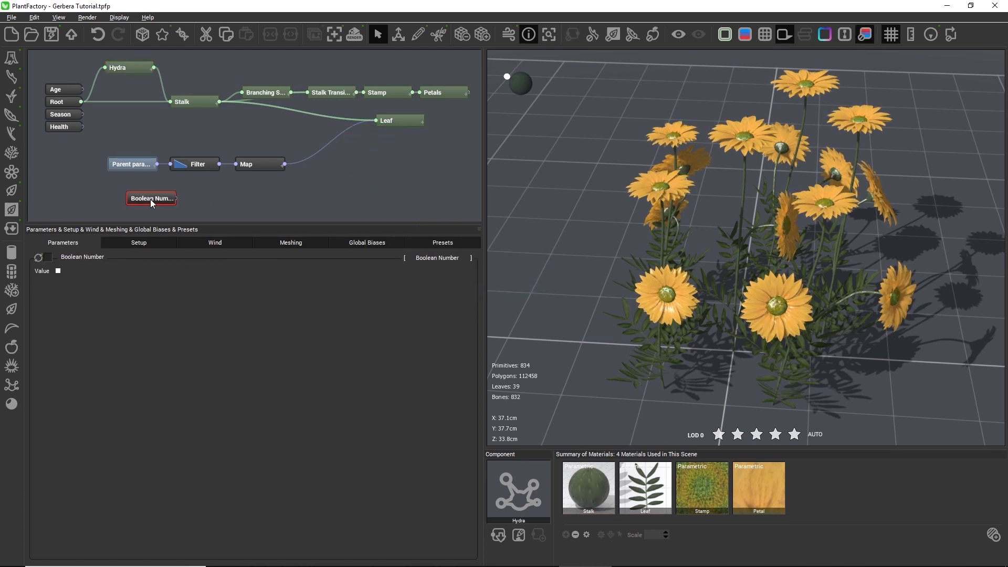
{"action": "left_click", "coordinate": [57, 271]}
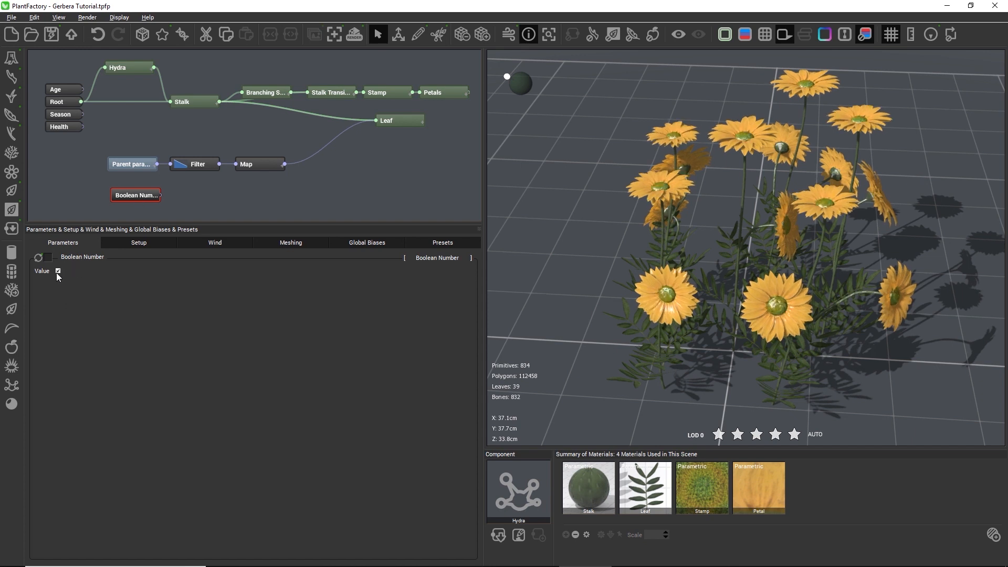
{"action": "left_click", "coordinate": [58, 271]}
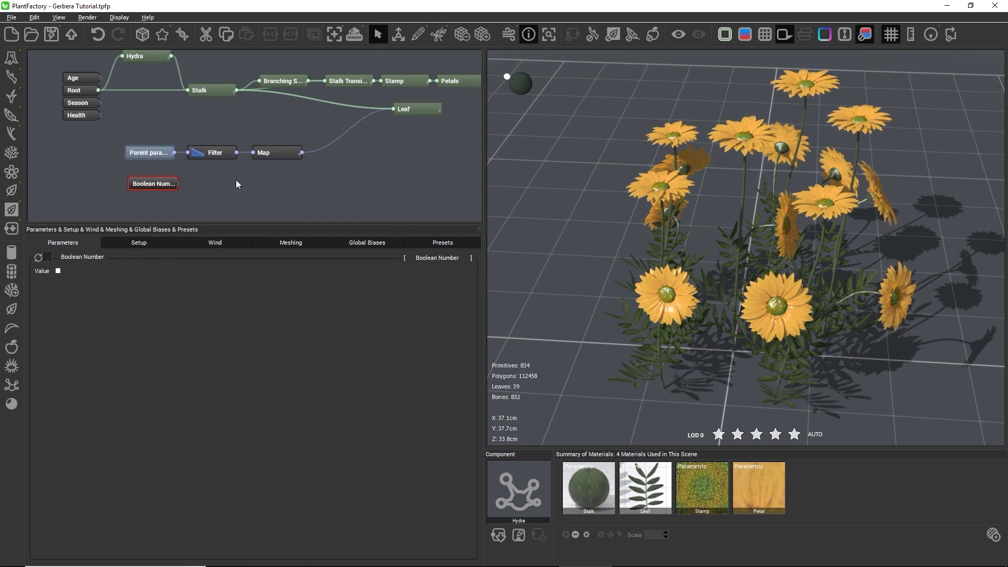
Add a Filter > Map node and place it beside the Boolean Number.
{"action": "right_click", "coordinate": [237, 185]}
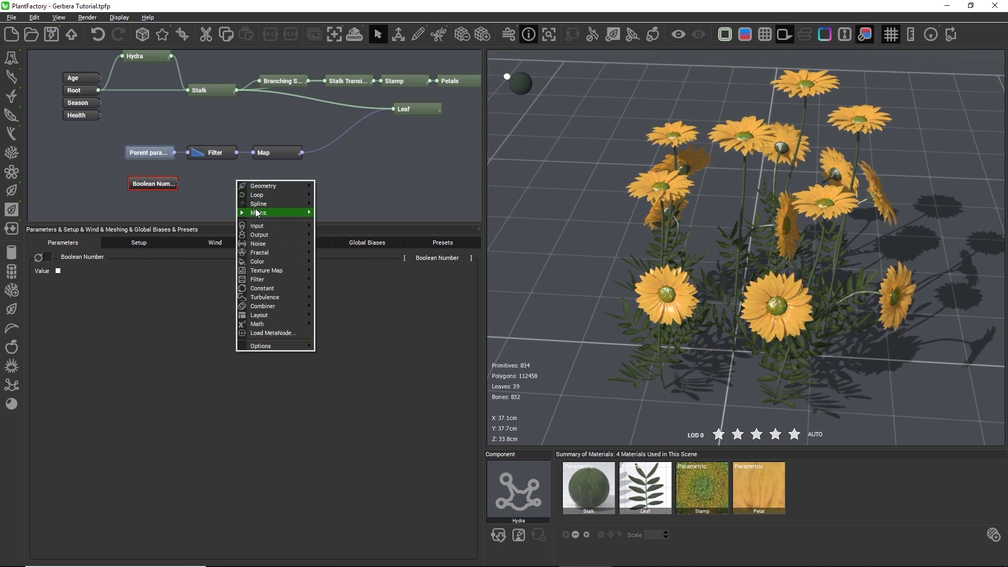
{"action": "mouse_move", "coordinate": [267, 261]}
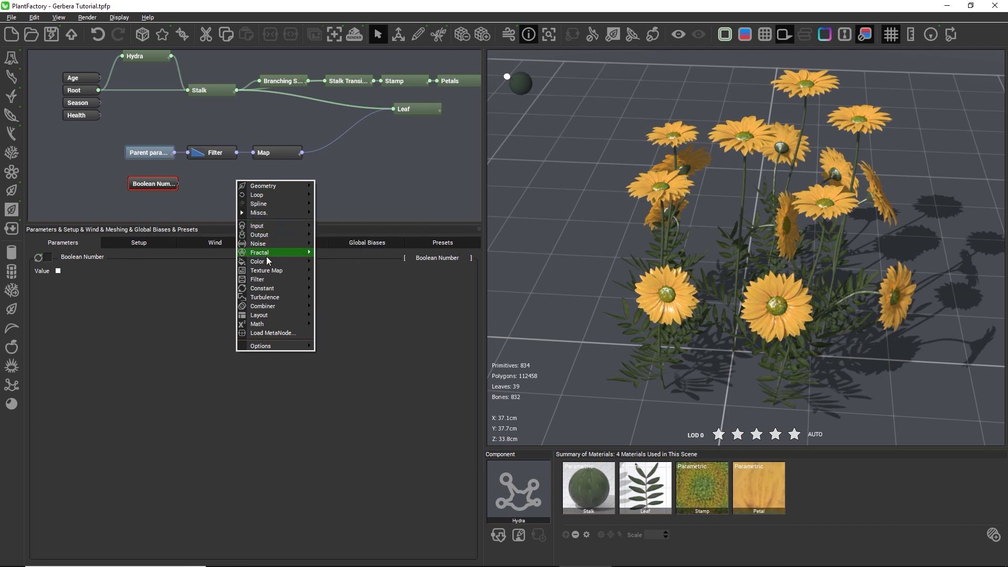
{"action": "mouse_move", "coordinate": [258, 279]}
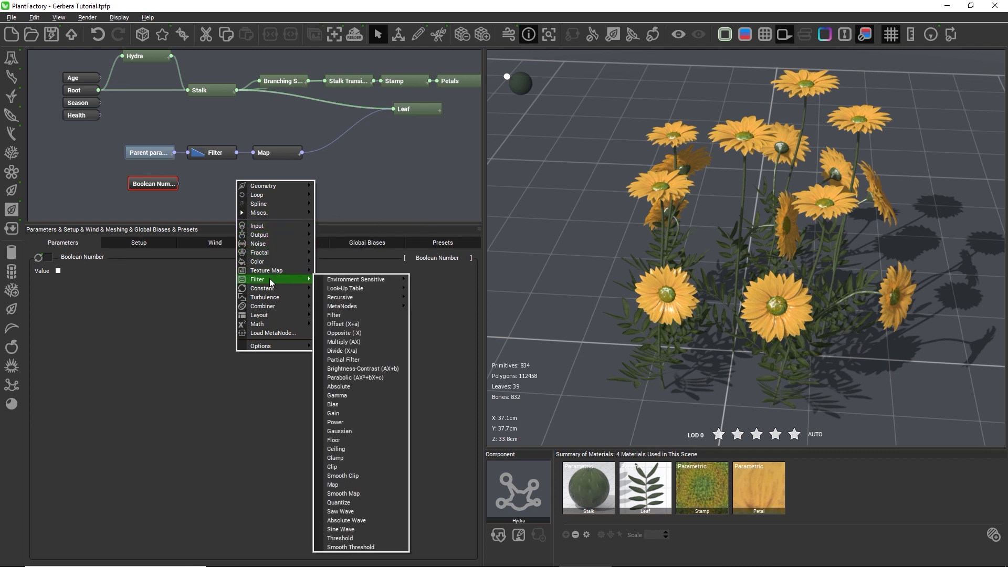
{"action": "mouse_move", "coordinate": [343, 475]}
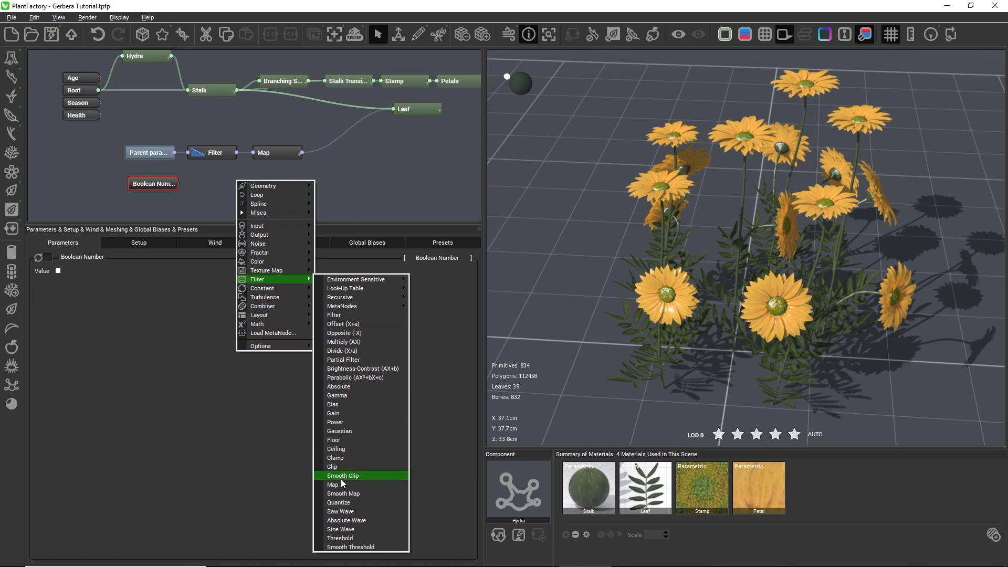
{"action": "left_click", "coordinate": [333, 484]}
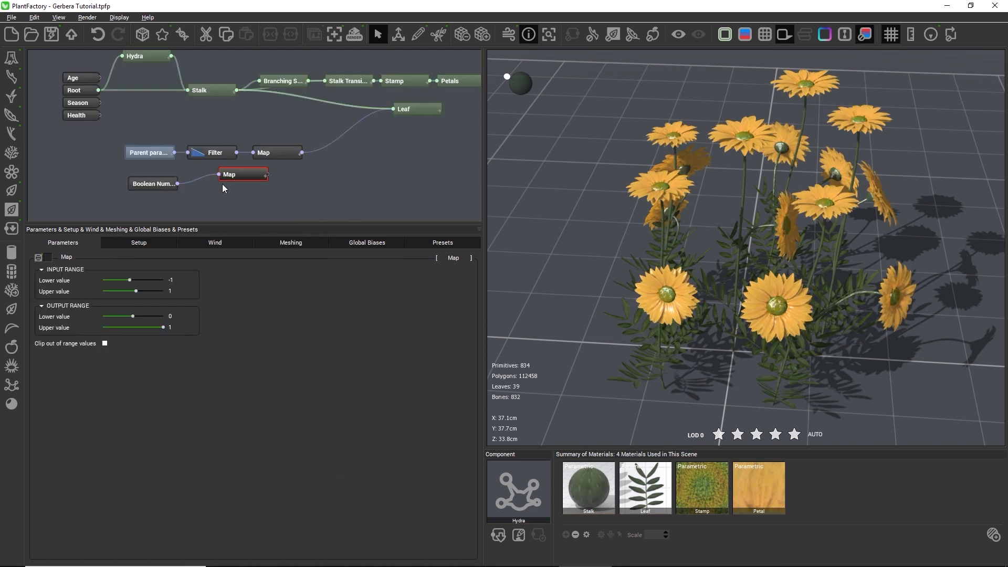
{"action": "left_click_drag", "start_coordinate": [242, 174], "coordinate": [218, 183]}
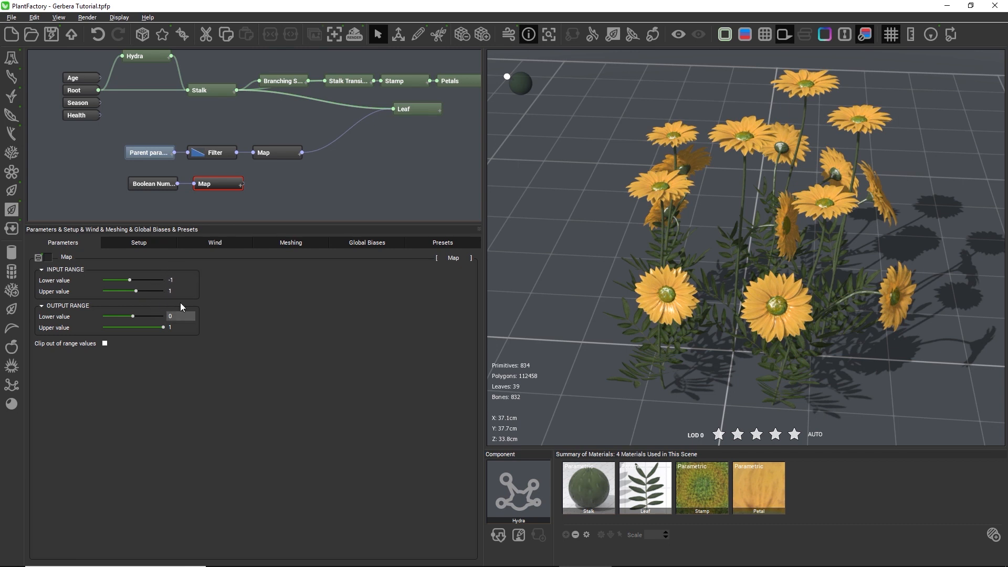
{"action": "mouse_move", "coordinate": [156, 202]}
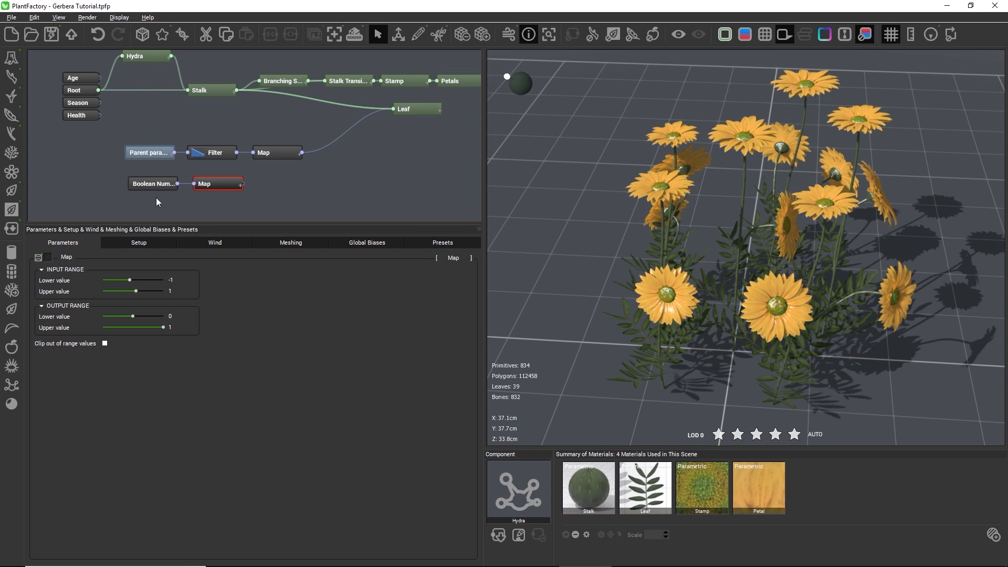
Preview the plant with the Boolean Number's Value on, then back off.
{"action": "left_click", "coordinate": [153, 183]}
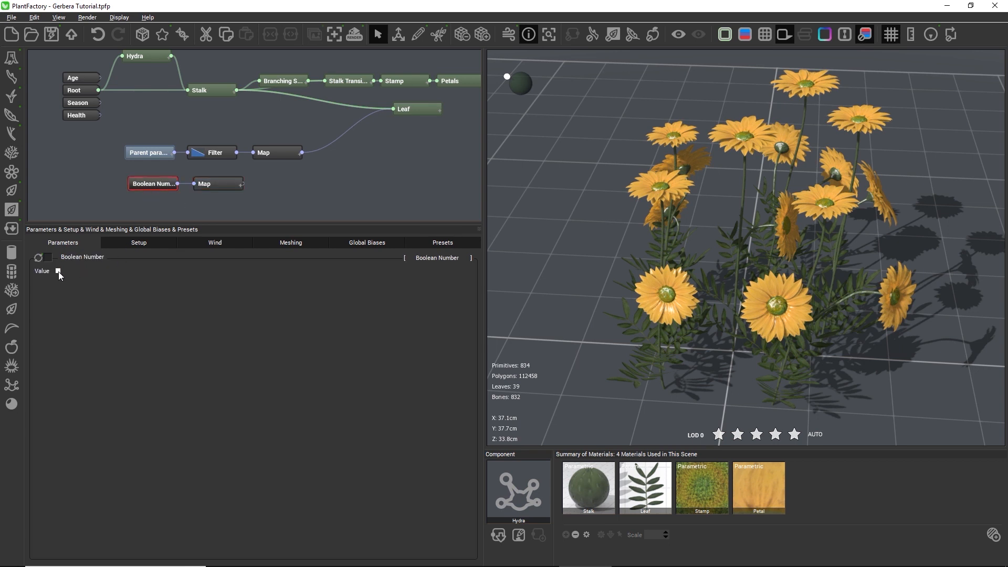
{"action": "left_click", "coordinate": [58, 271]}
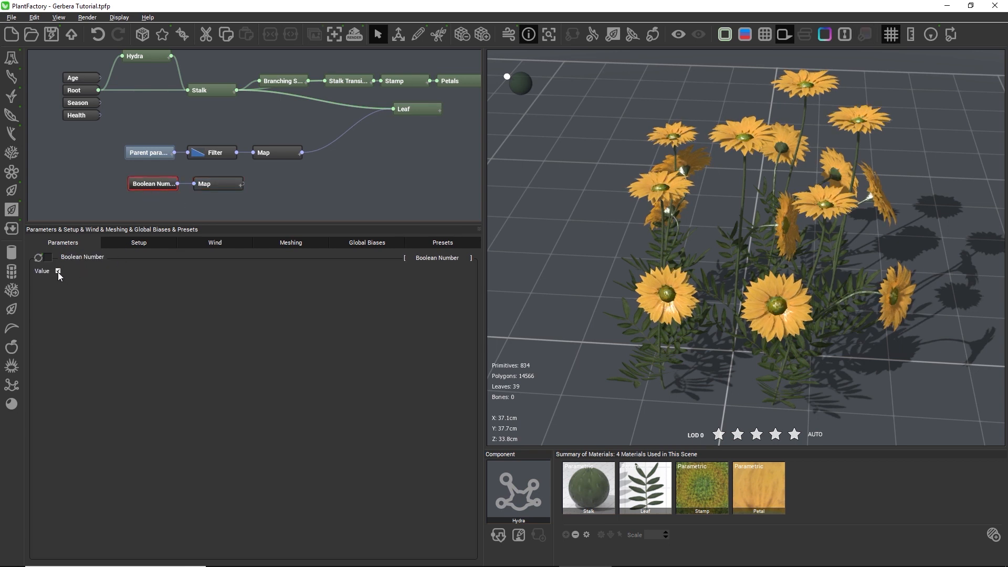
{"action": "left_click", "coordinate": [56, 271]}
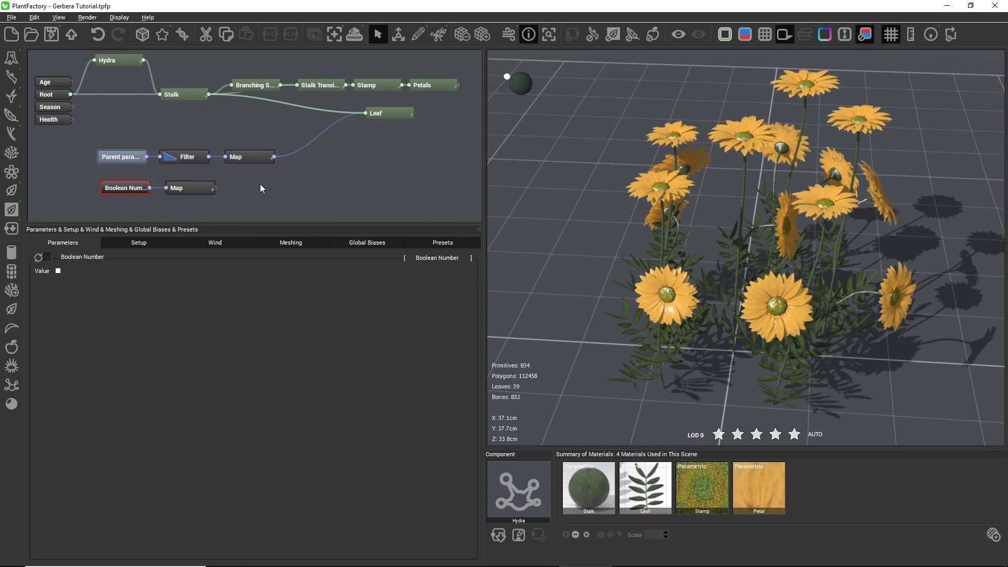
{"action": "mouse_move", "coordinate": [316, 168]}
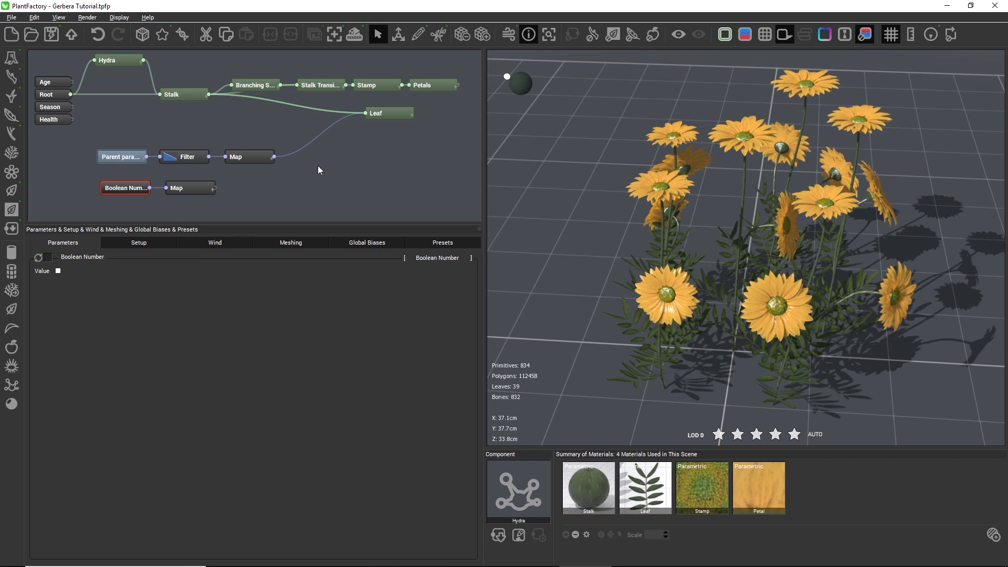
Add a Constant > Constant Number node to the graph.
{"action": "right_click", "coordinate": [317, 170]}
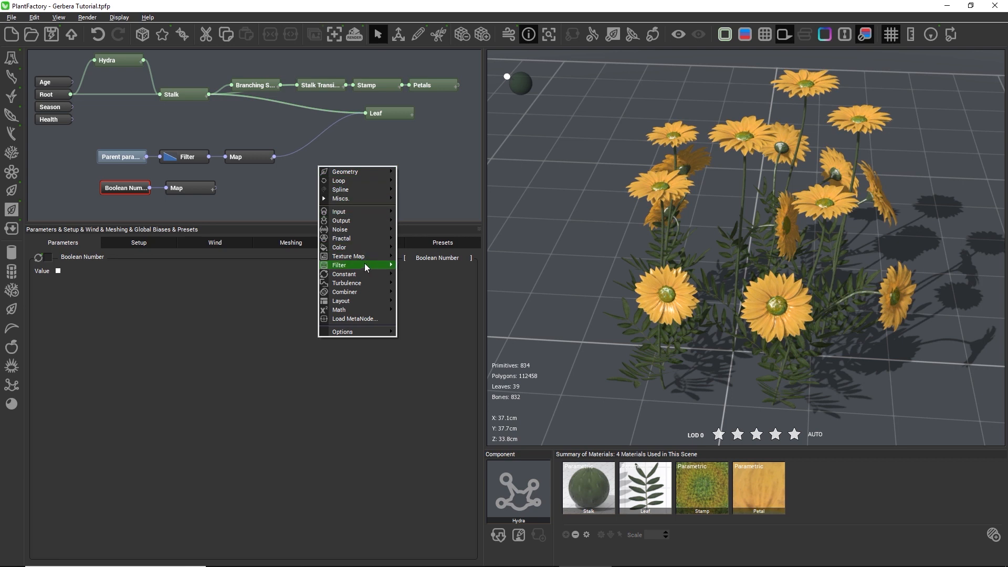
{"action": "mouse_move", "coordinate": [345, 274]}
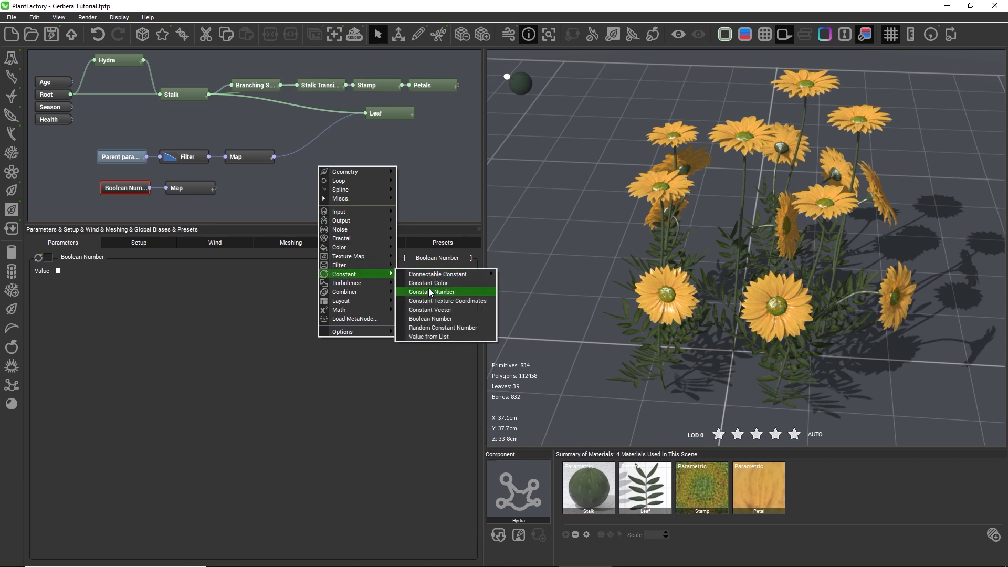
{"action": "left_click", "coordinate": [432, 291]}
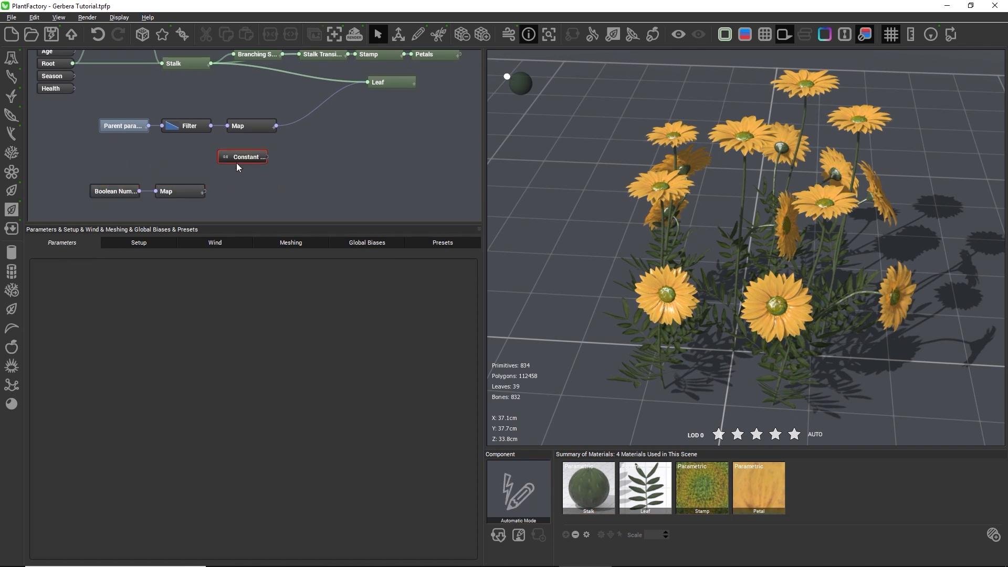
{"action": "left_click", "coordinate": [260, 186]}
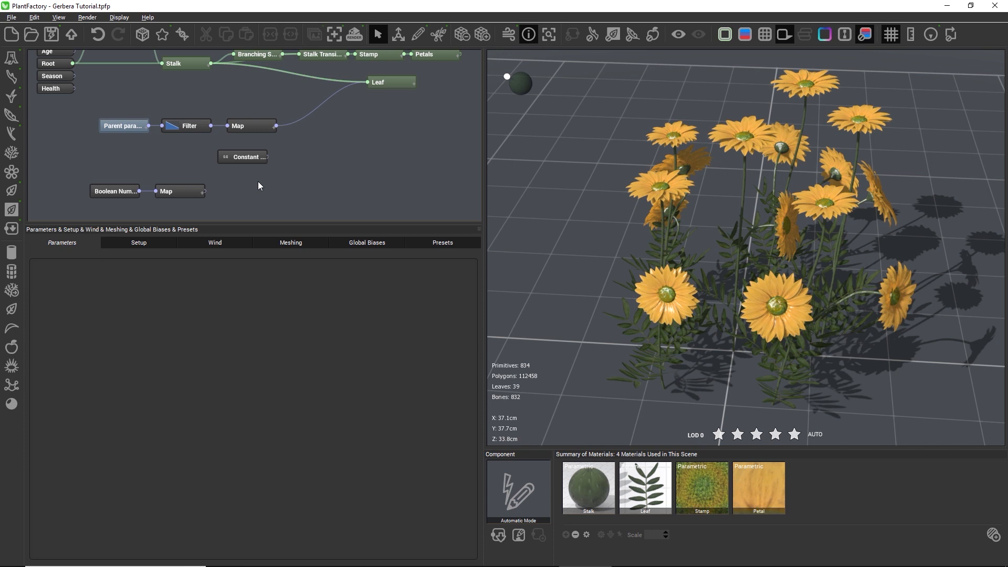
Add a Miscs. > Random Range node to the graph.
{"action": "right_click", "coordinate": [260, 186]}
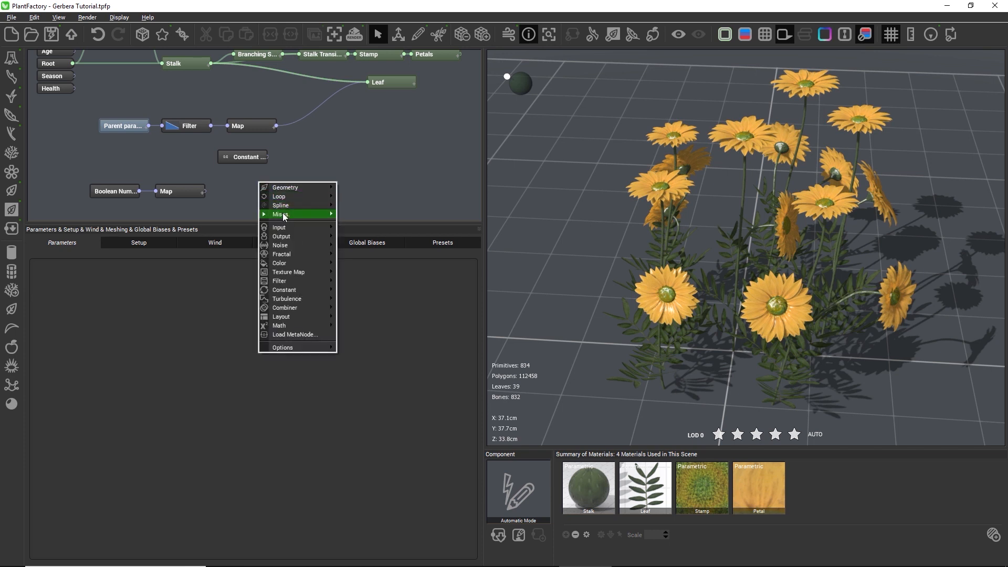
{"action": "mouse_move", "coordinate": [281, 215]}
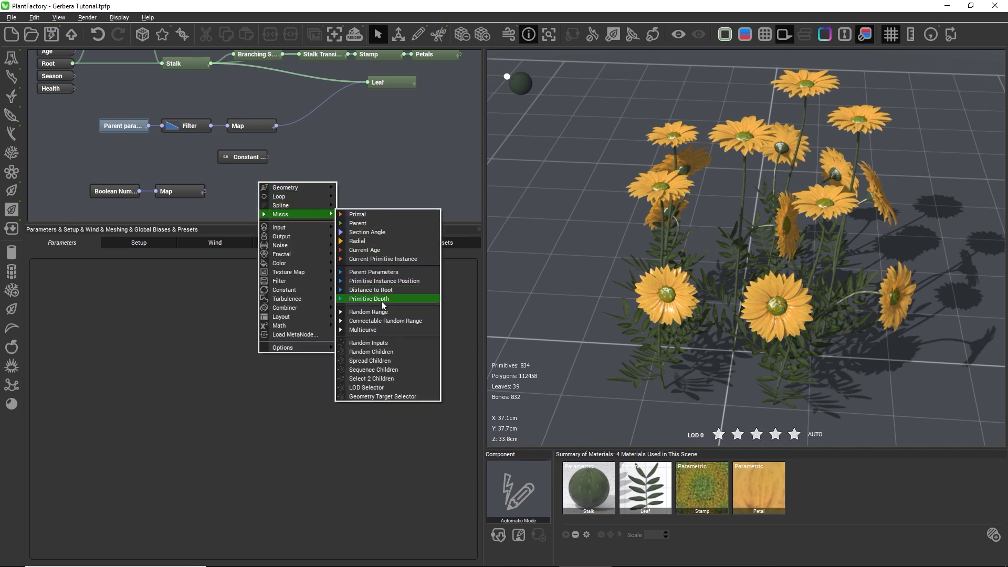
{"action": "left_click", "coordinate": [368, 312]}
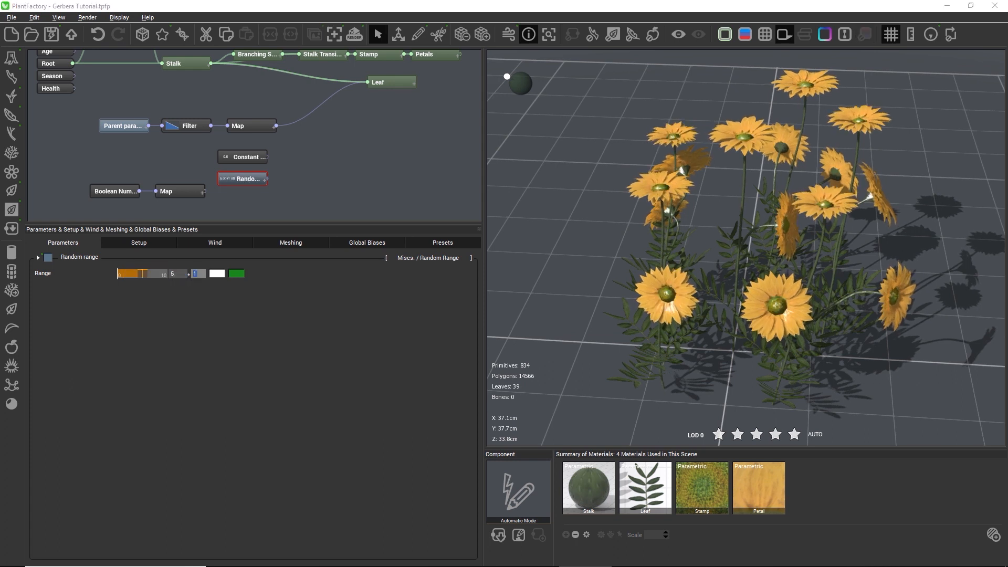
{"action": "left_click", "coordinate": [865, 33]}
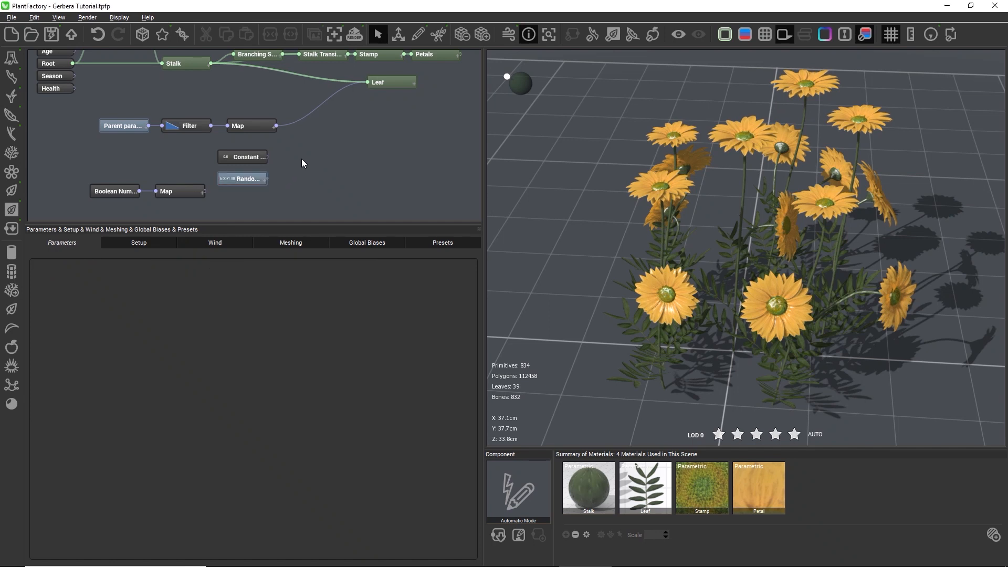
Add a Combiner > Blender node and set the Map node's input lower value to -1.
{"action": "right_click", "coordinate": [302, 163]}
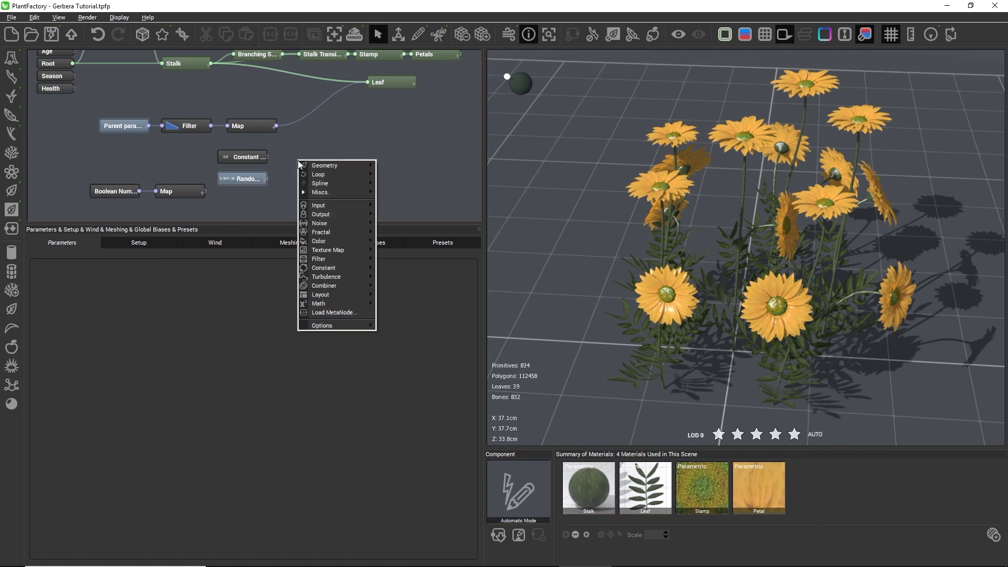
{"action": "mouse_move", "coordinate": [324, 286]}
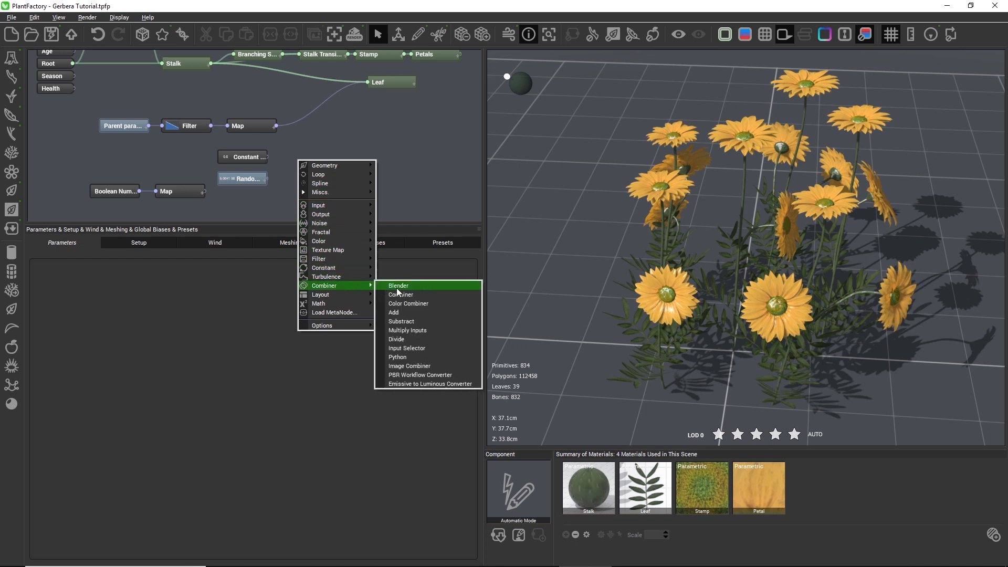
{"action": "left_click", "coordinate": [397, 285]}
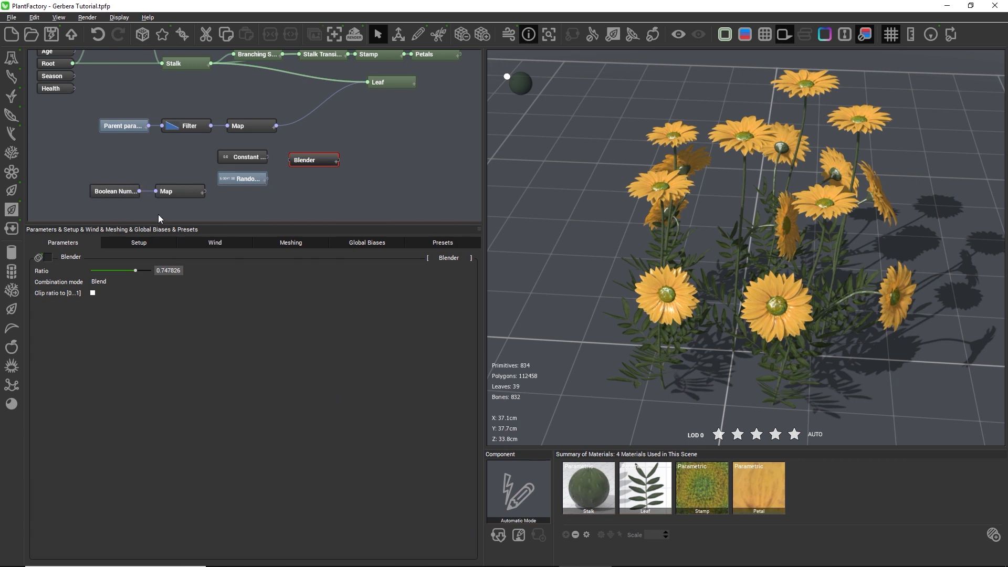
{"action": "left_click", "coordinate": [166, 192]}
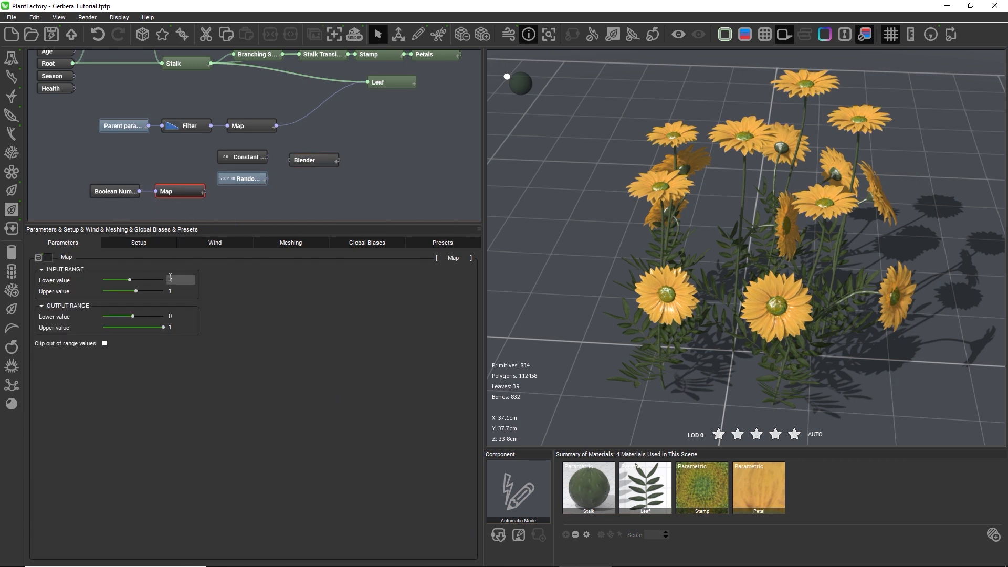
Set the lower input value to -1, feed the Blender node, and inspect the Hydra node.
{"action": "type", "text": "-1"}
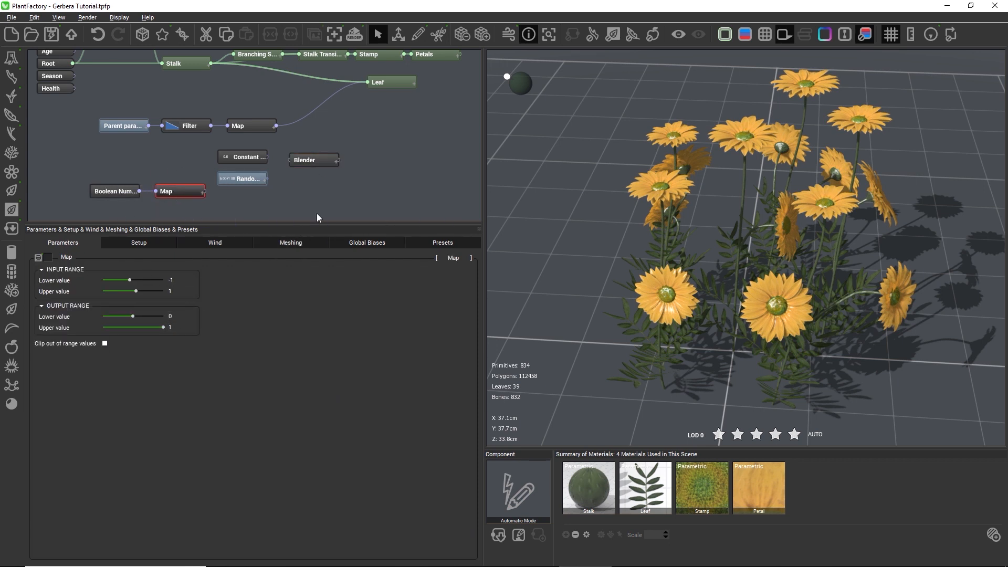
{"action": "left_click", "coordinate": [313, 160]}
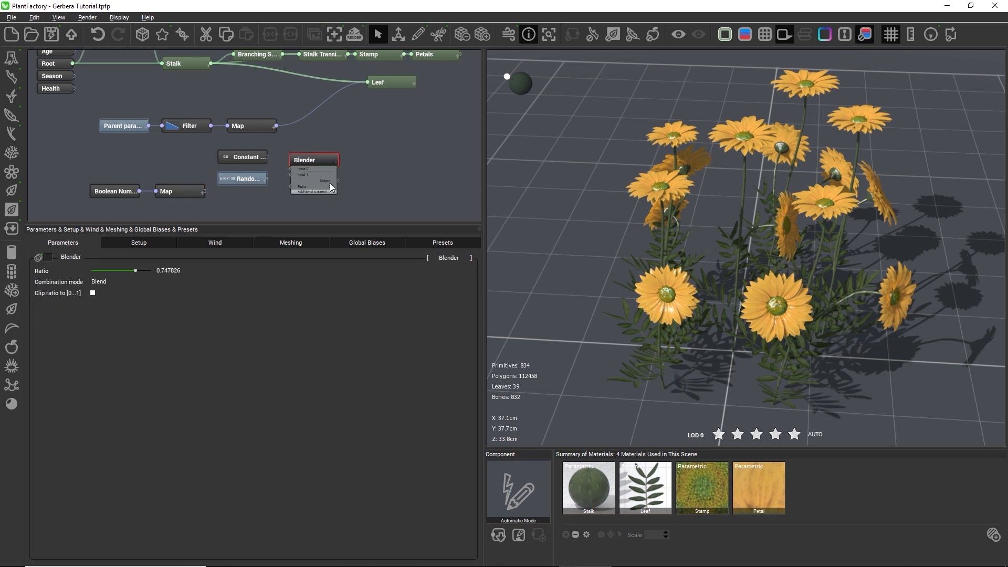
{"action": "left_click", "coordinate": [313, 160]}
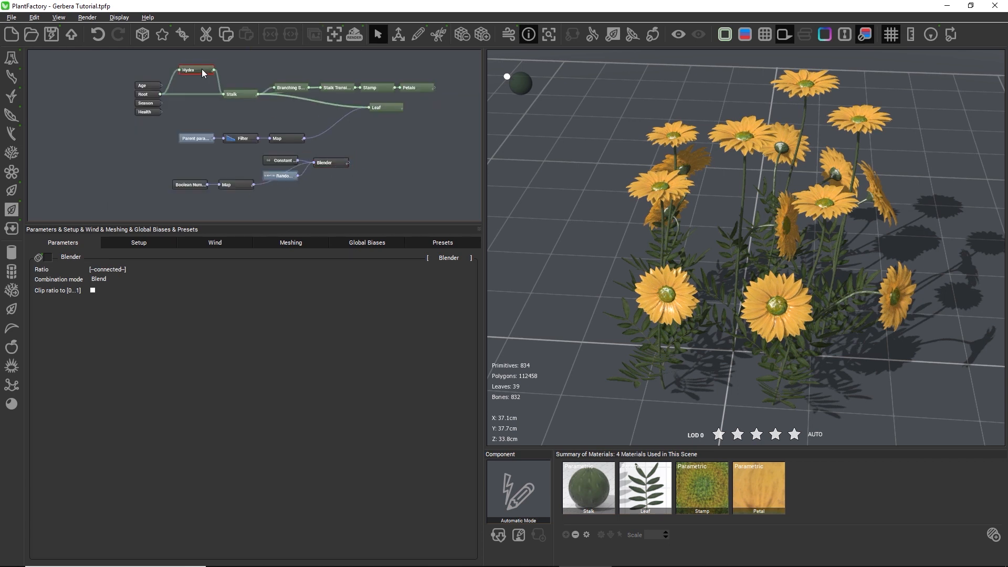
{"action": "left_click", "coordinate": [188, 69]}
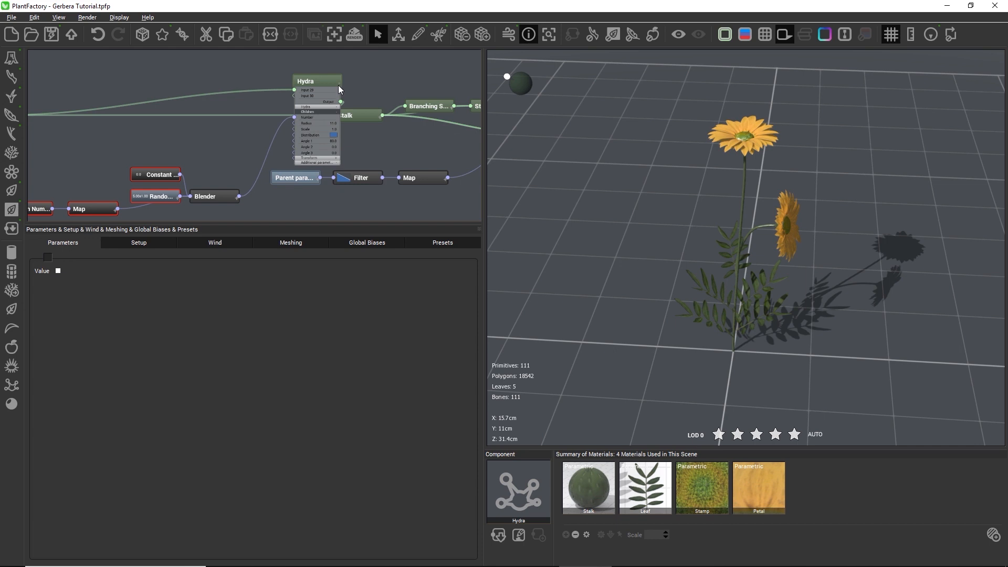
Toggle the Boolean Number value off and on to compare one stalk against the full clump, leaving it on.
{"action": "left_click", "coordinate": [315, 81]}
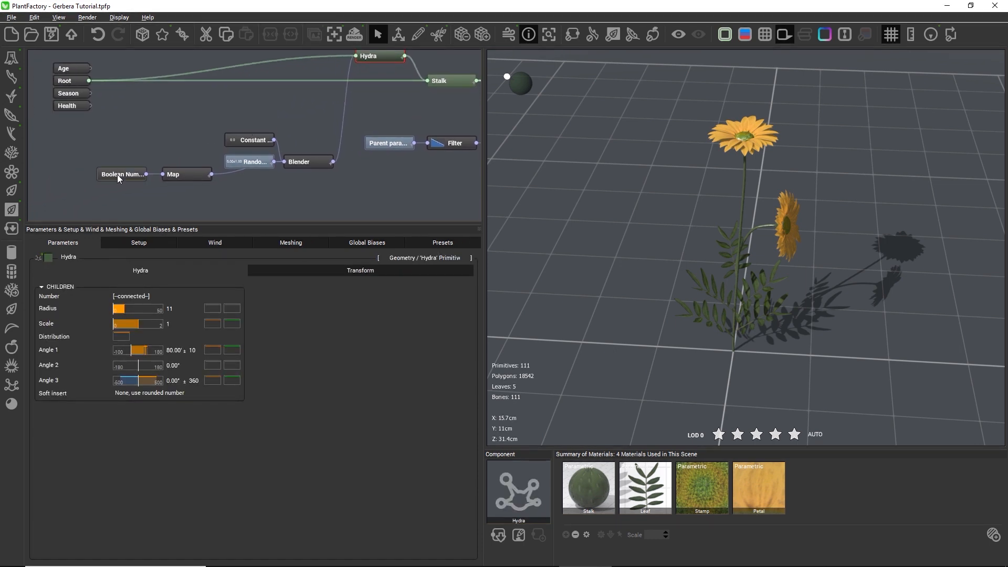
{"action": "left_click", "coordinate": [122, 175]}
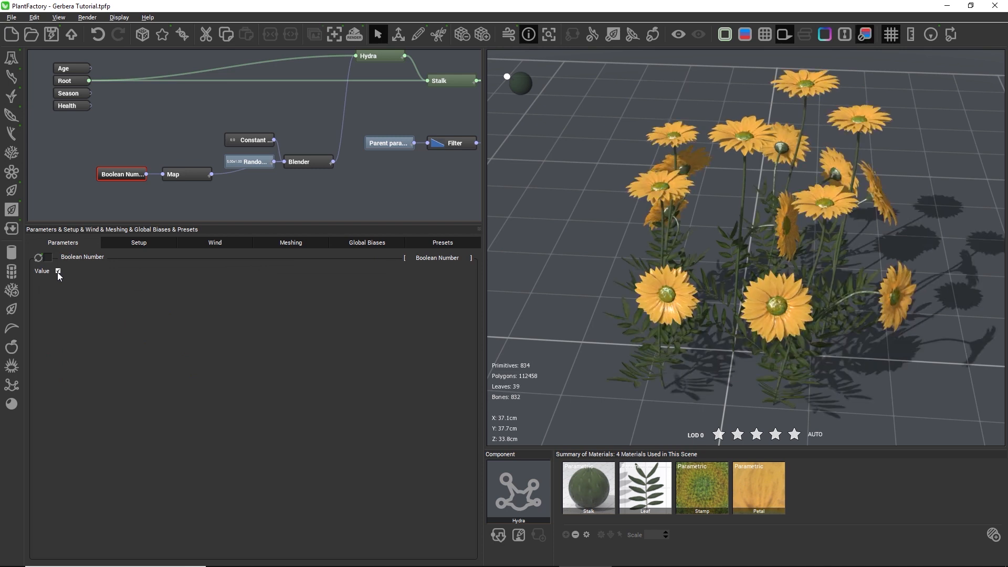
{"action": "mouse_move", "coordinate": [250, 139]}
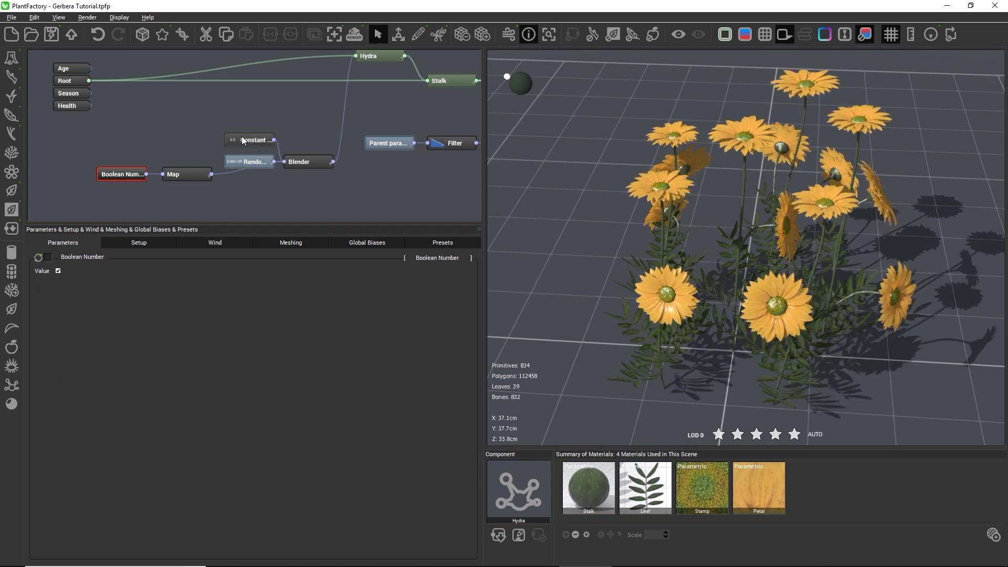
{"action": "left_click", "coordinate": [57, 271]}
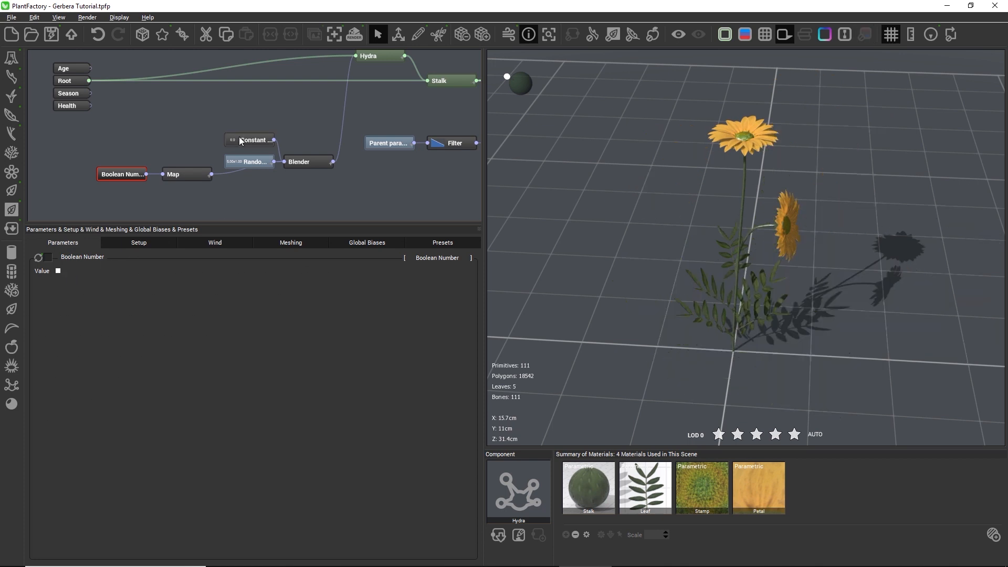
{"action": "left_click", "coordinate": [58, 271]}
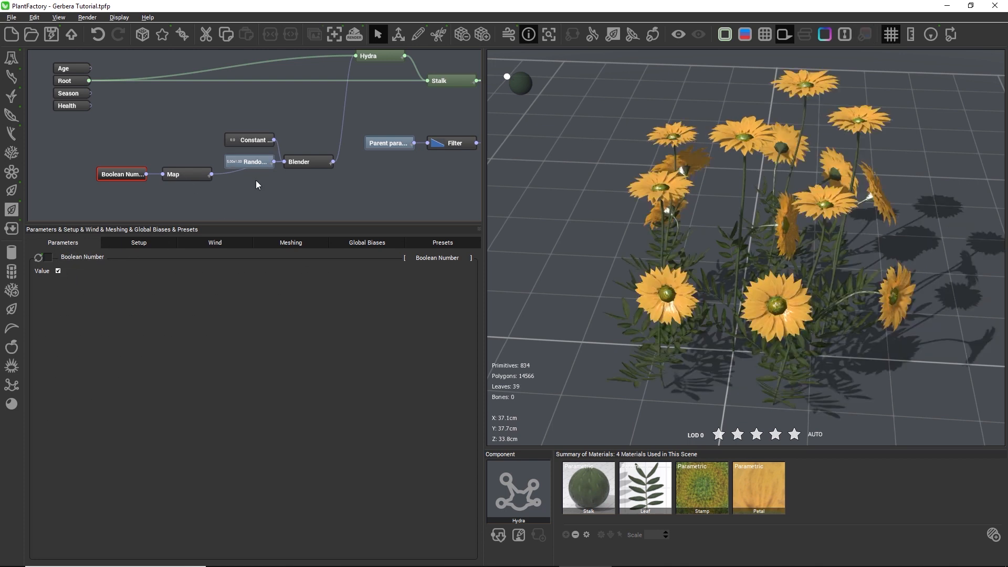
{"action": "left_click", "coordinate": [251, 162]}
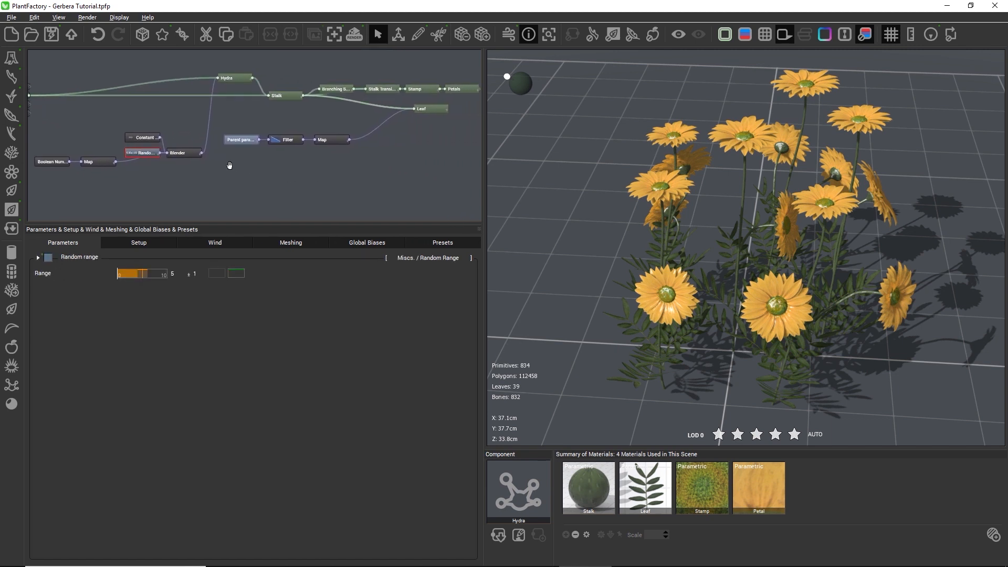
{"action": "left_click", "coordinate": [231, 78]}
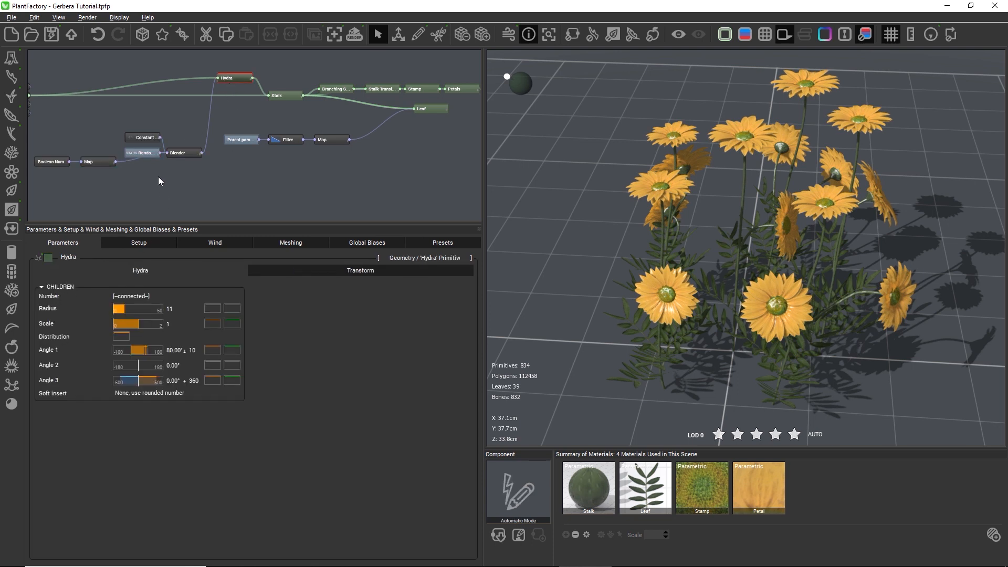
{"action": "left_click", "coordinate": [91, 162]}
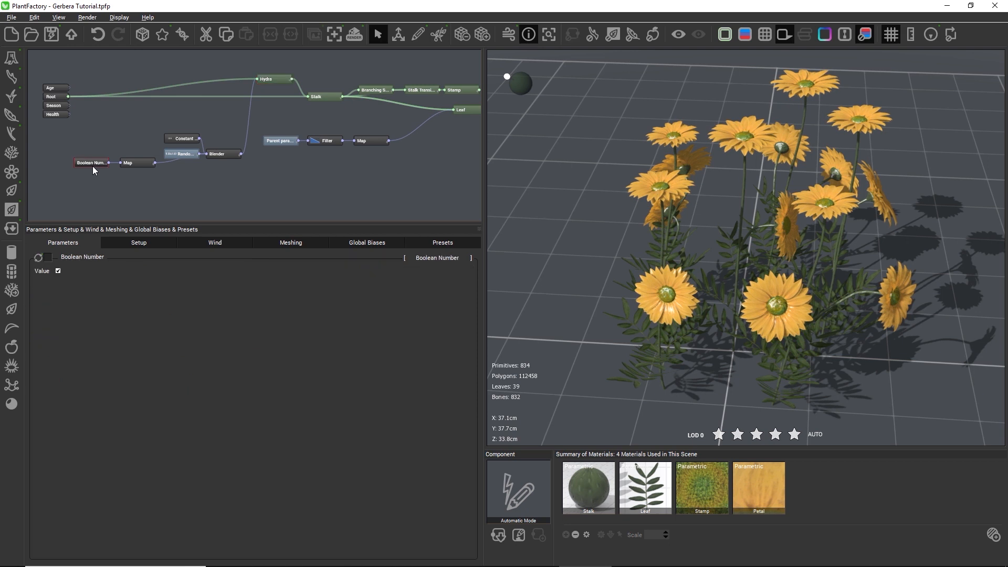
Publish the Boolean Number value as parameter 'Multiple flowers' with external access allowed.
{"action": "right_click", "coordinate": [58, 271]}
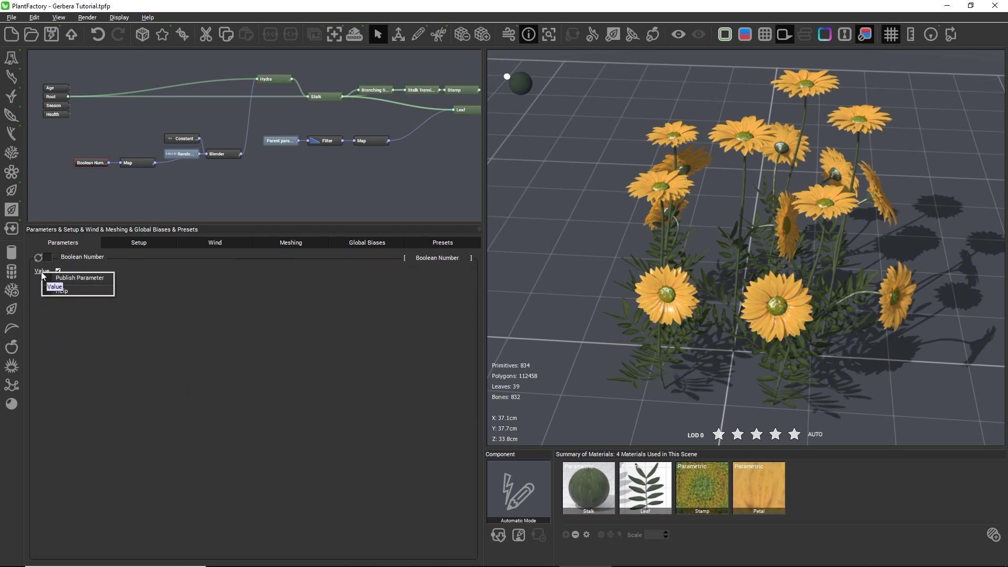
{"action": "mouse_move", "coordinate": [80, 278]}
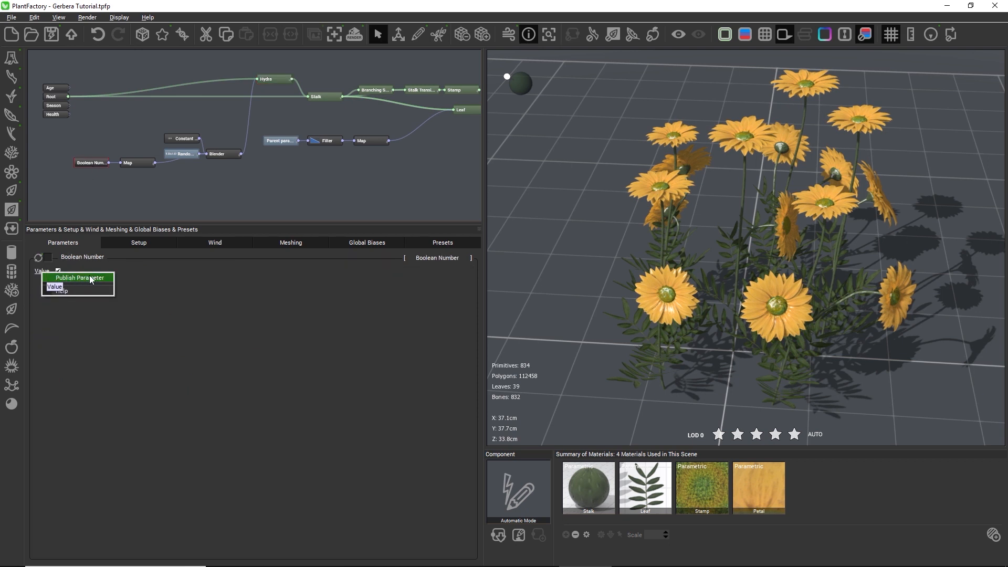
{"action": "left_click", "coordinate": [80, 277]}
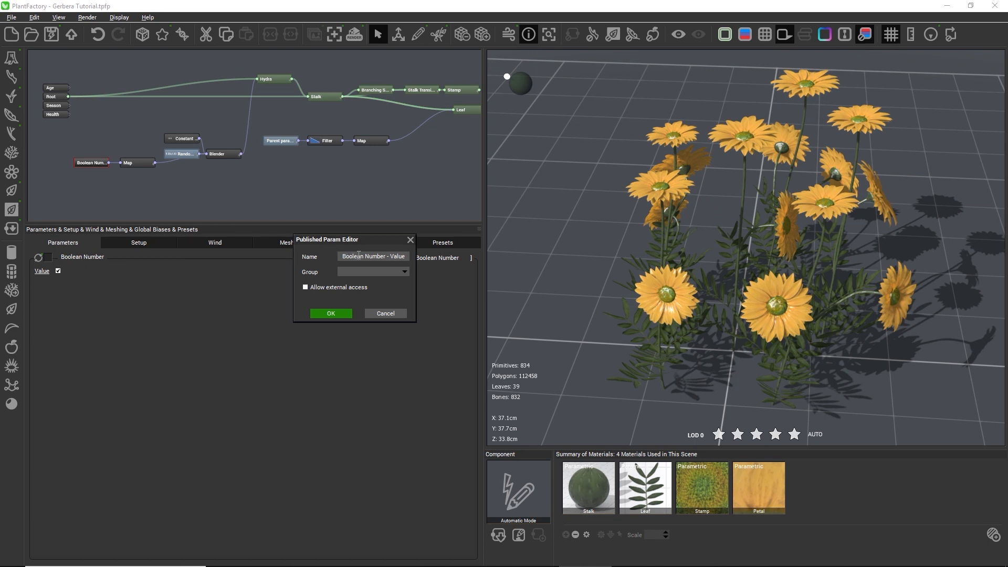
{"action": "triple_click", "coordinate": [373, 257]}
{"action": "type", "text": "Multiple flowers"}
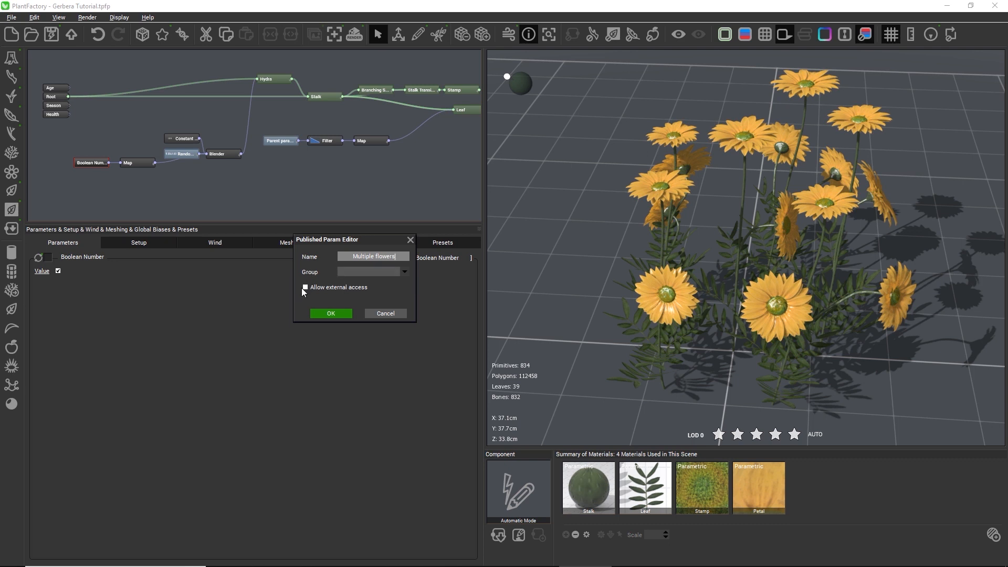
{"action": "left_click", "coordinate": [305, 288]}
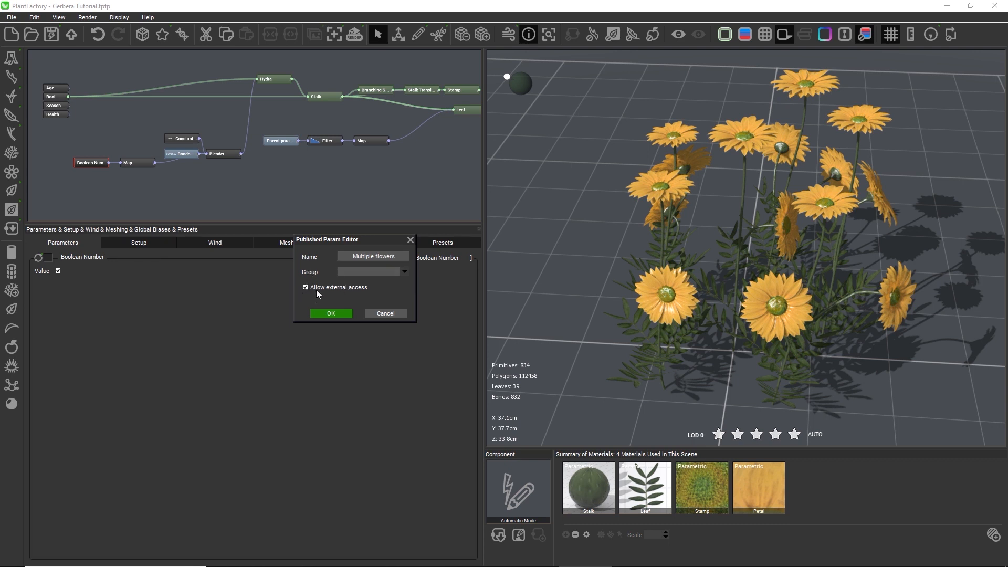
{"action": "mouse_move", "coordinate": [340, 296]}
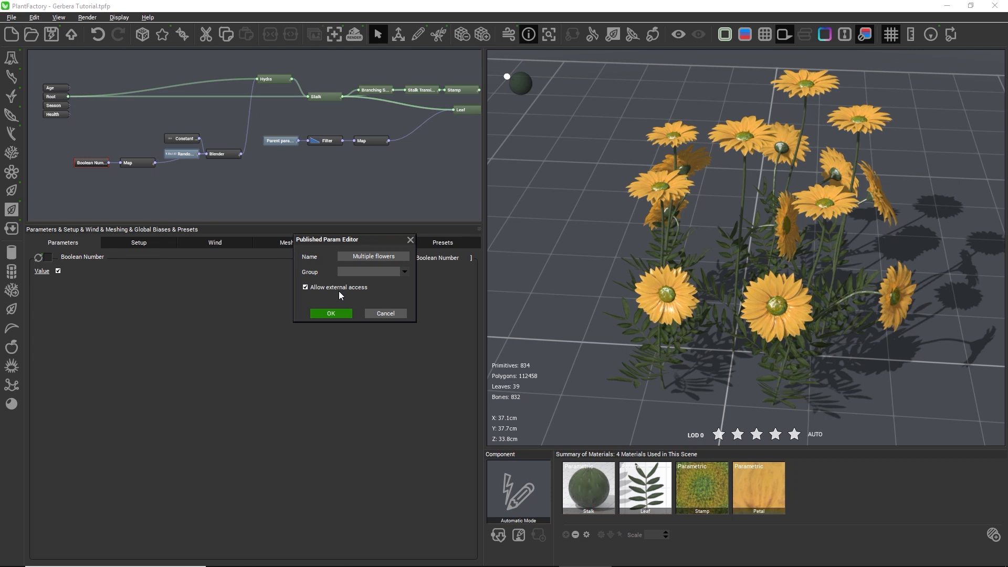
{"action": "mouse_move", "coordinate": [315, 270]}
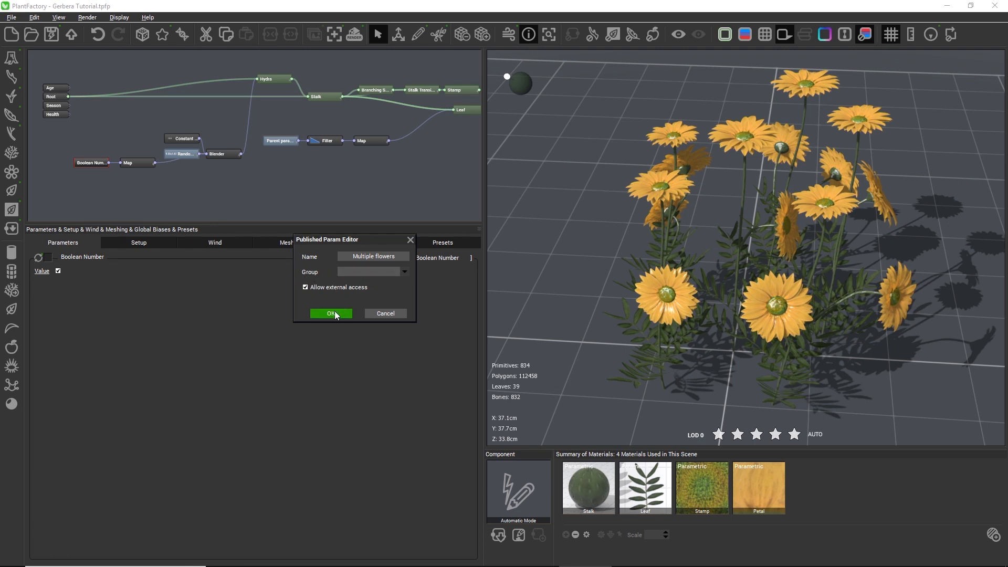
{"action": "left_click", "coordinate": [331, 314]}
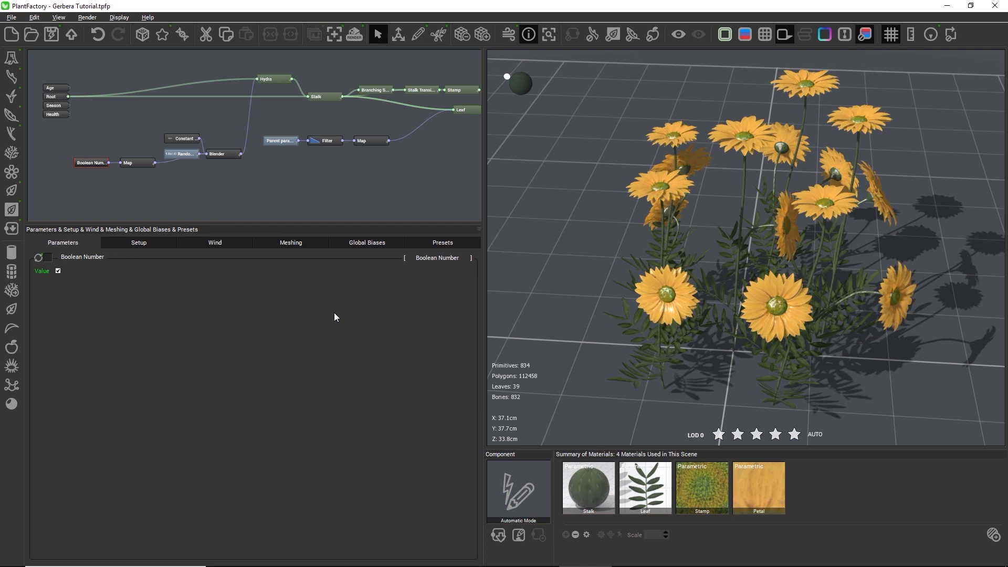
{"action": "mouse_move", "coordinate": [365, 293]}
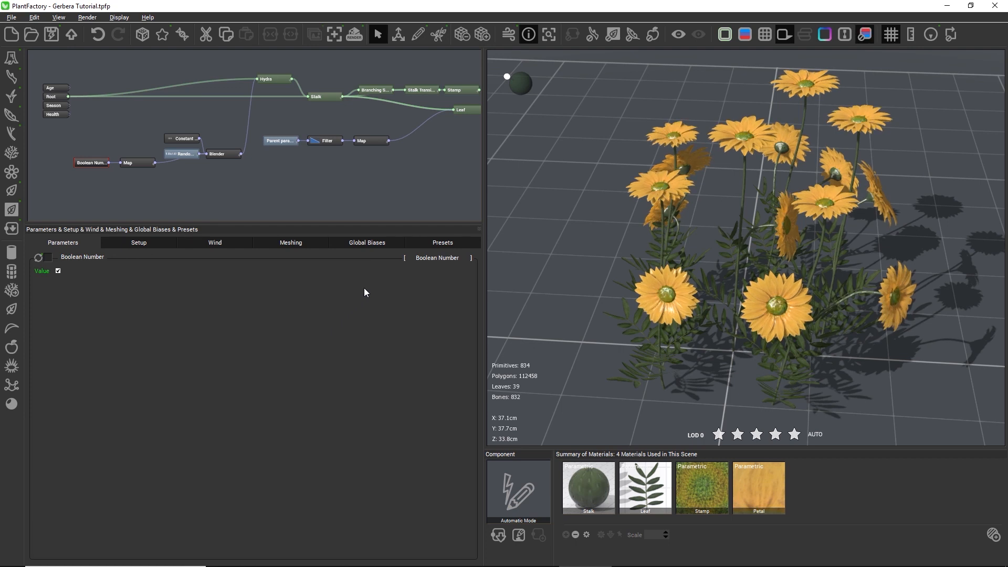
{"action": "mouse_move", "coordinate": [424, 291]}
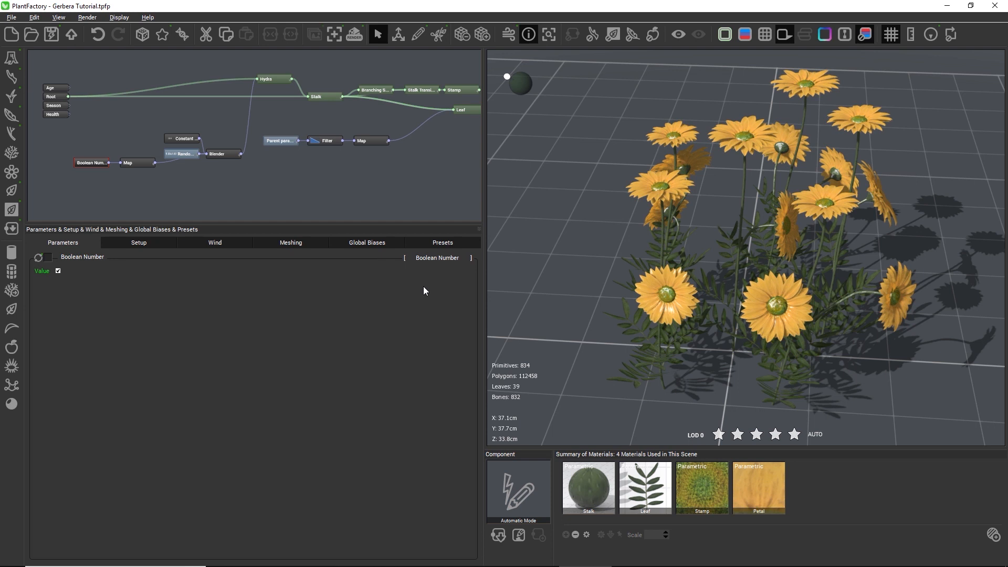
{"action": "mouse_move", "coordinate": [751, 223]}
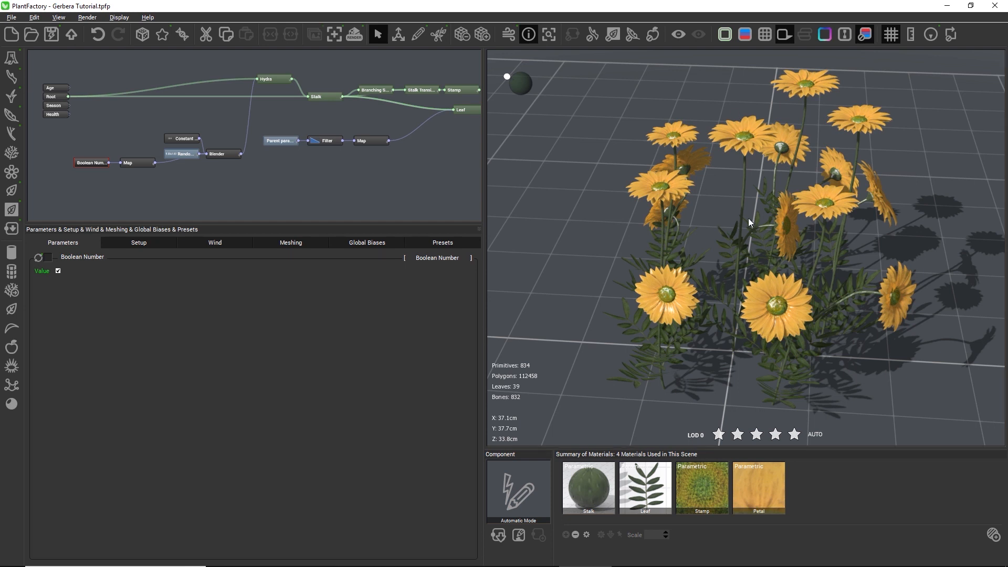
{"action": "mouse_move", "coordinate": [518, 427]}
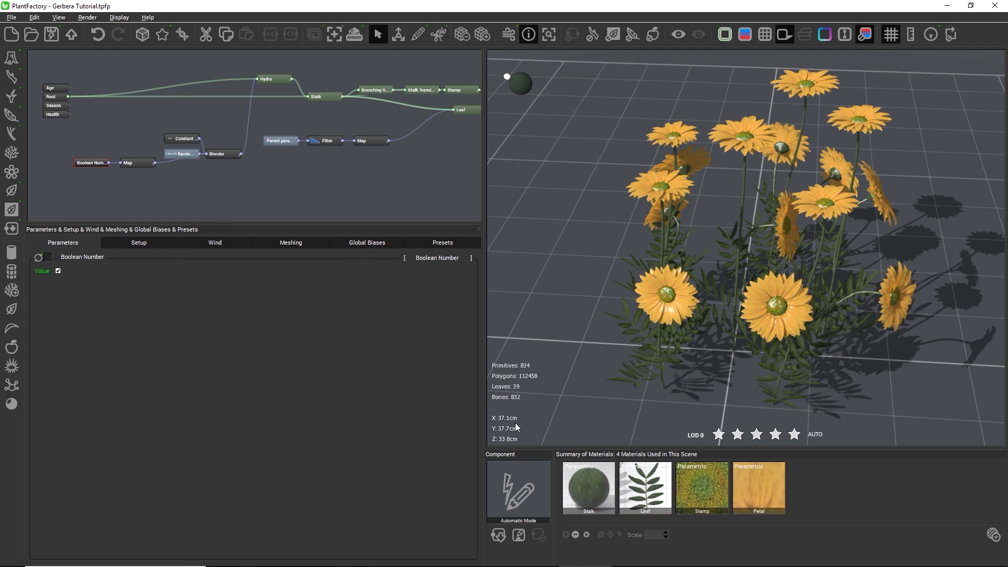
{"action": "left_click", "coordinate": [529, 34]}
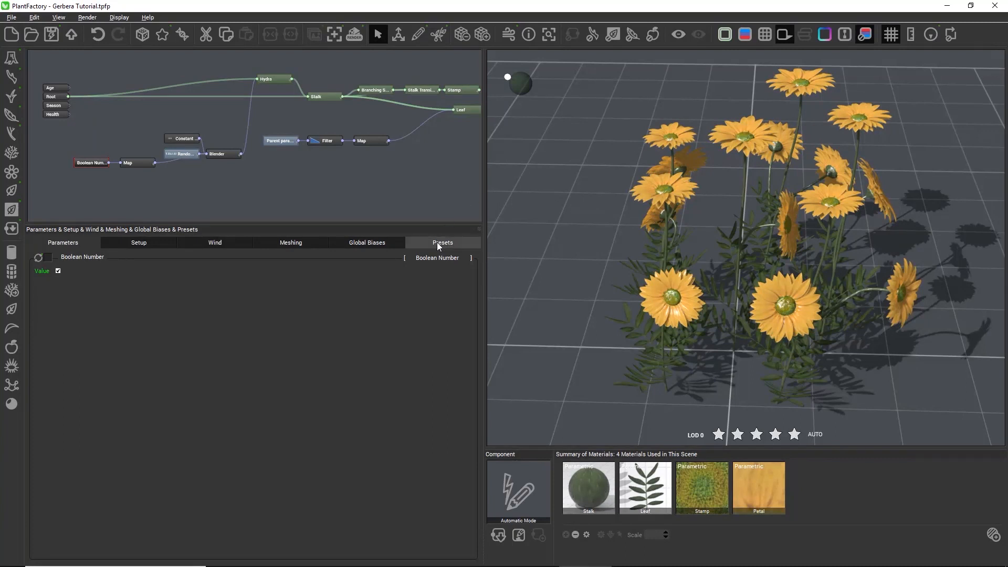
In the Presets tab, untick Multiple flowers so a single flowering stalk remains.
{"action": "left_click", "coordinate": [442, 243]}
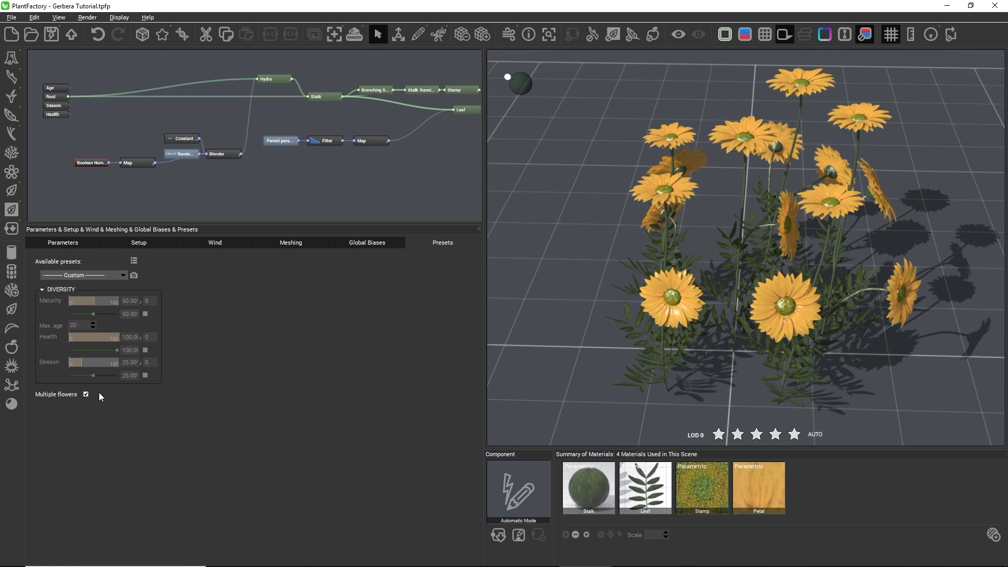
{"action": "left_click", "coordinate": [122, 275]}
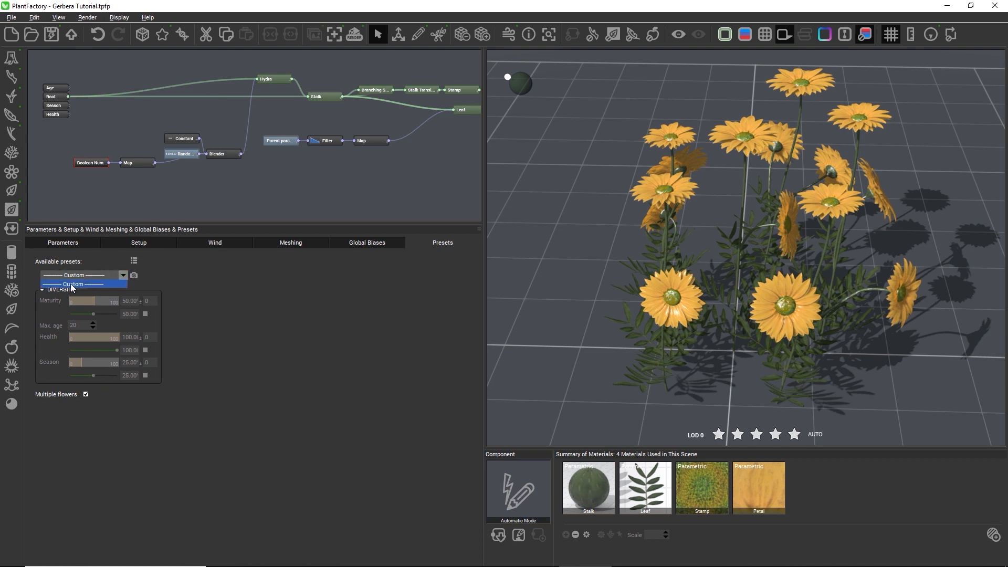
{"action": "left_click", "coordinate": [73, 284]}
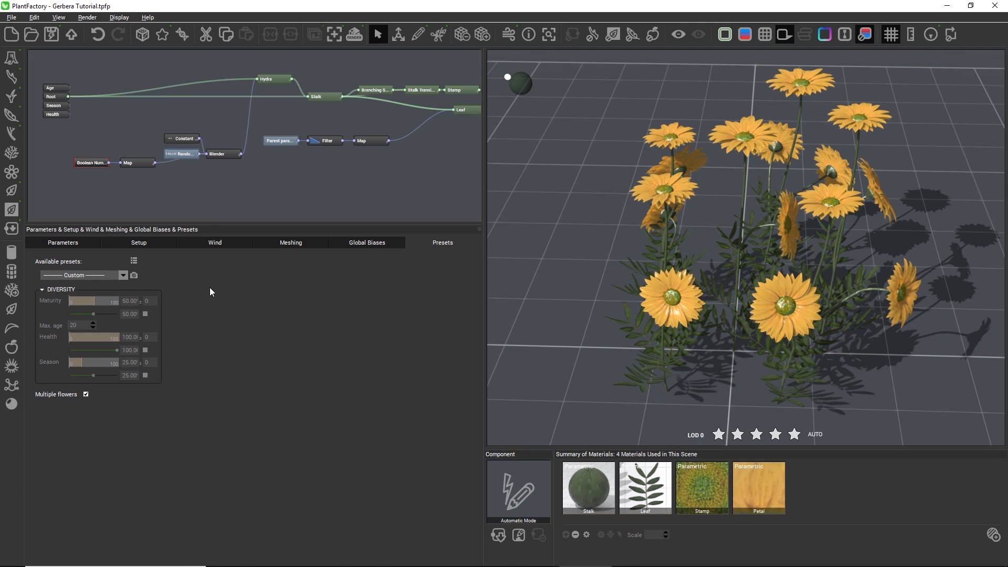
{"action": "mouse_move", "coordinate": [170, 283]}
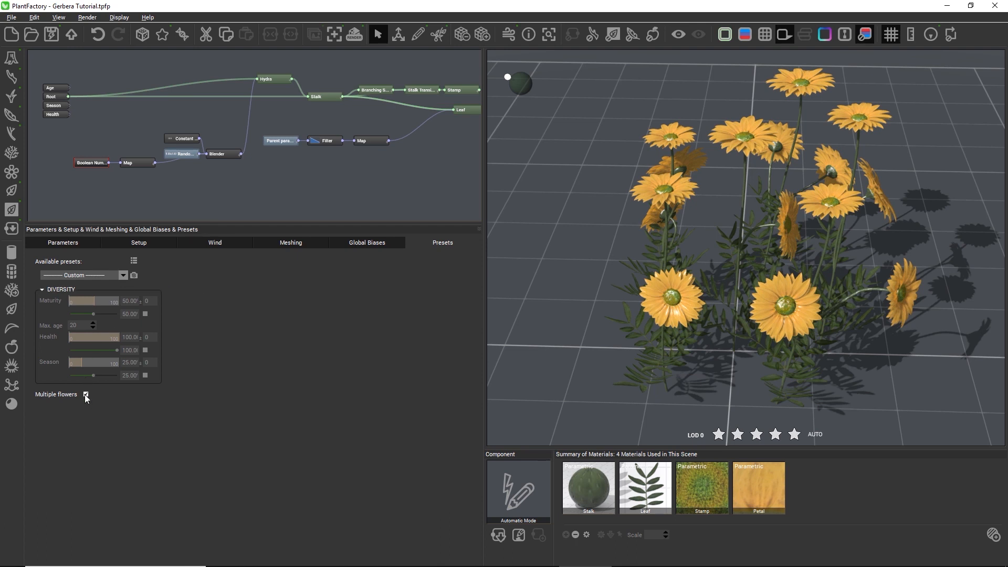
{"action": "left_click", "coordinate": [85, 394]}
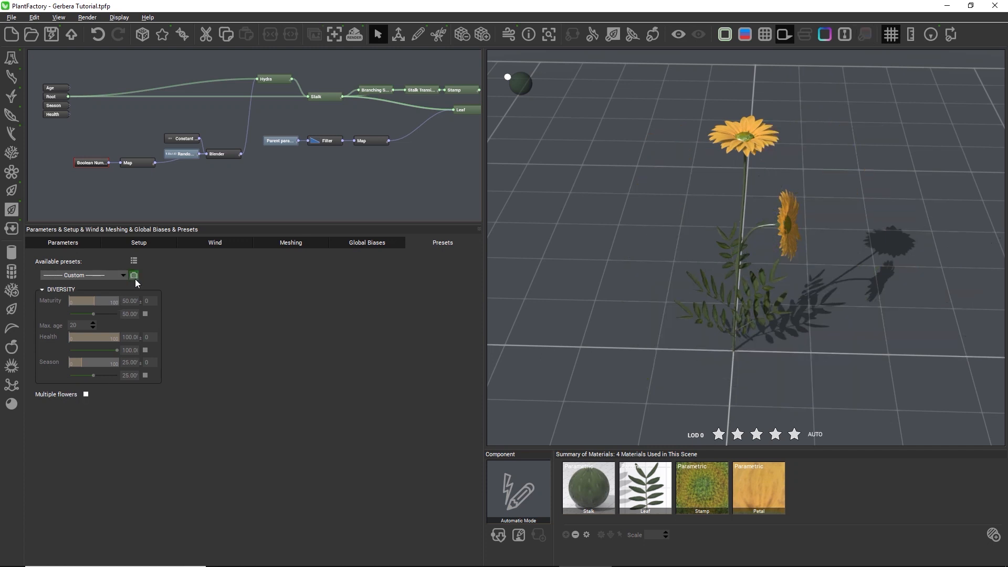
{"action": "mouse_move", "coordinate": [133, 276]}
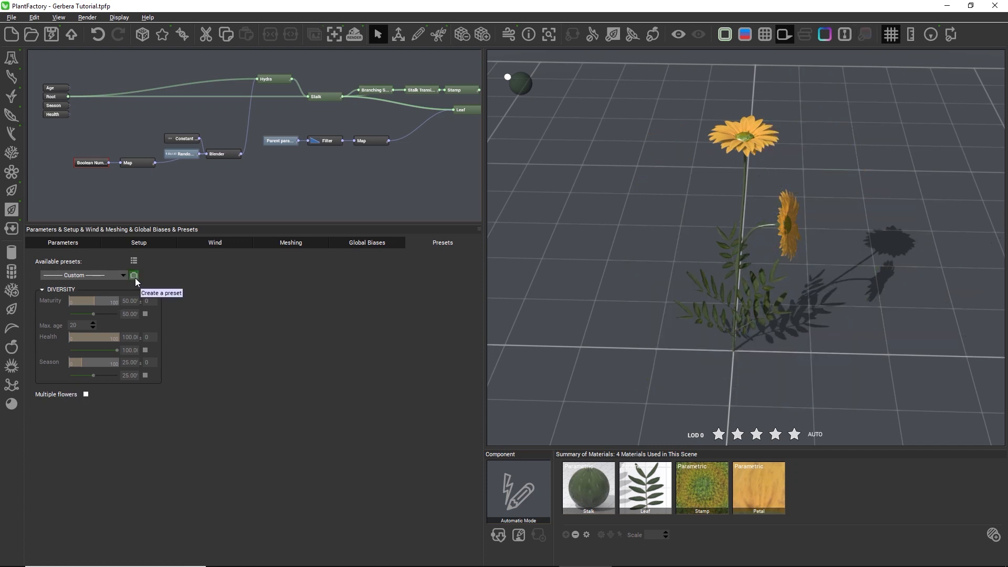
Create a preset named 'Single flower' from the one-stalk setup and validate it.
{"action": "left_click", "coordinate": [133, 275]}
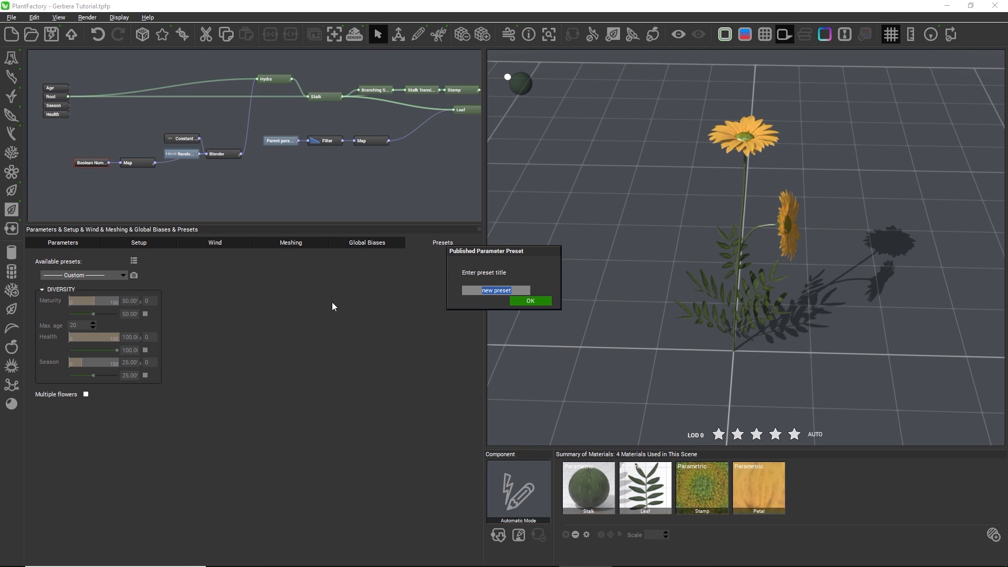
{"action": "mouse_move", "coordinate": [693, 328]}
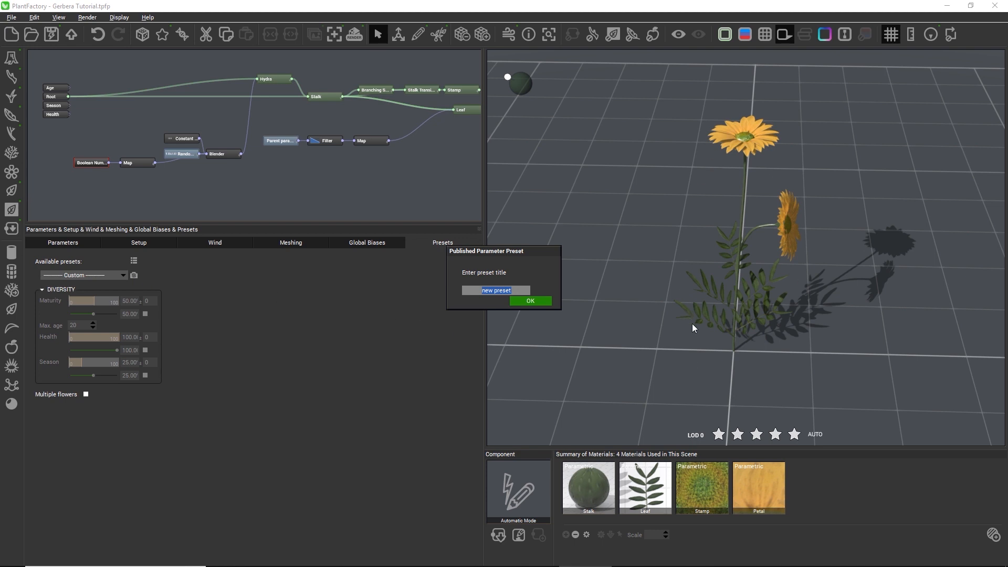
{"action": "mouse_move", "coordinate": [712, 148]}
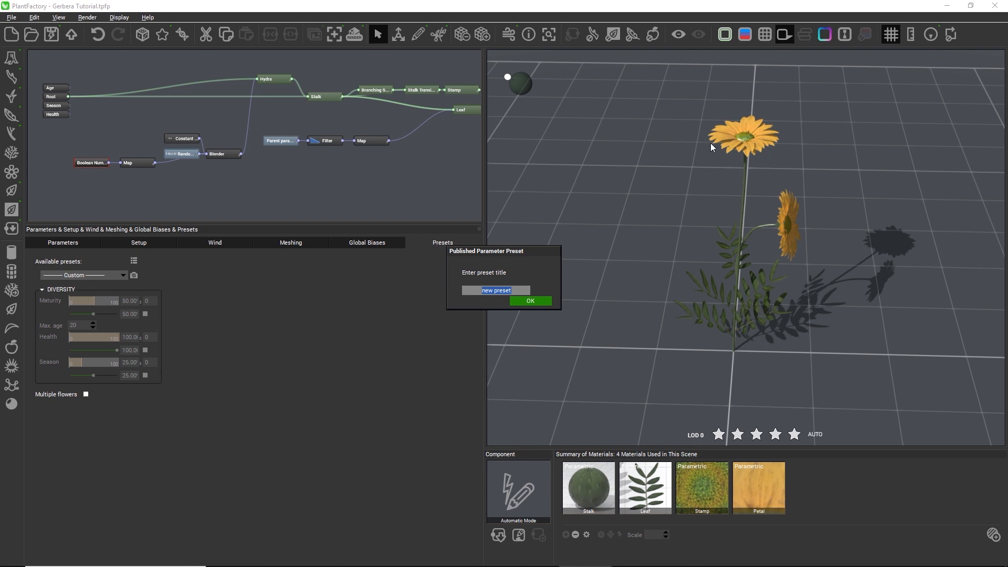
{"action": "mouse_move", "coordinate": [655, 362]}
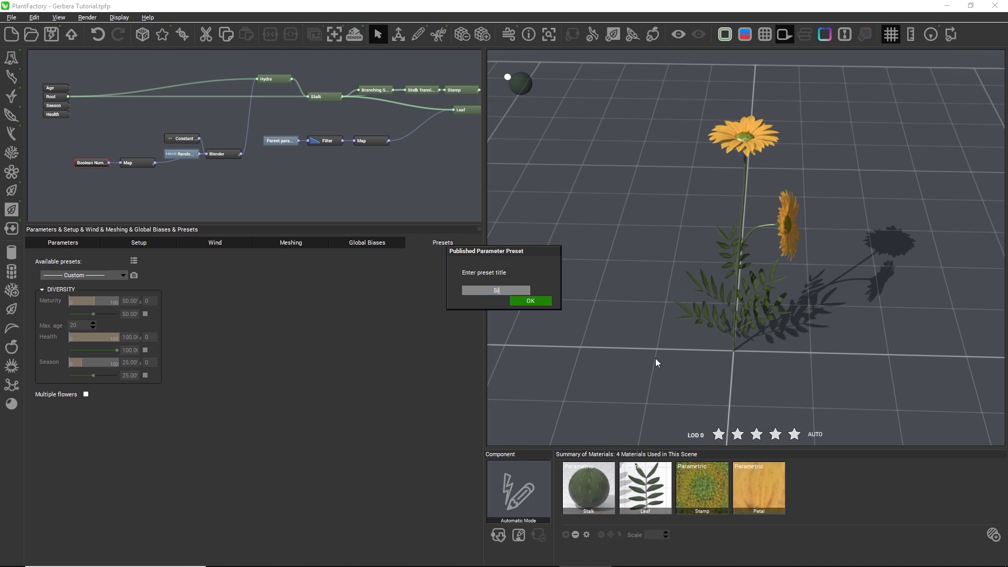
{"action": "type", "text": "Single flower"}
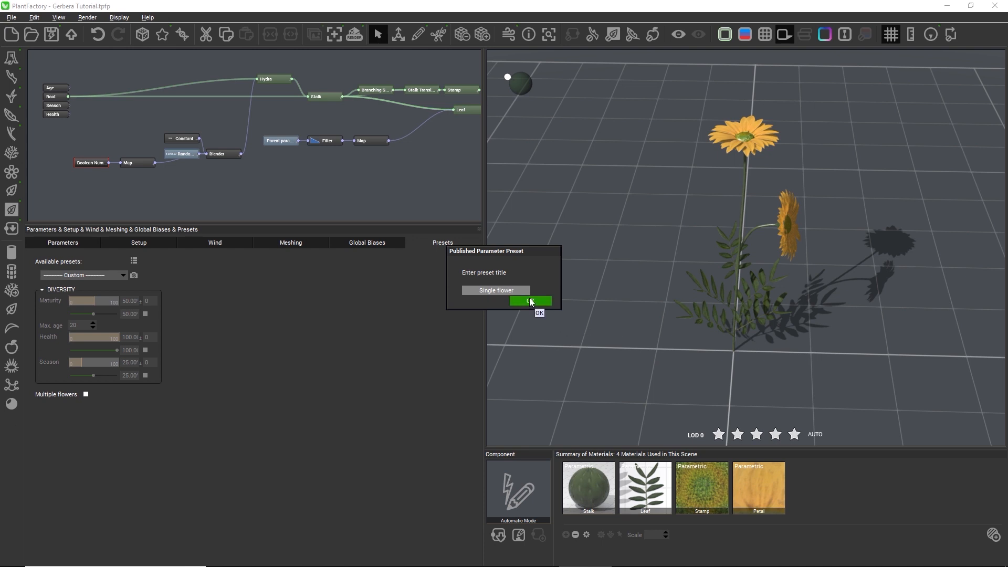
{"action": "left_click", "coordinate": [529, 302]}
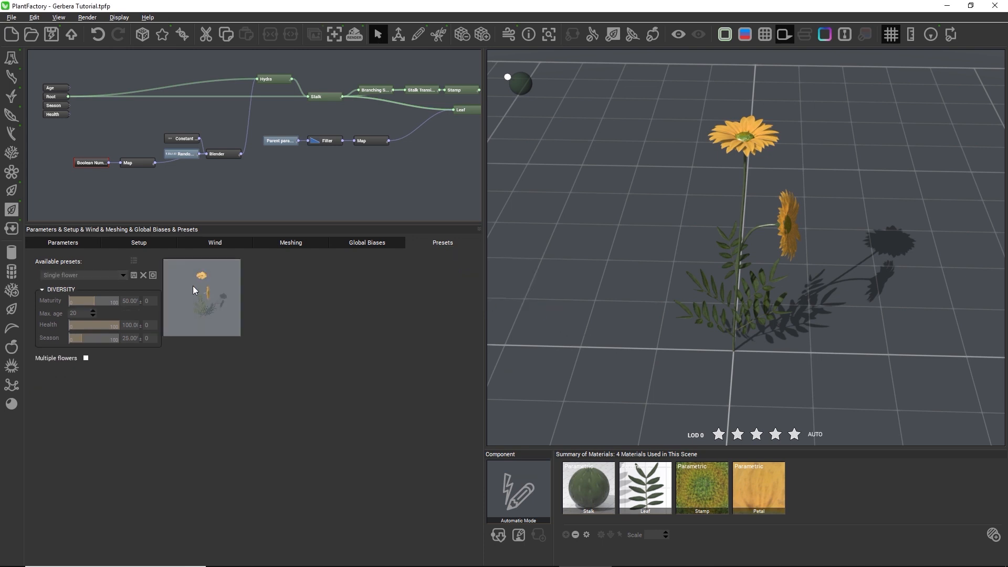
{"action": "mouse_move", "coordinate": [152, 276]}
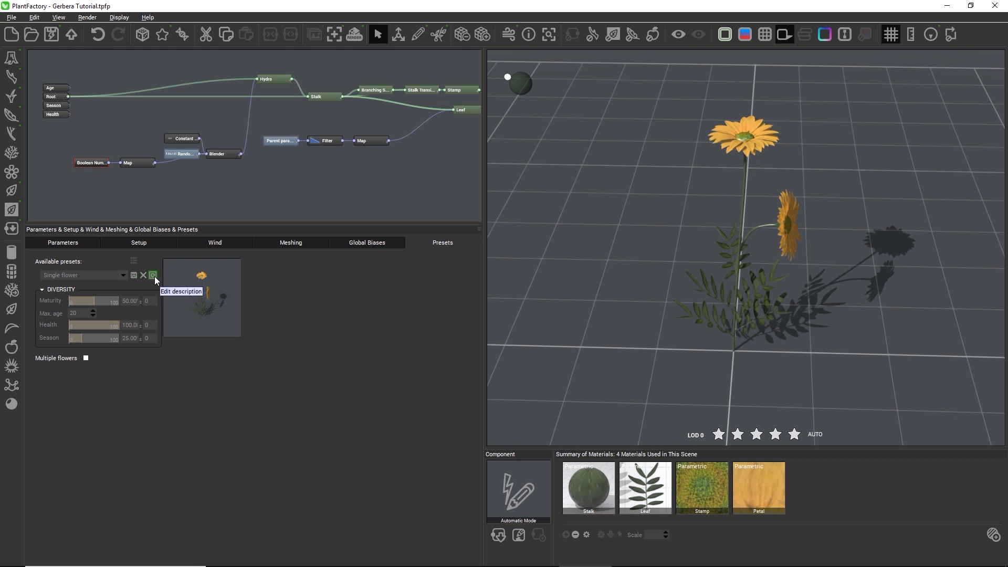
{"action": "mouse_move", "coordinate": [206, 302]}
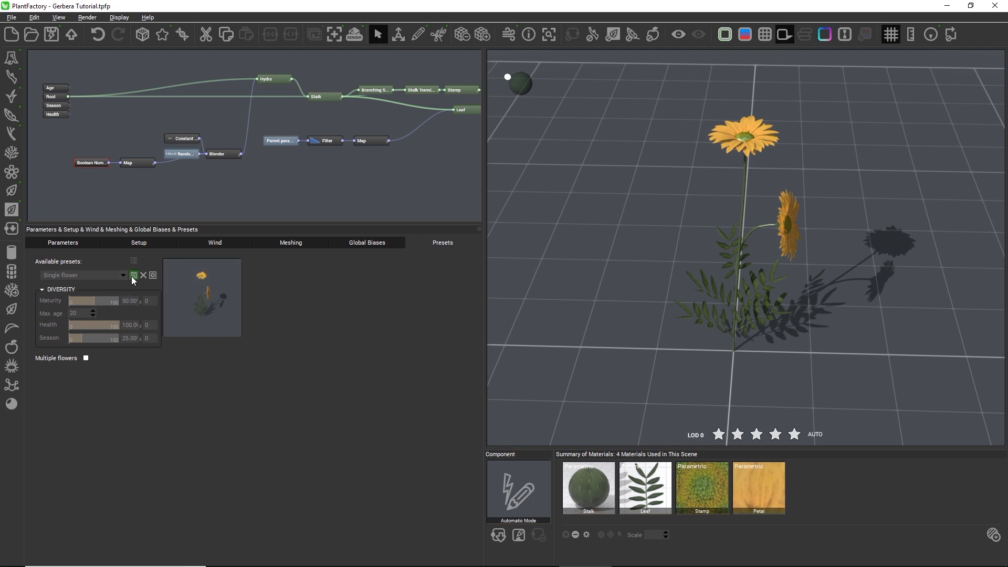
{"action": "left_click", "coordinate": [133, 274]}
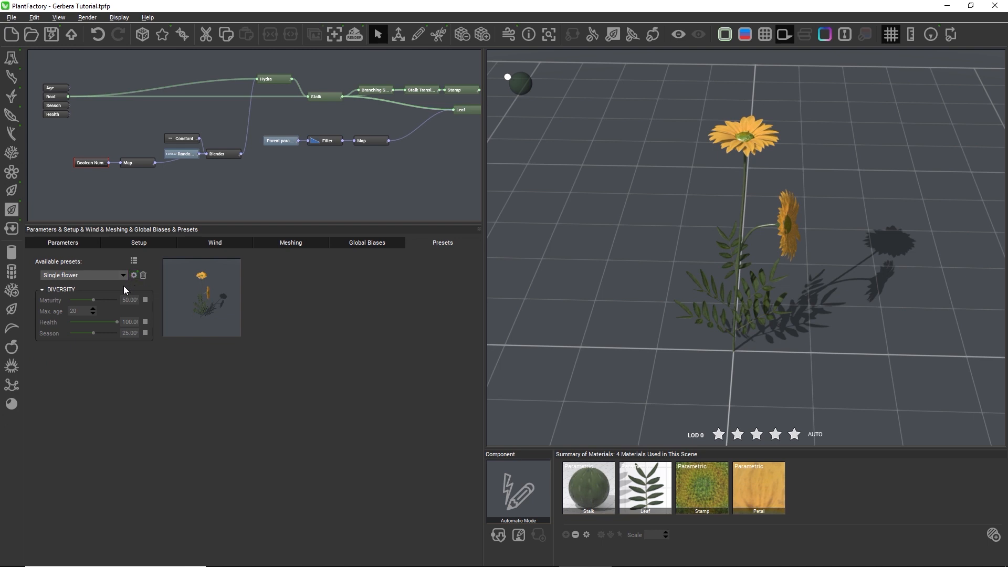
Switch to Custom, tick Multiple flowers, and save it as a preset named 'Multiple flowers'.
{"action": "left_click", "coordinate": [122, 274]}
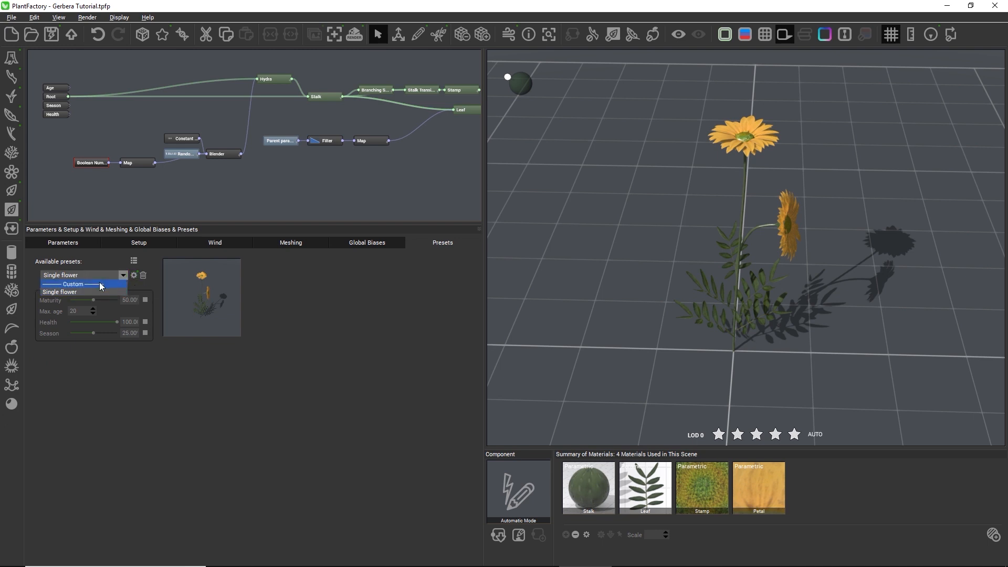
{"action": "left_click", "coordinate": [72, 285]}
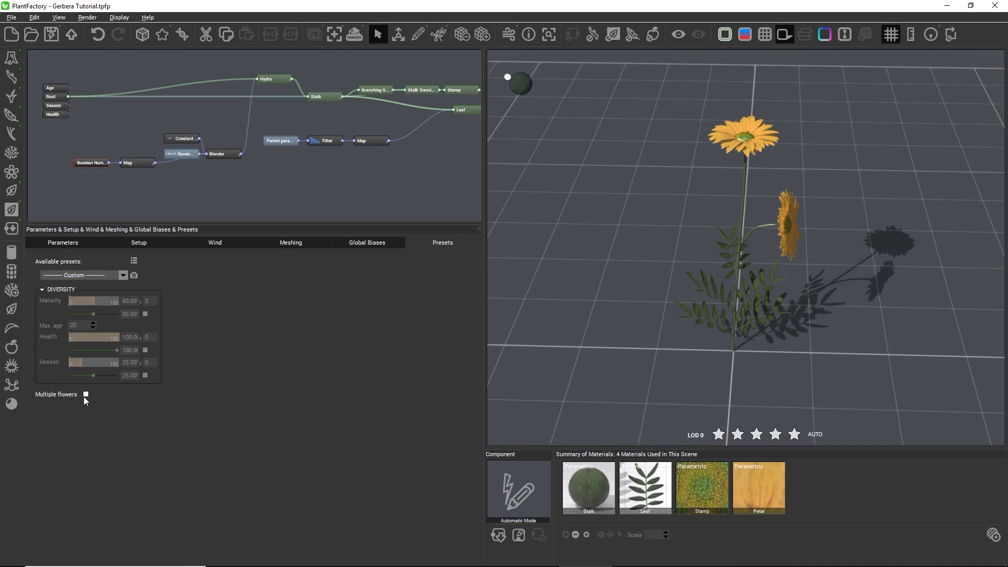
{"action": "left_click", "coordinate": [85, 394]}
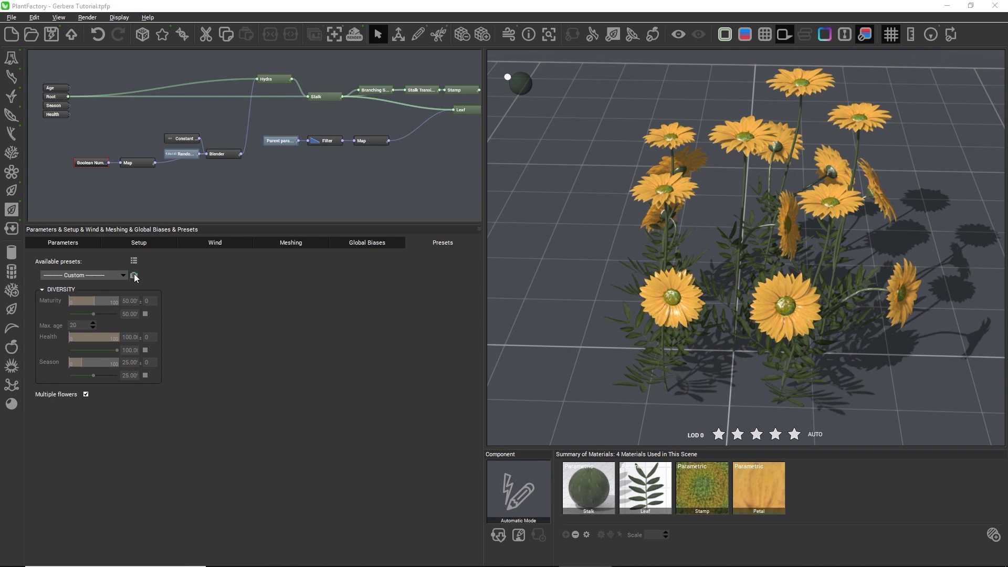
{"action": "left_click", "coordinate": [134, 275]}
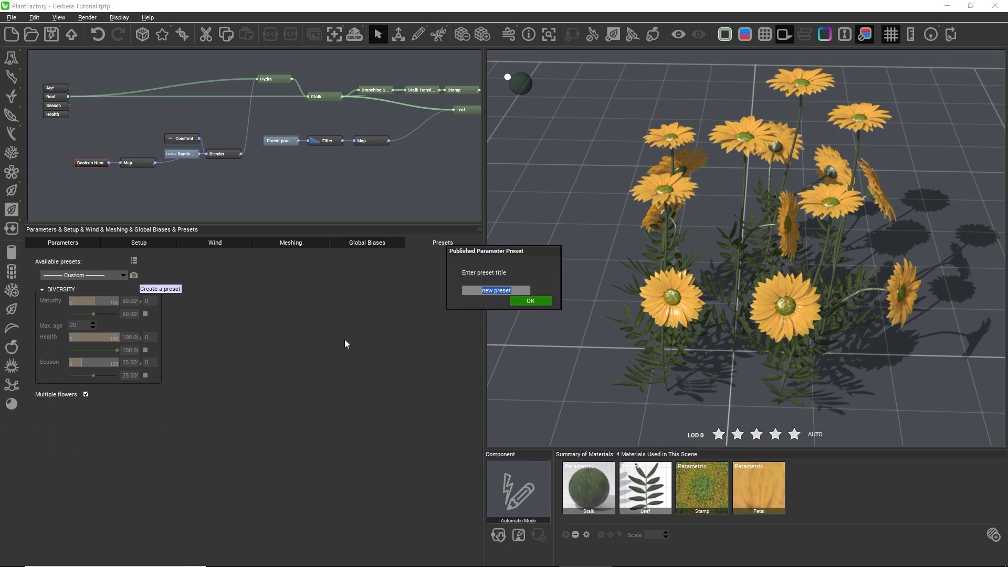
{"action": "type", "text": "Multiple flowers"}
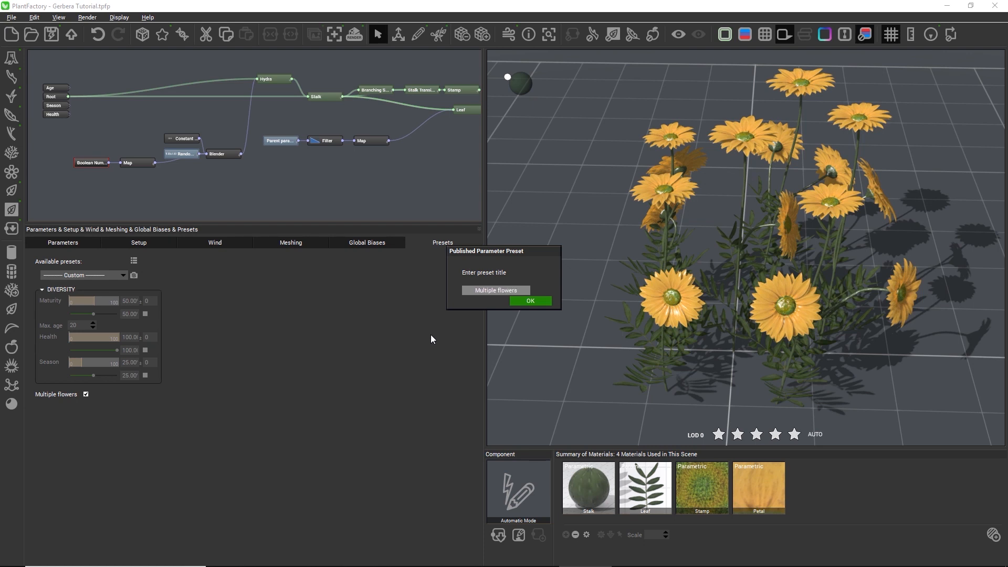
{"action": "left_click", "coordinate": [529, 301]}
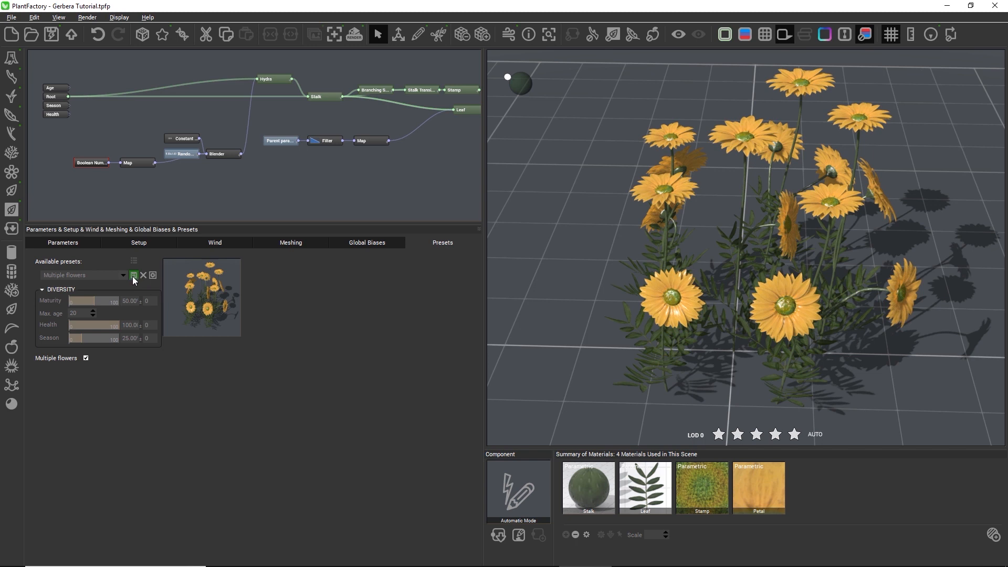
{"action": "left_click", "coordinate": [133, 275]}
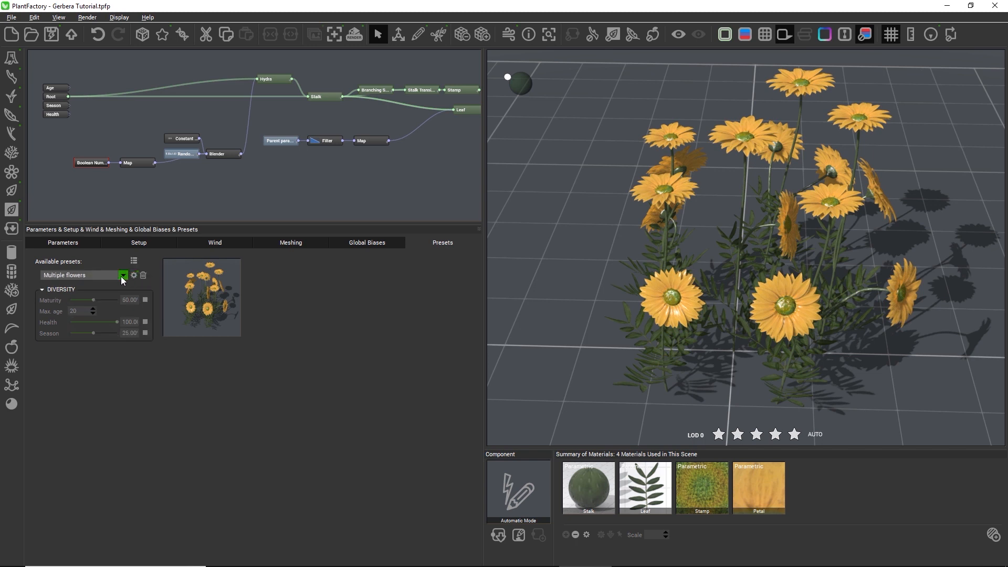
Switch between the presets from the Available presets list, ending on Single flower.
{"action": "left_click", "coordinate": [122, 274]}
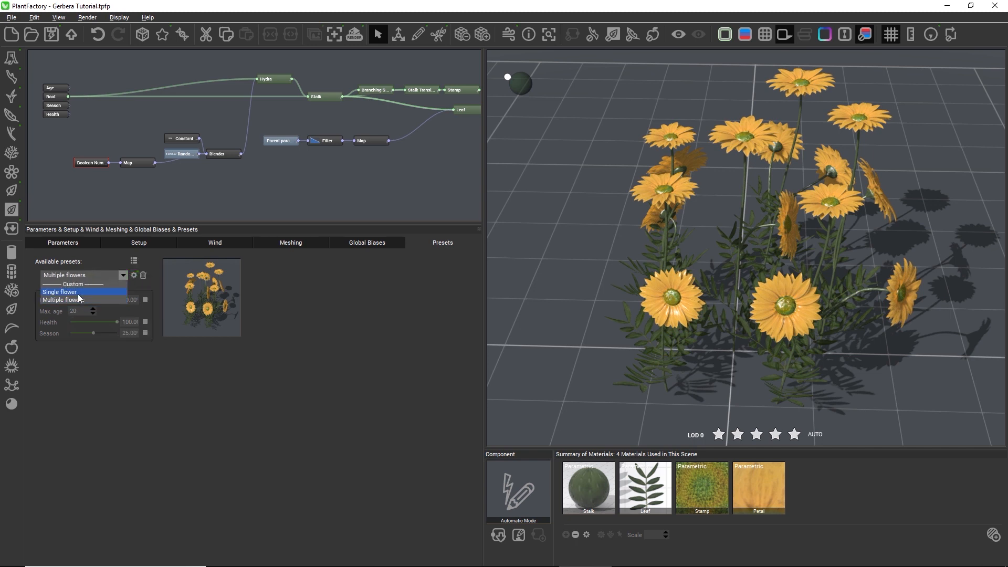
{"action": "left_click", "coordinate": [59, 292]}
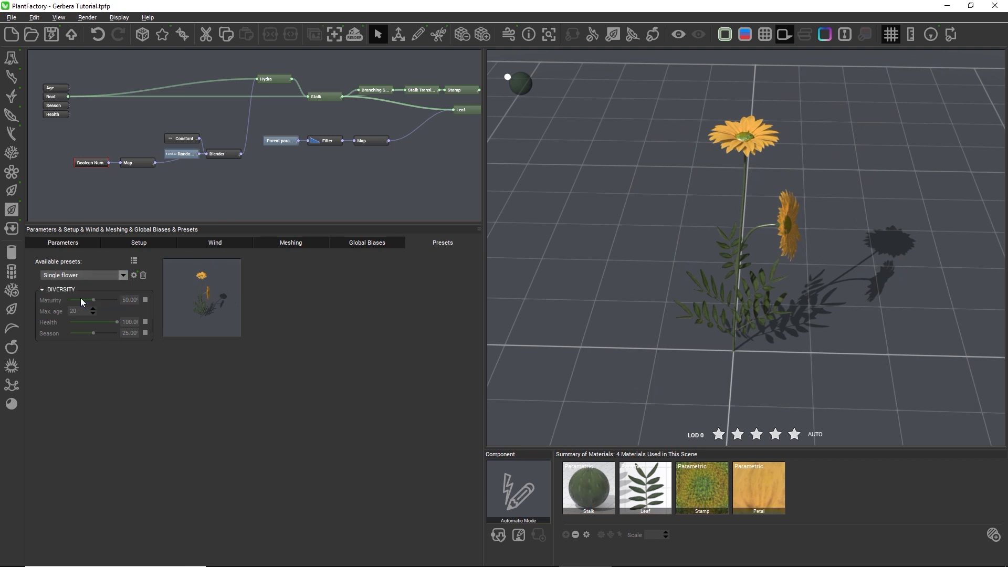
{"action": "left_click", "coordinate": [122, 275]}
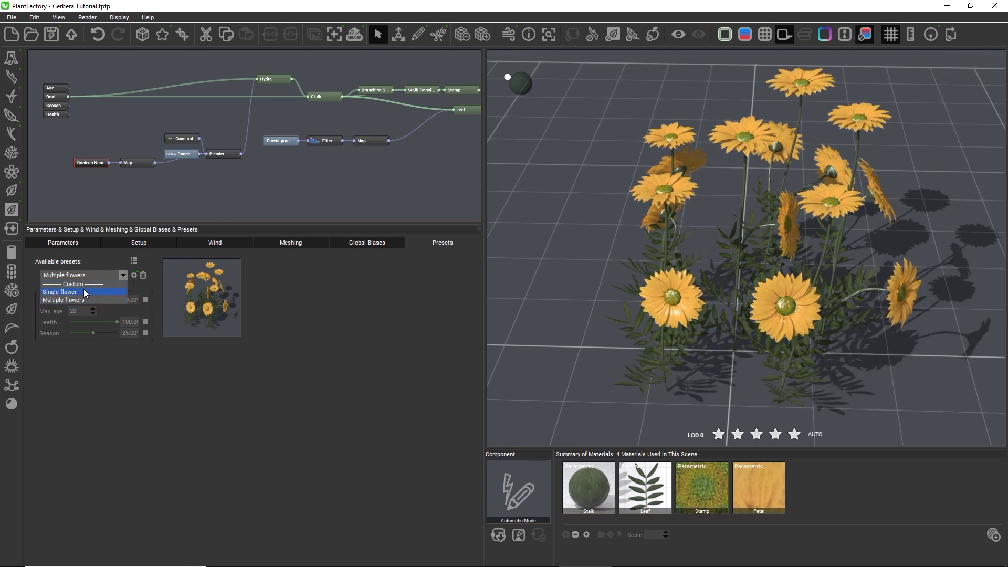
{"action": "left_click", "coordinate": [59, 292]}
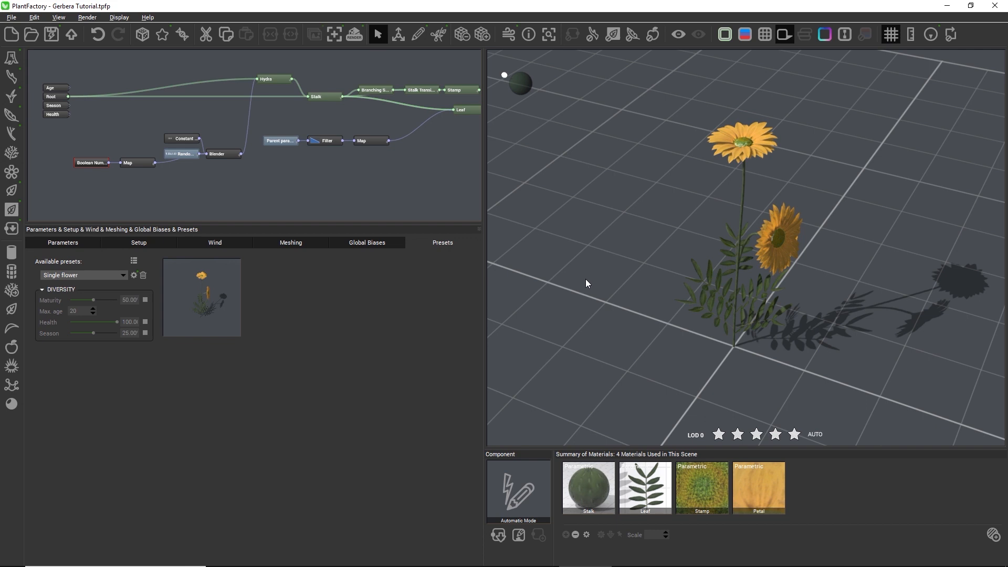
{"action": "mouse_move", "coordinate": [601, 339]}
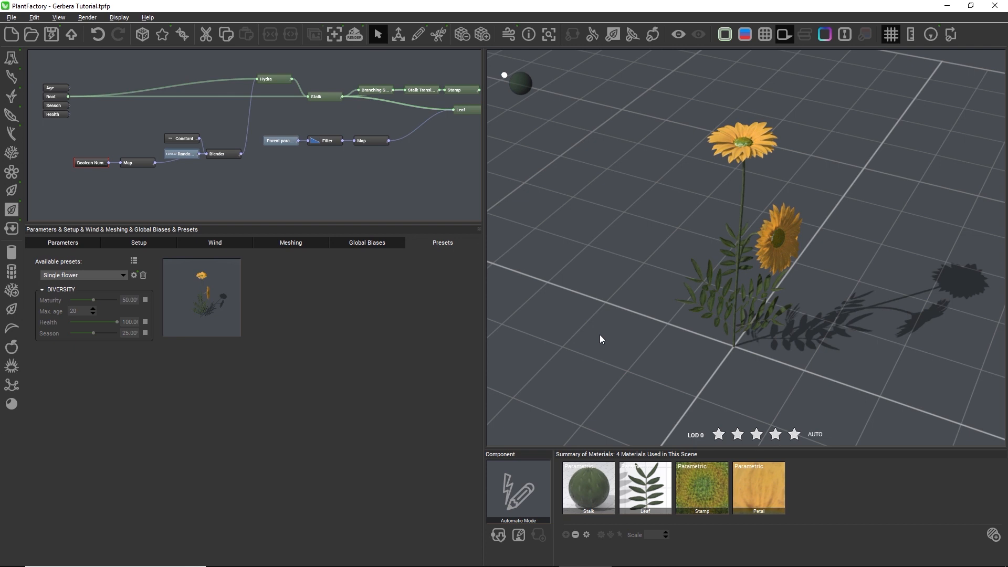
{"action": "mouse_move", "coordinate": [91, 288]}
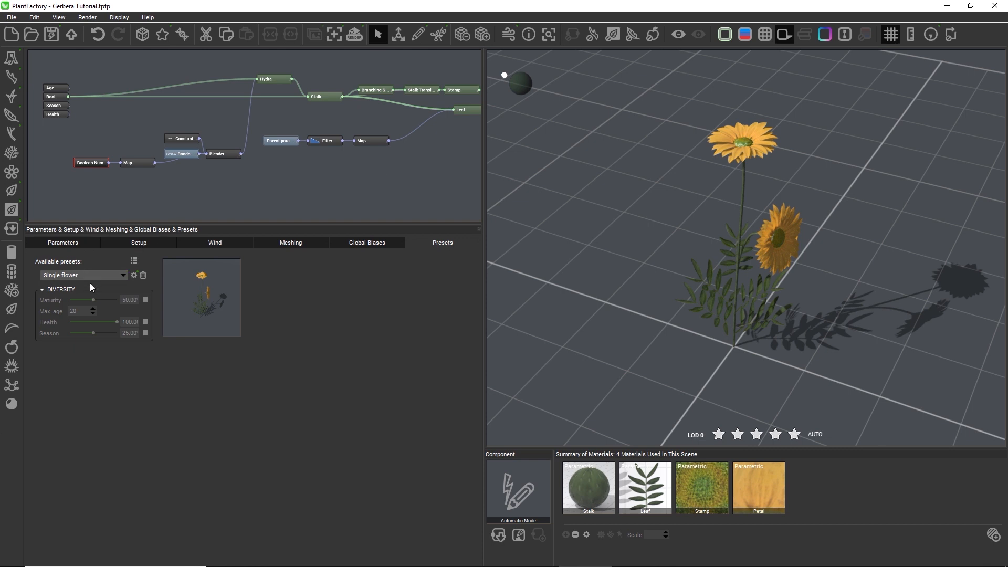
{"action": "mouse_move", "coordinate": [159, 176]}
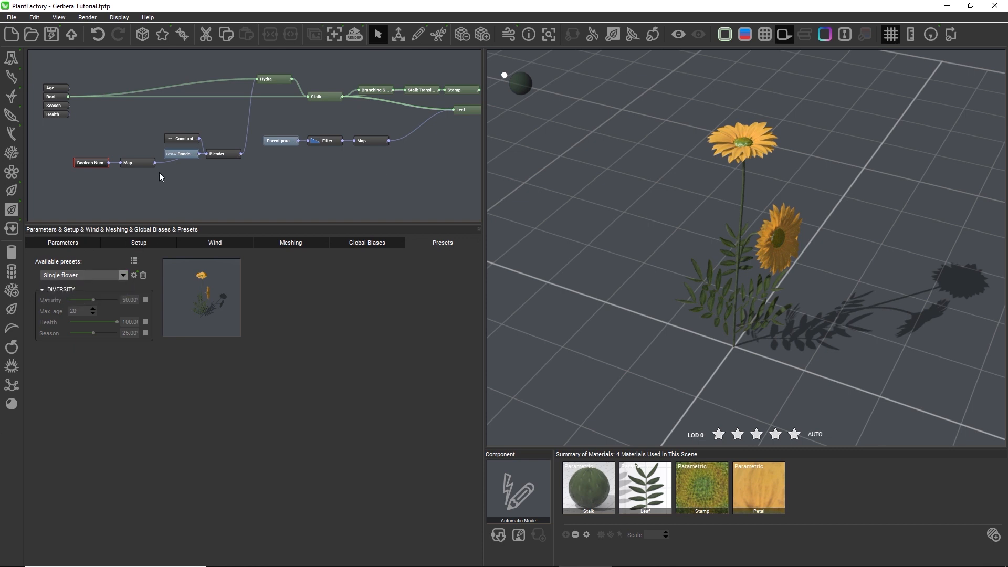
Flag several random variations of the Single flower gerbera via Flag this Plant.
{"action": "left_click", "coordinate": [142, 33]}
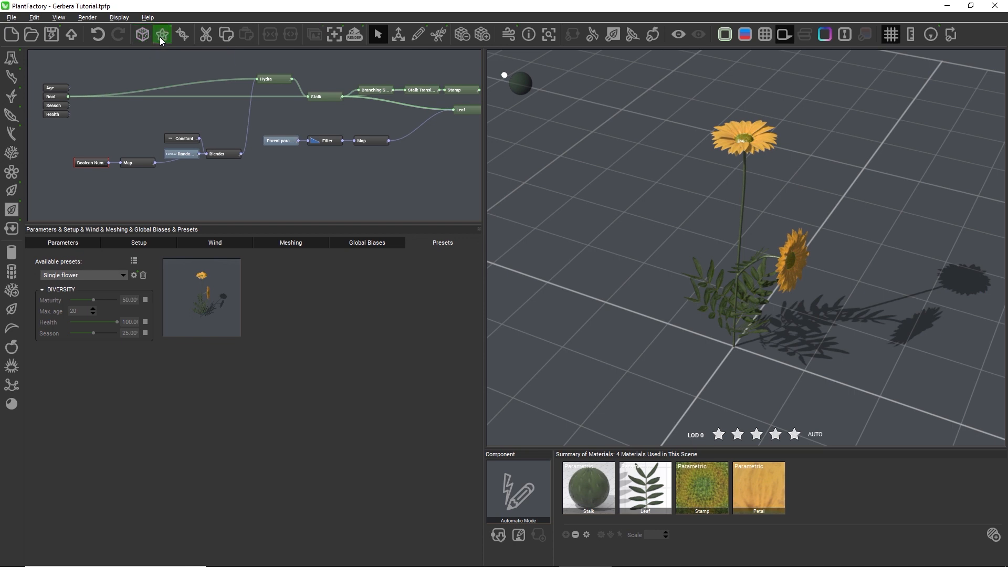
{"action": "left_click", "coordinate": [162, 34]}
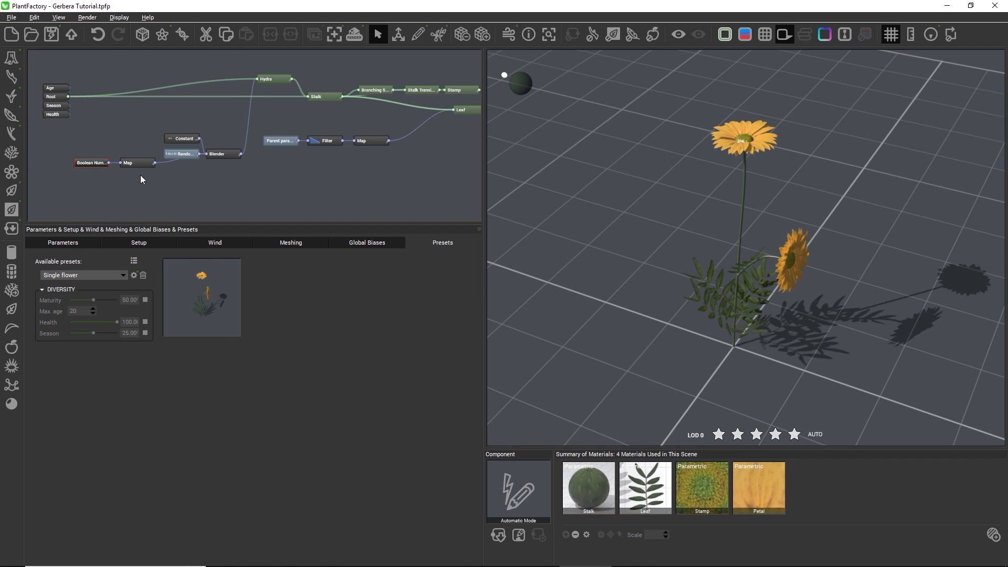
{"action": "left_click", "coordinate": [142, 34]}
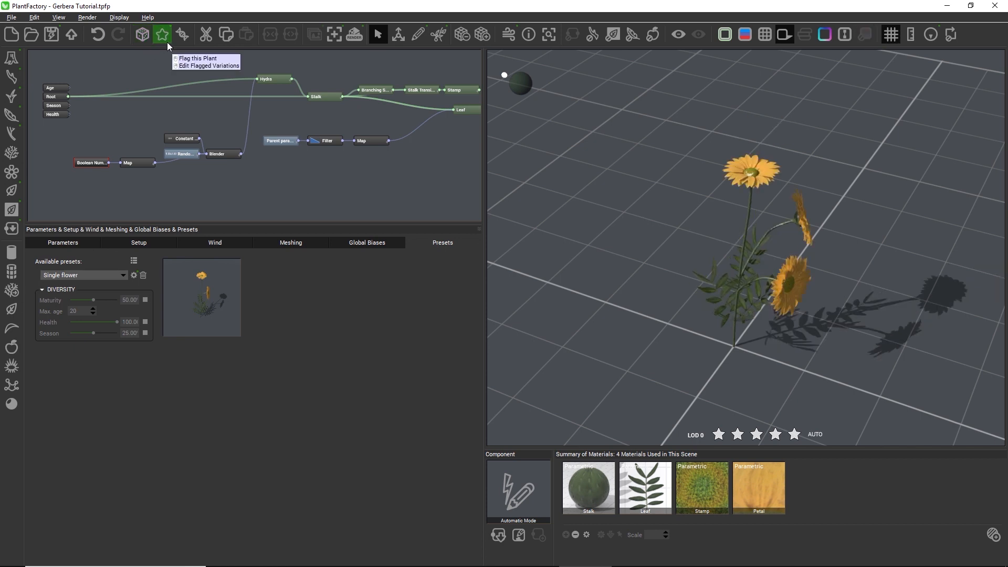
{"action": "mouse_move", "coordinate": [142, 34]}
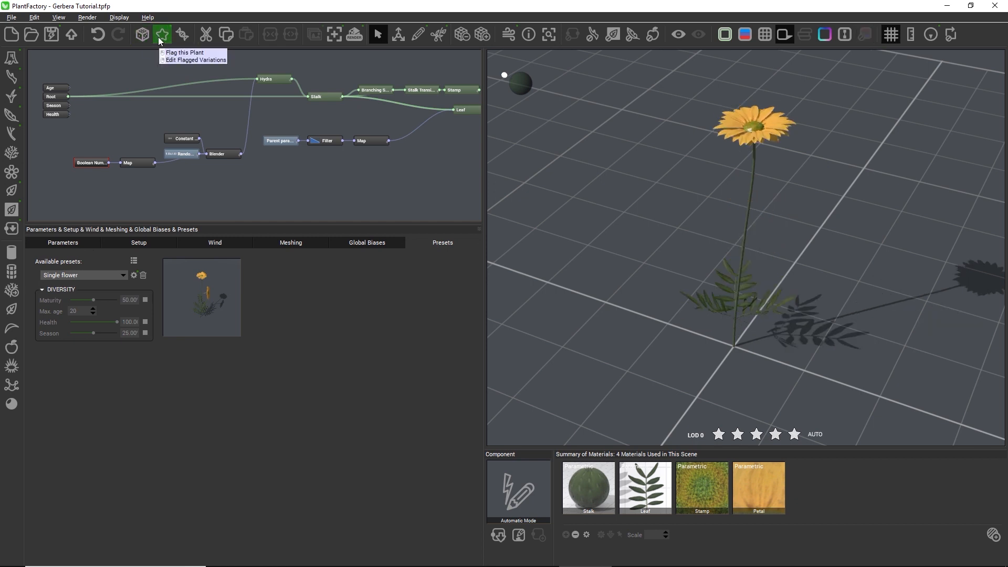
{"action": "left_click", "coordinate": [142, 34]}
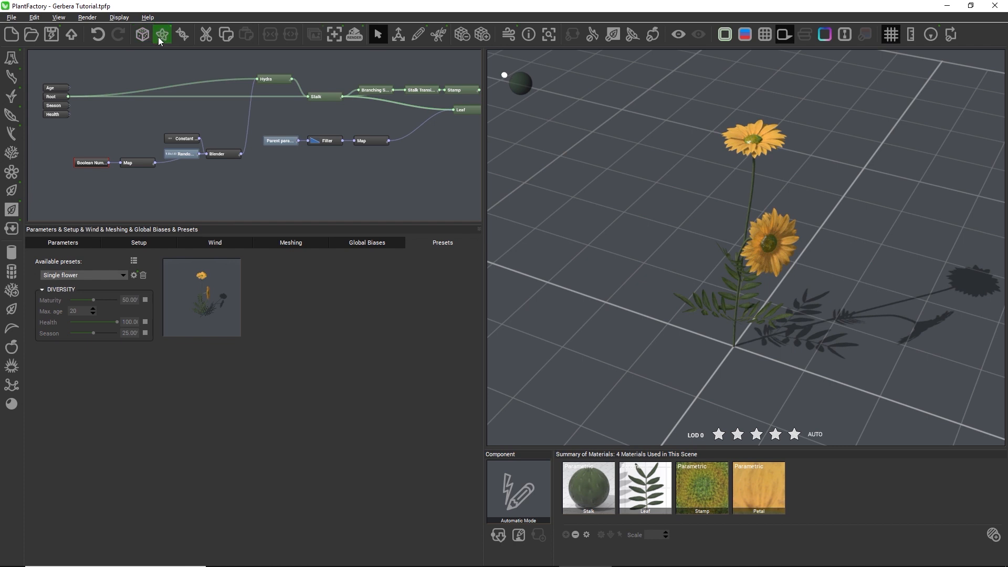
{"action": "left_click", "coordinate": [162, 34]}
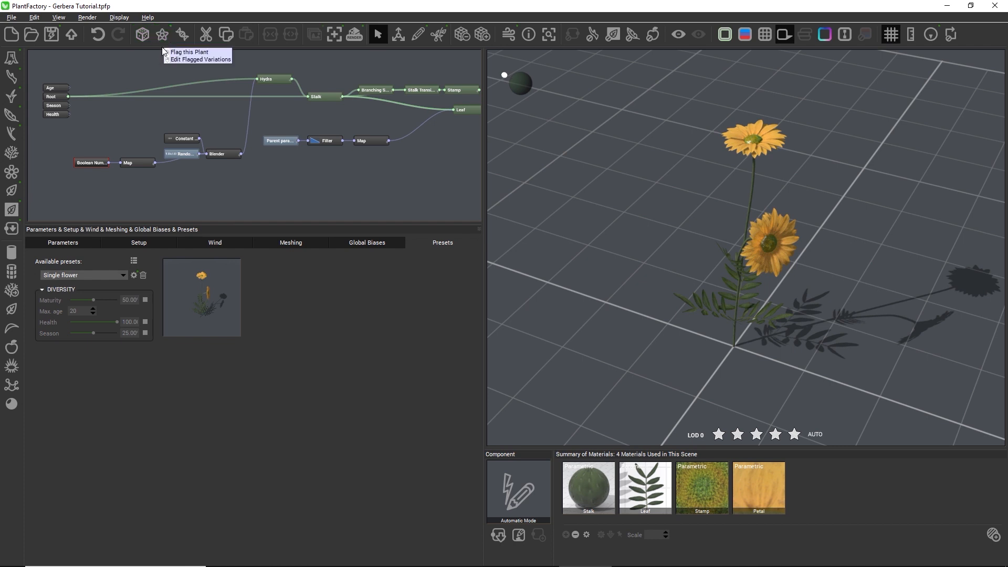
{"action": "left_click", "coordinate": [200, 59]}
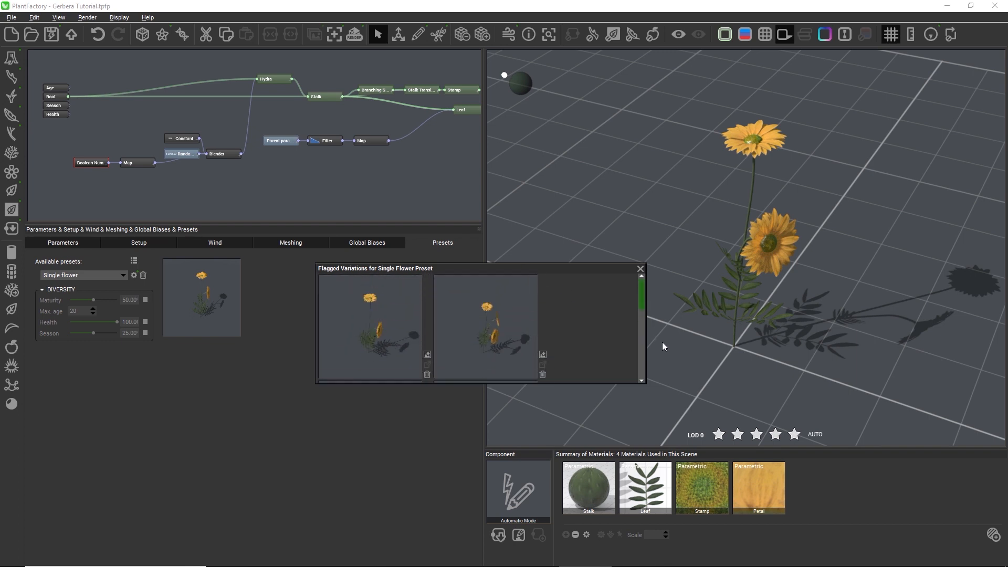
{"action": "scroll", "scroll_direction": "down", "scroll_amount": 3}
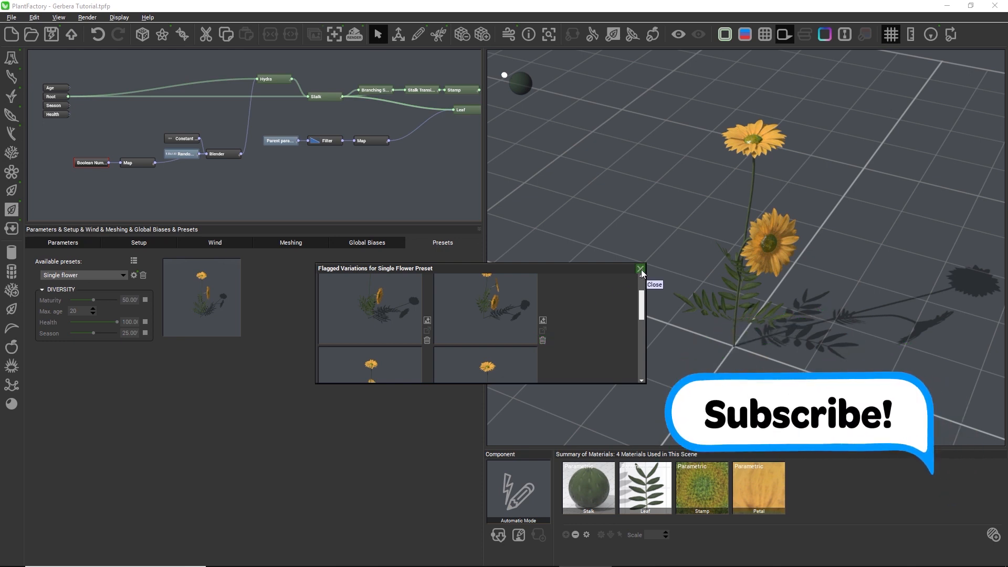
{"action": "left_click", "coordinate": [640, 268]}
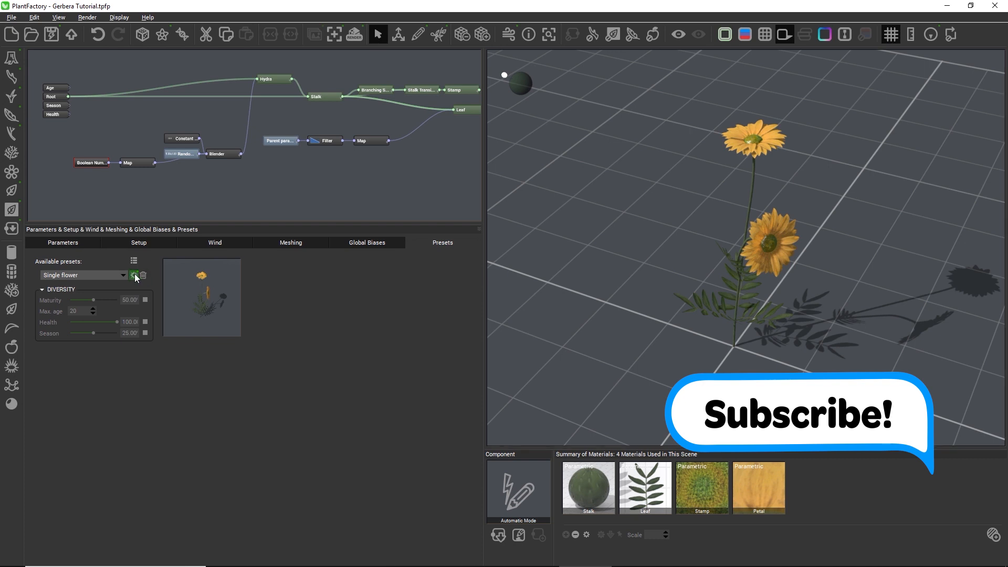
Choose the Multiple flowers preset to grow the dense gerbera clump.
{"action": "left_click", "coordinate": [122, 275]}
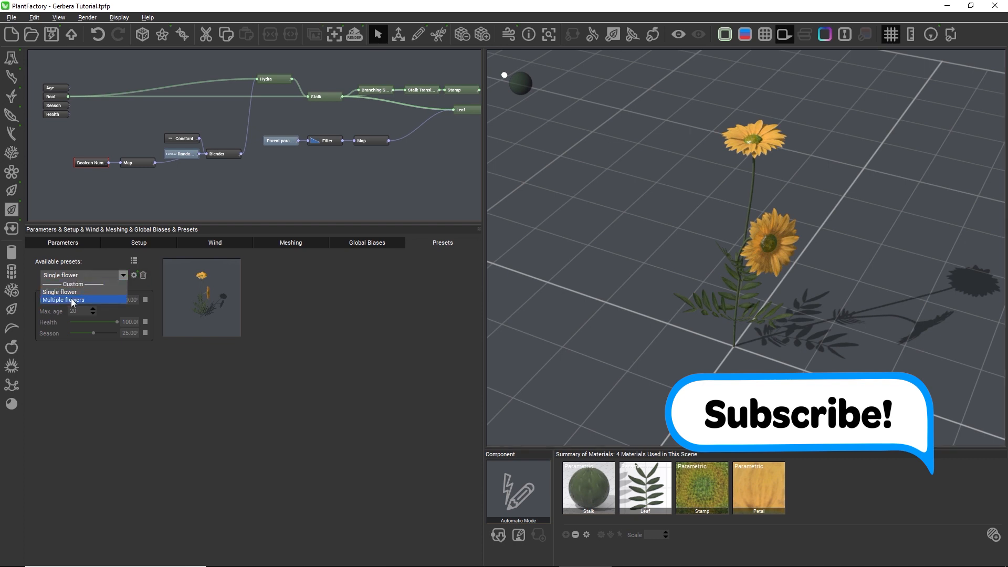
{"action": "left_click", "coordinate": [62, 300]}
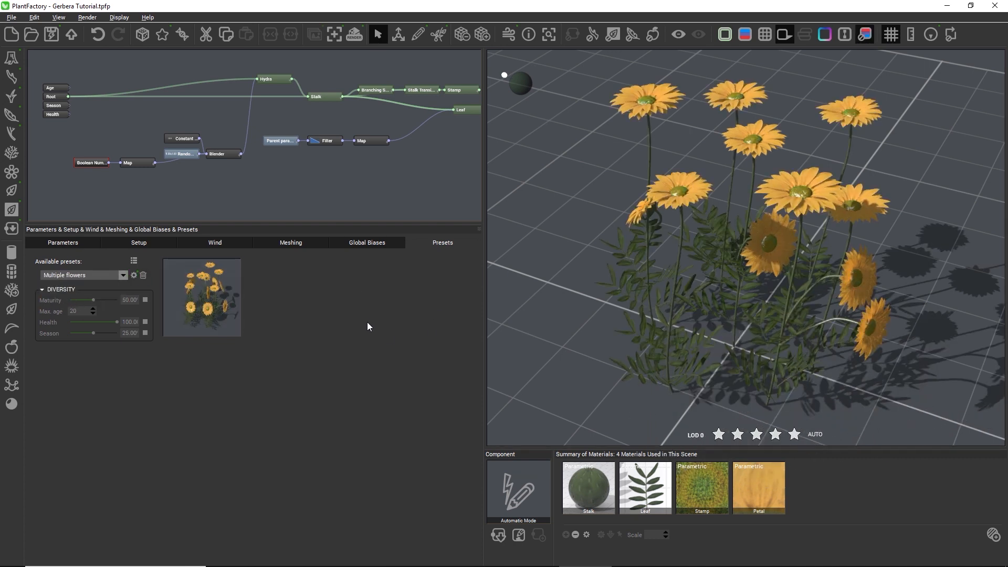